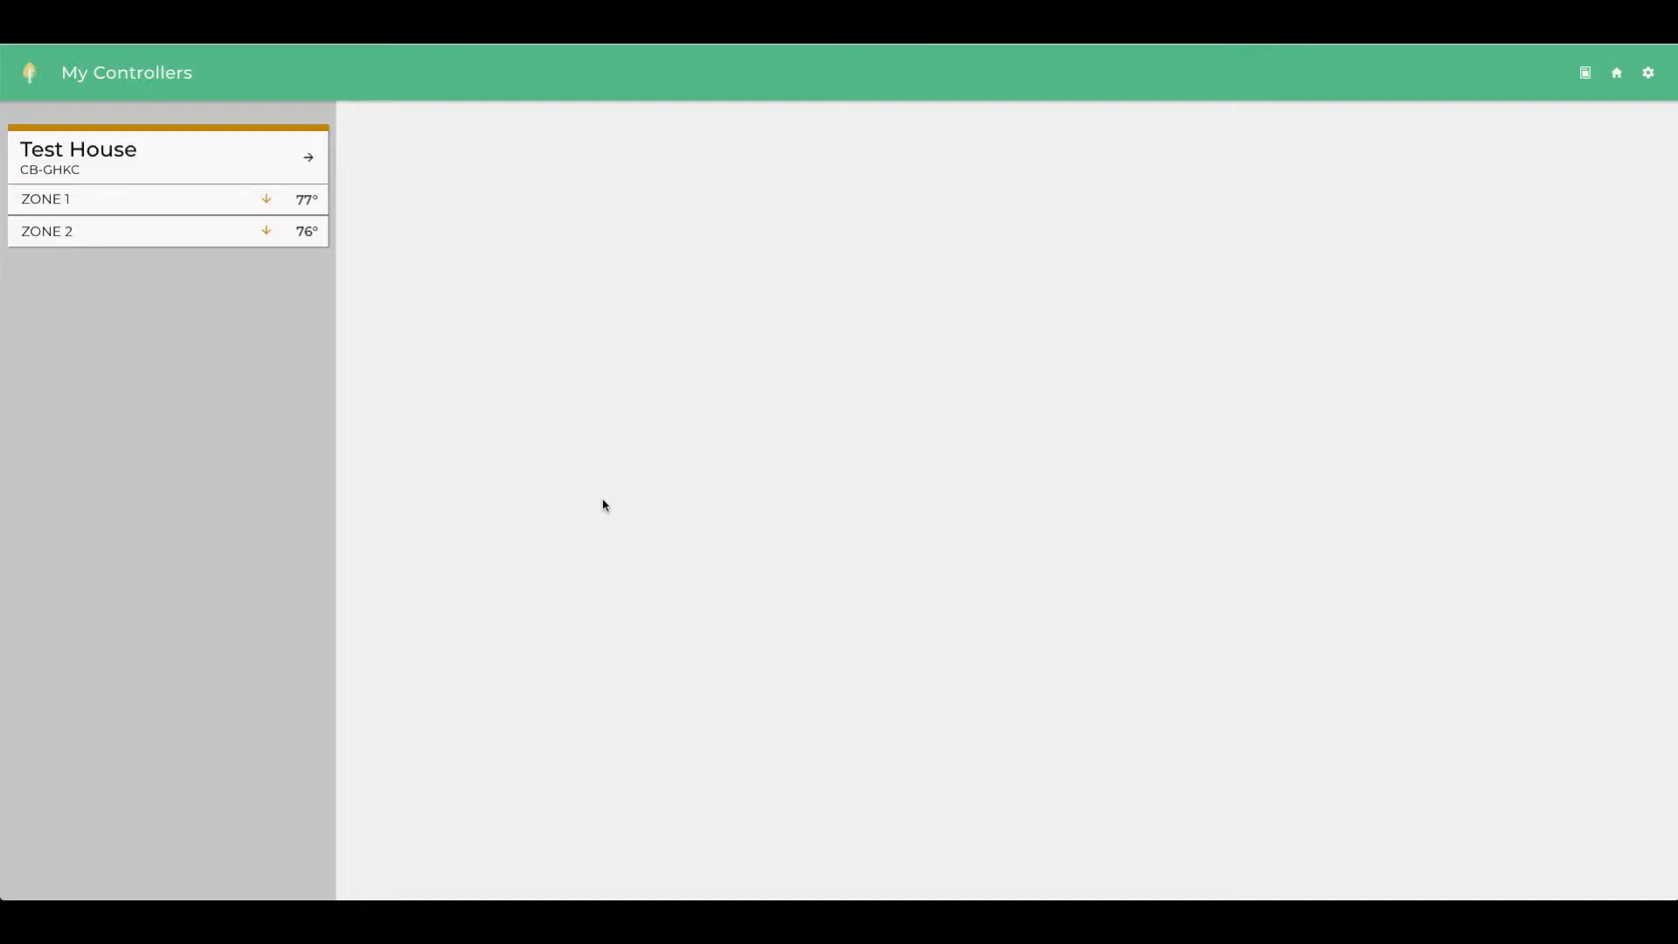
Open the Test House controller card to view its zone temperatures, alarm limits and options
click(168, 156)
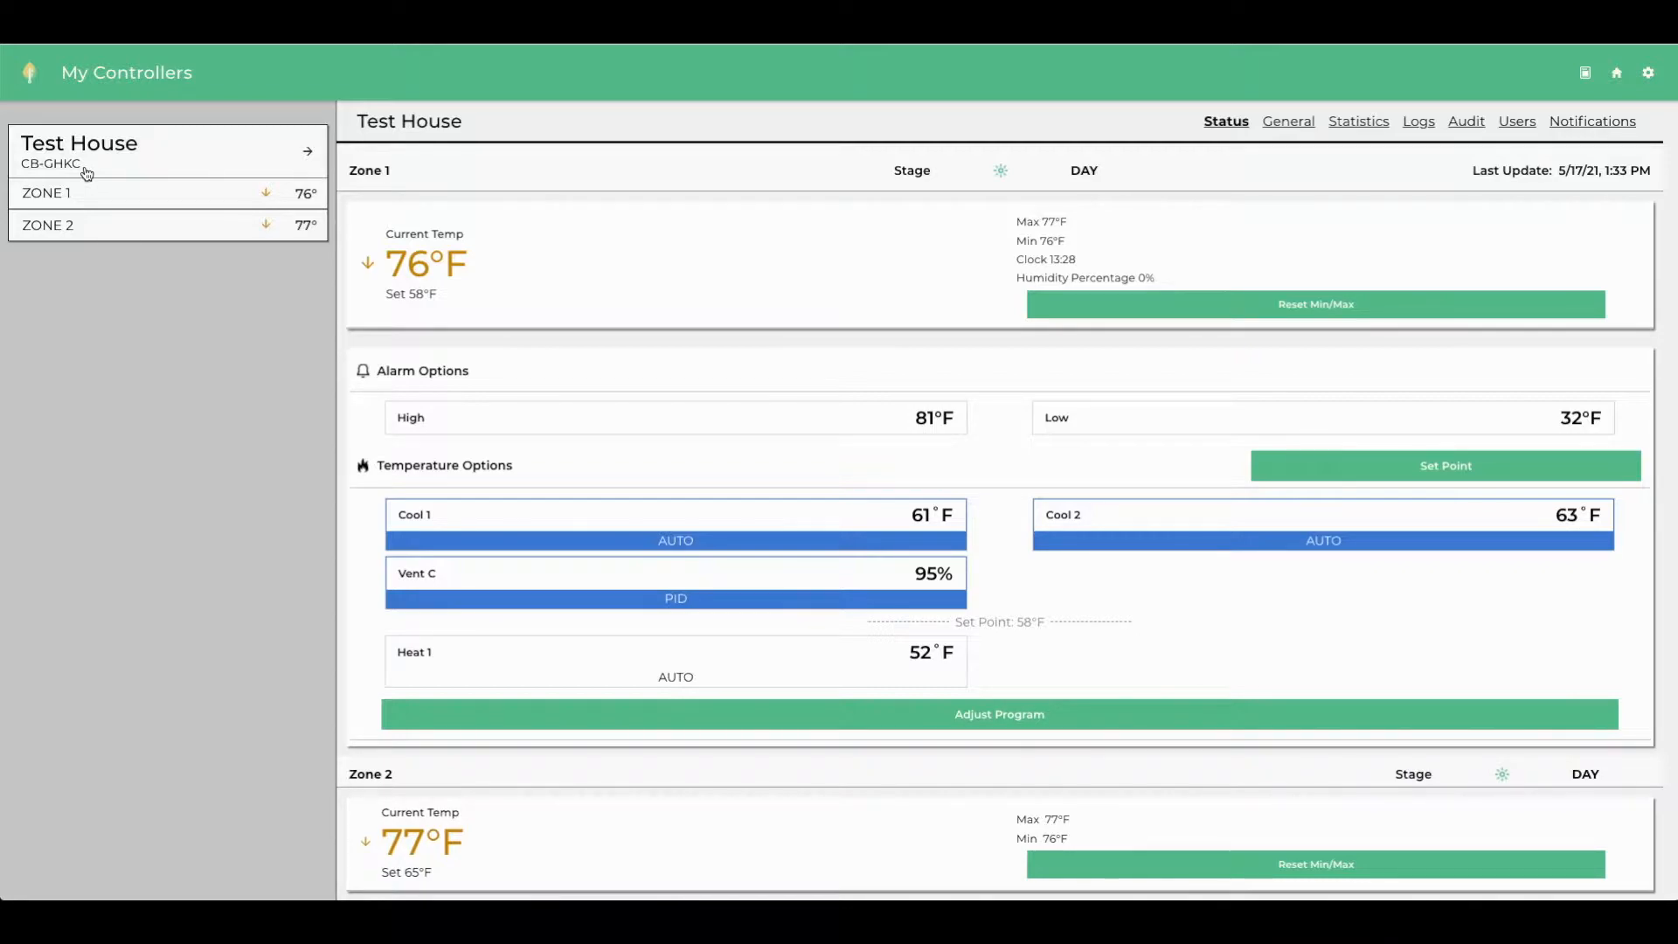
mouse_move(124, 214)
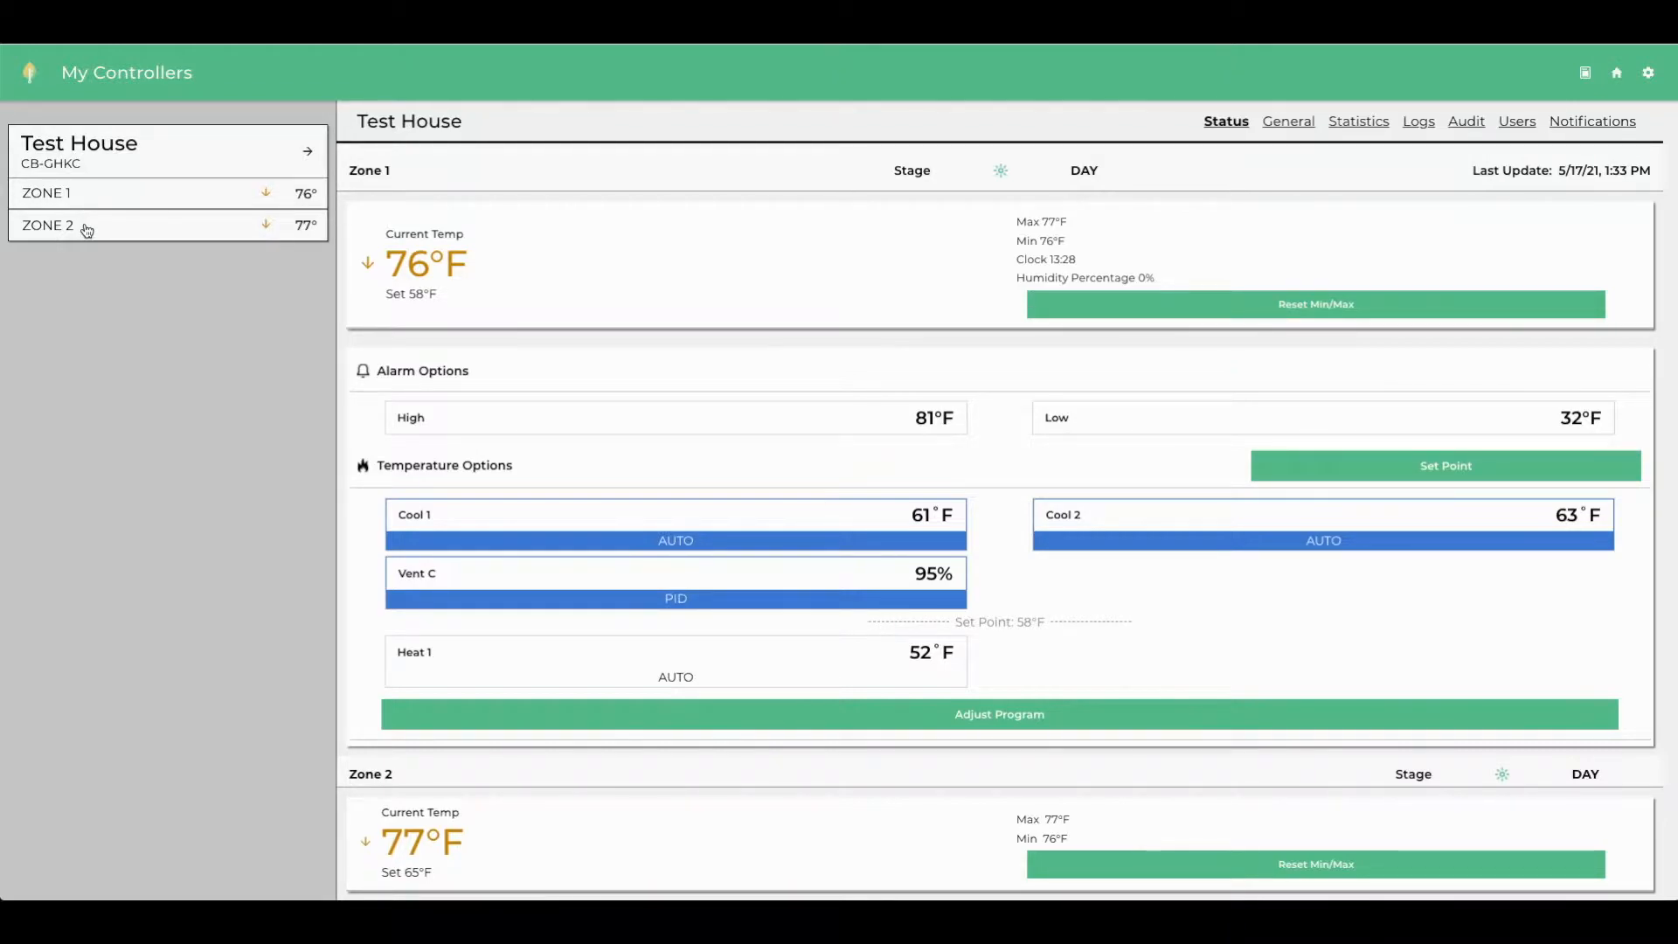
mouse_move(337, 180)
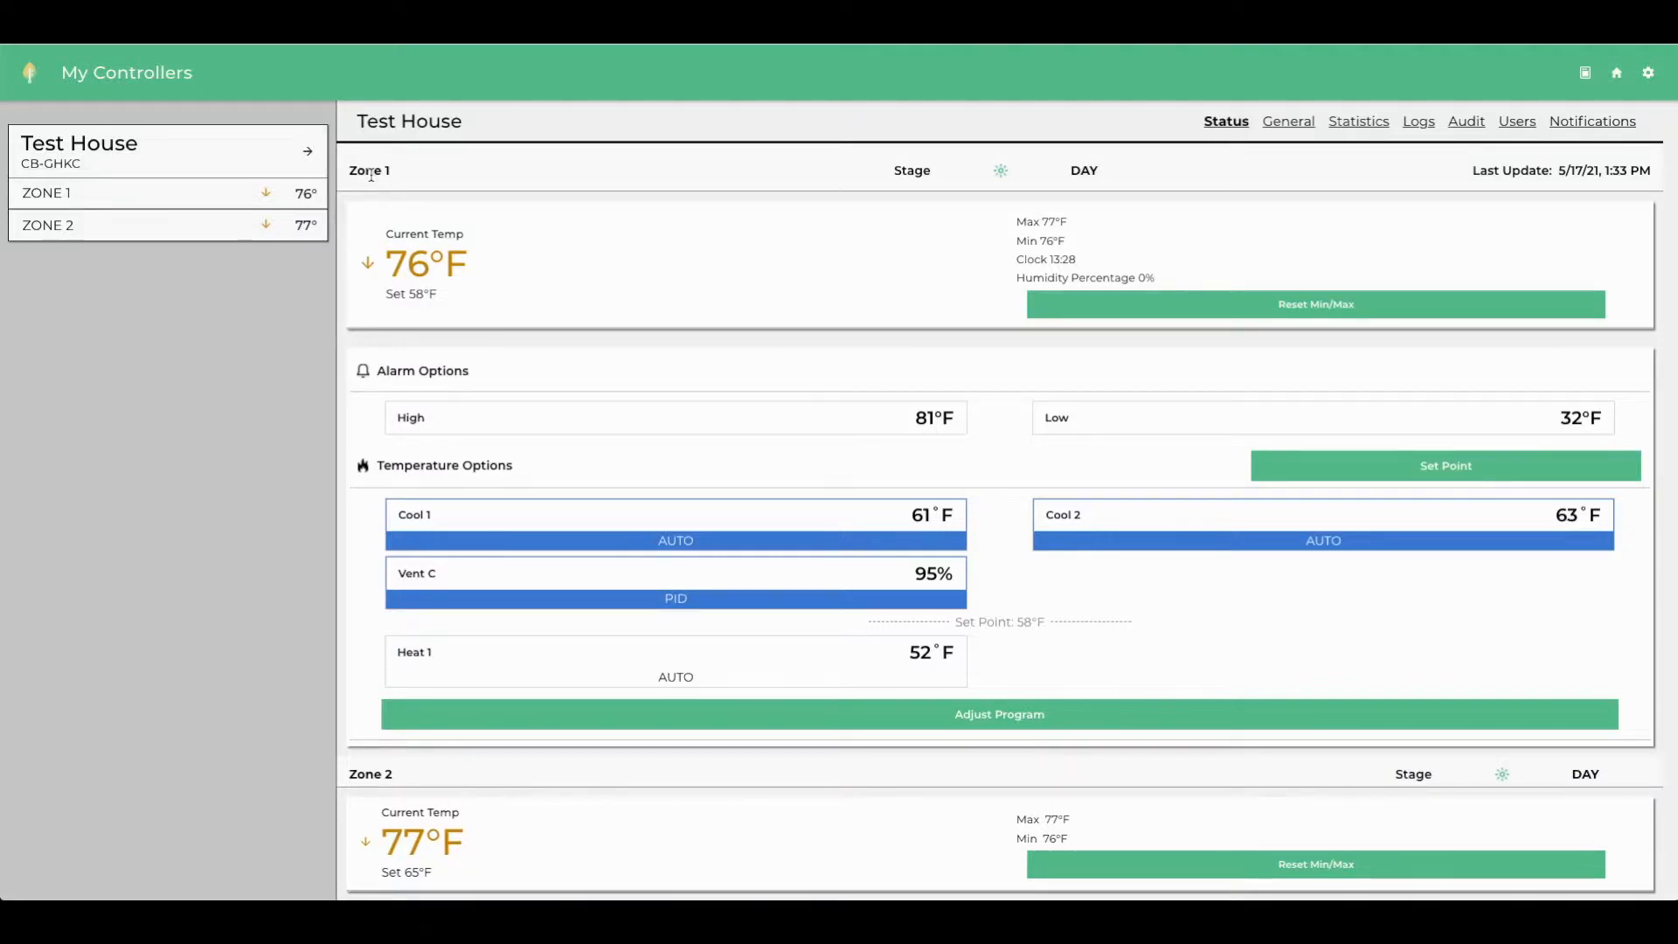
scroll(down, 3)
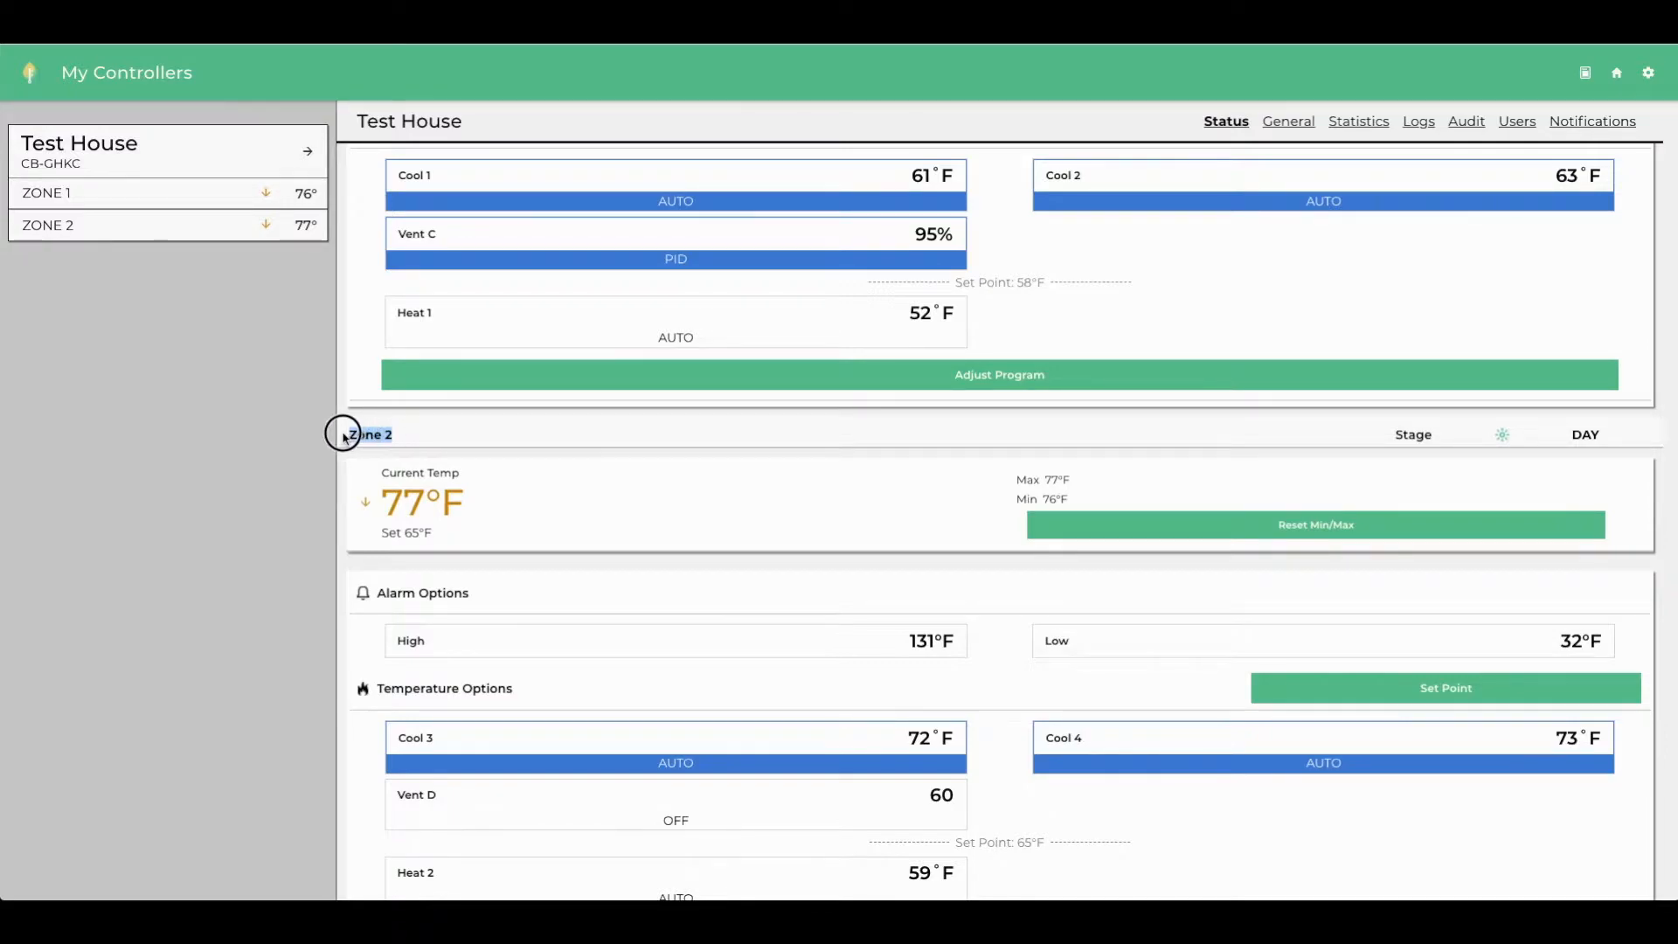
mouse_move(503, 439)
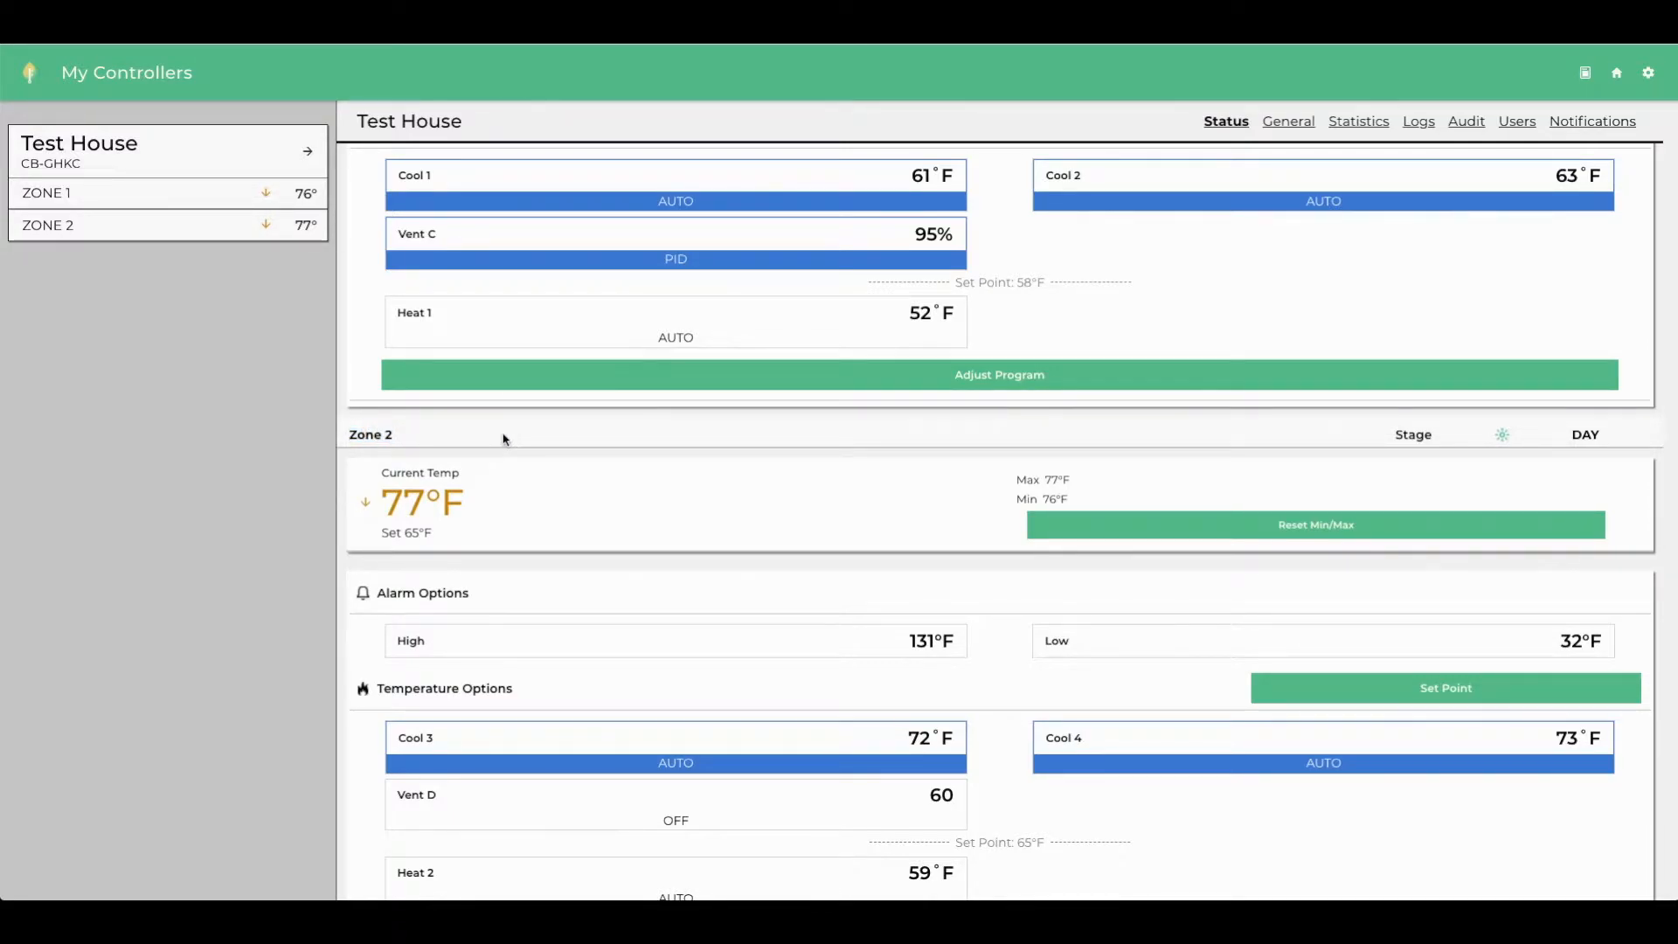
scroll(up, 3)
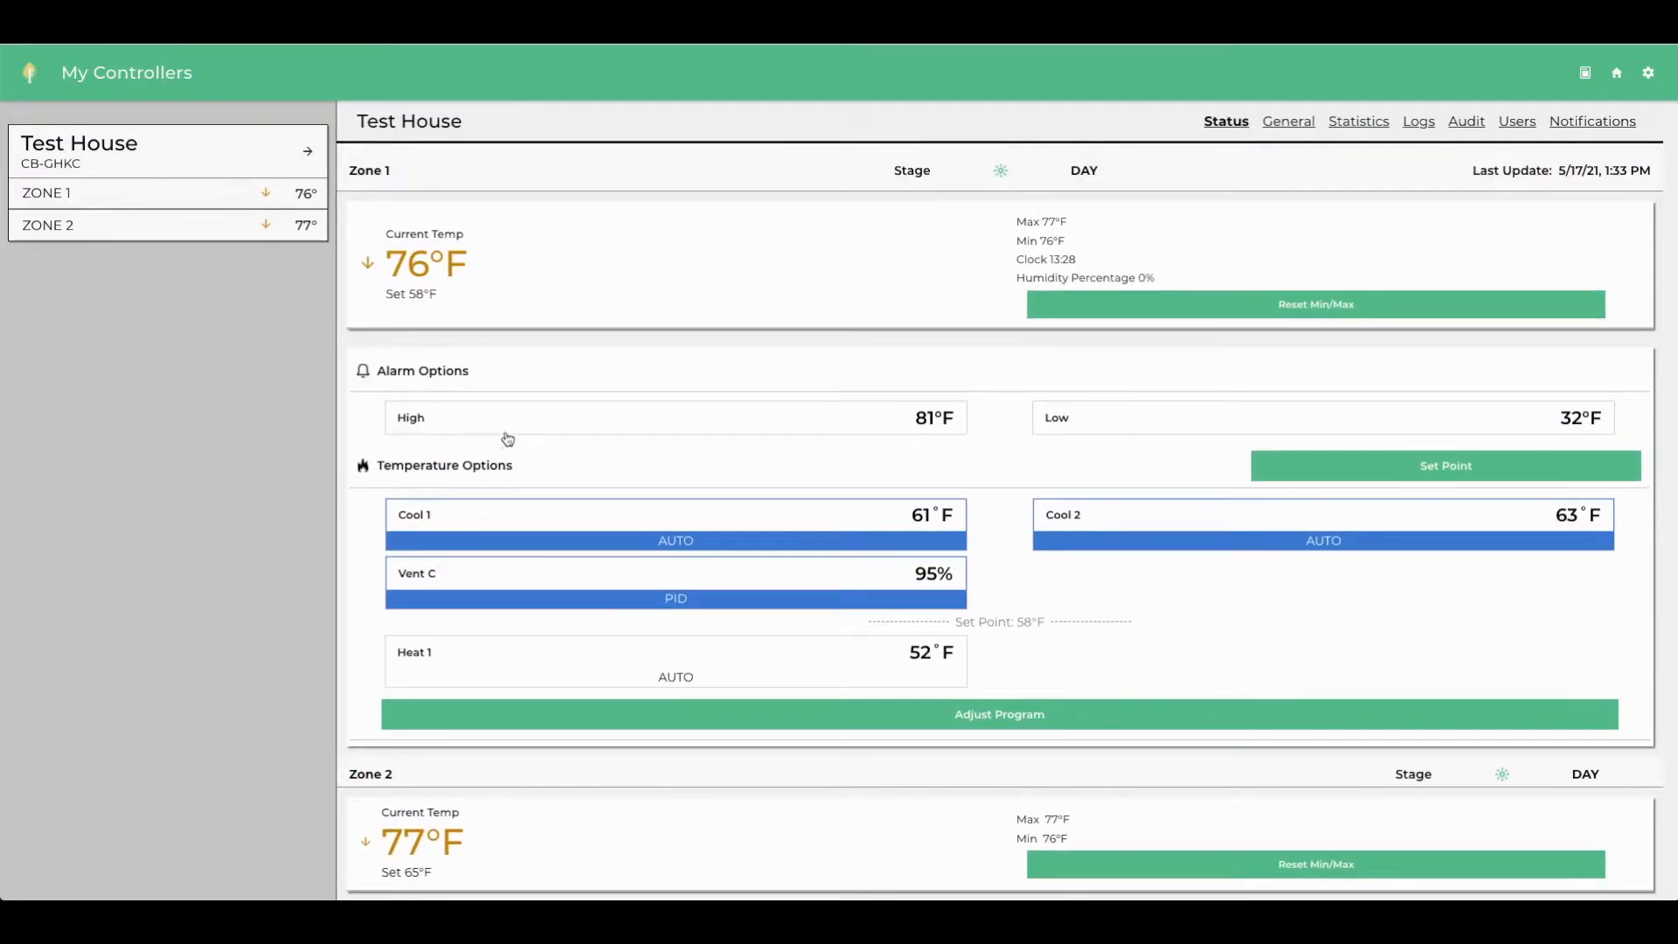
mouse_move(903, 195)
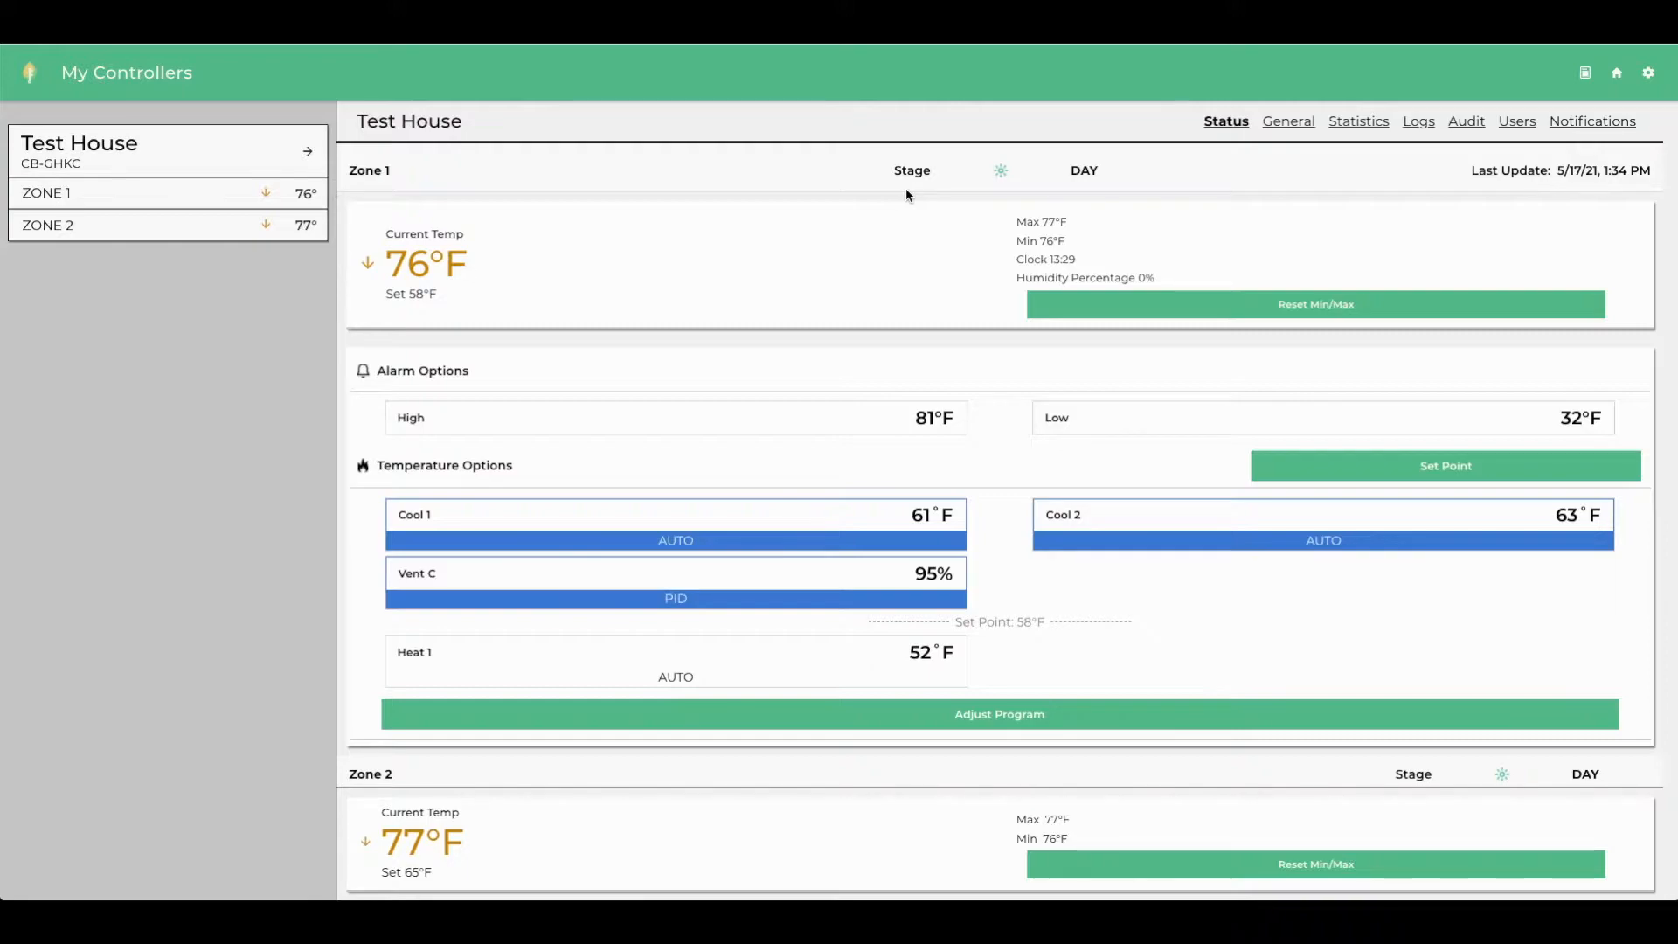
mouse_move(1510, 192)
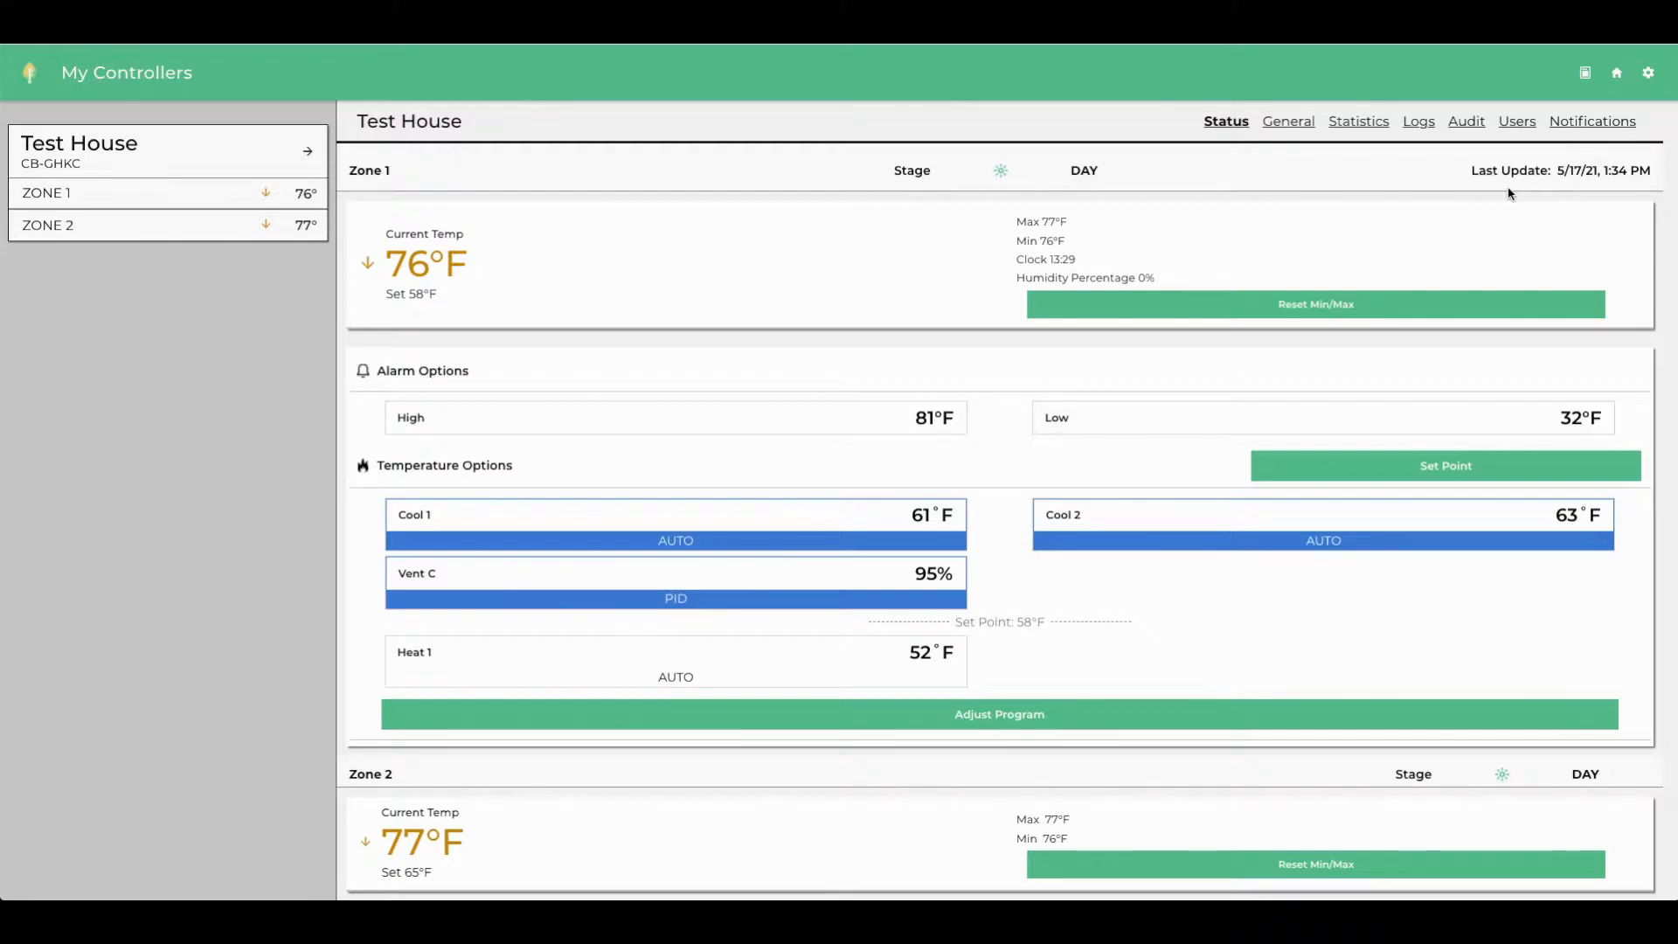
mouse_move(661, 301)
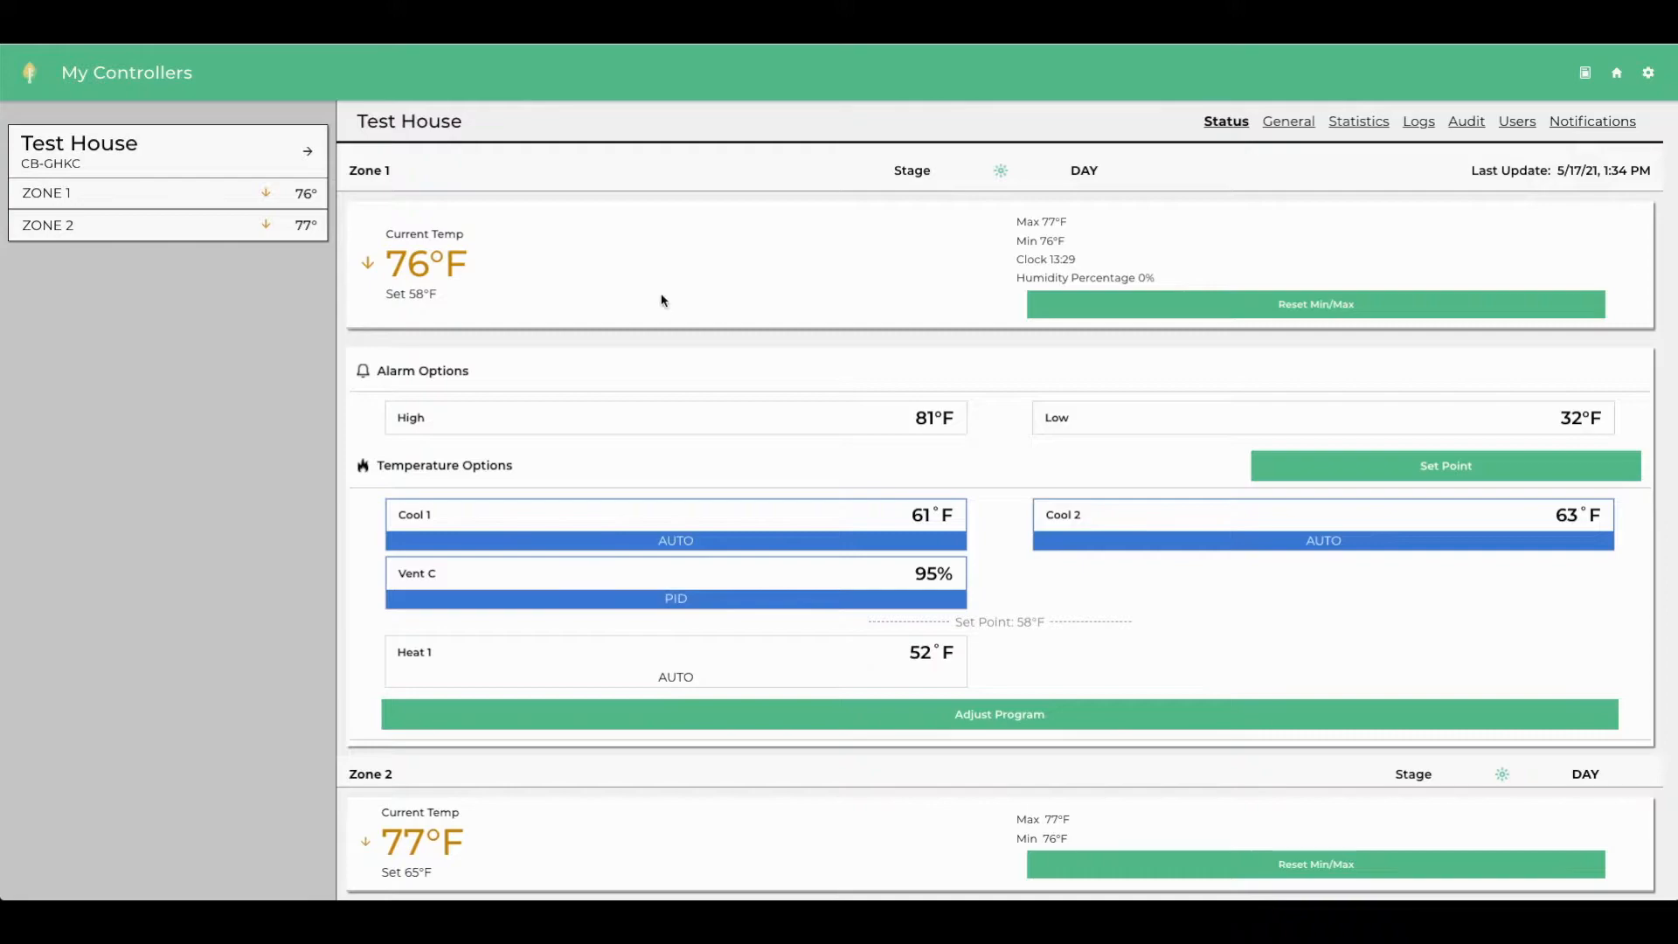
mouse_move(482, 270)
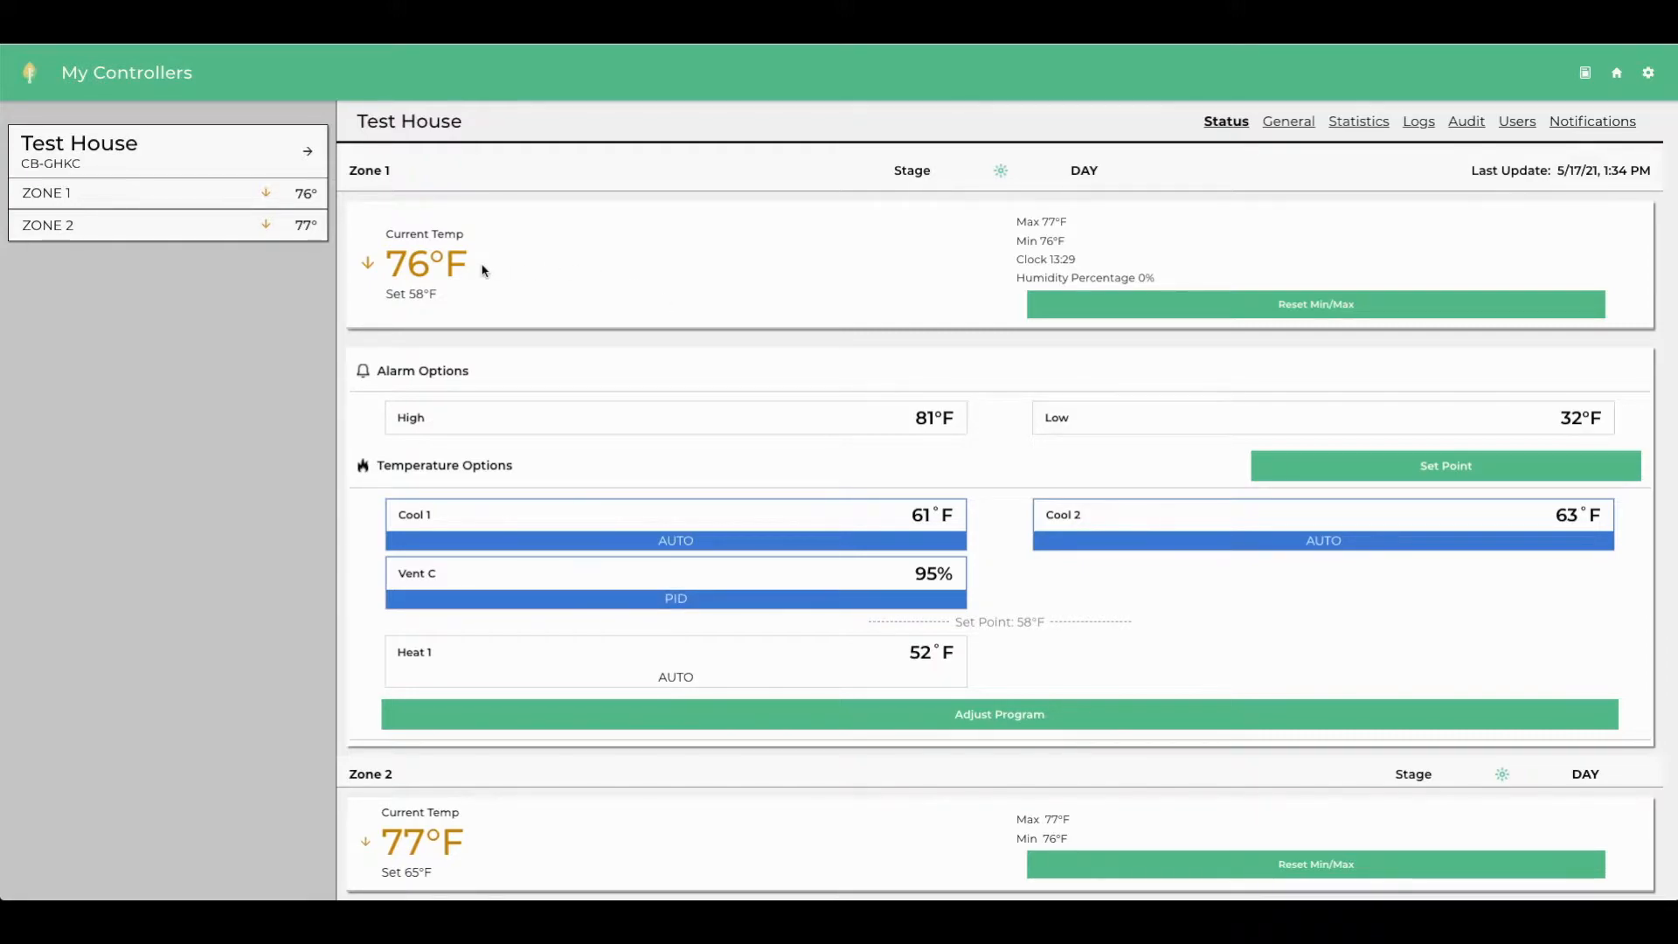
mouse_move(447, 298)
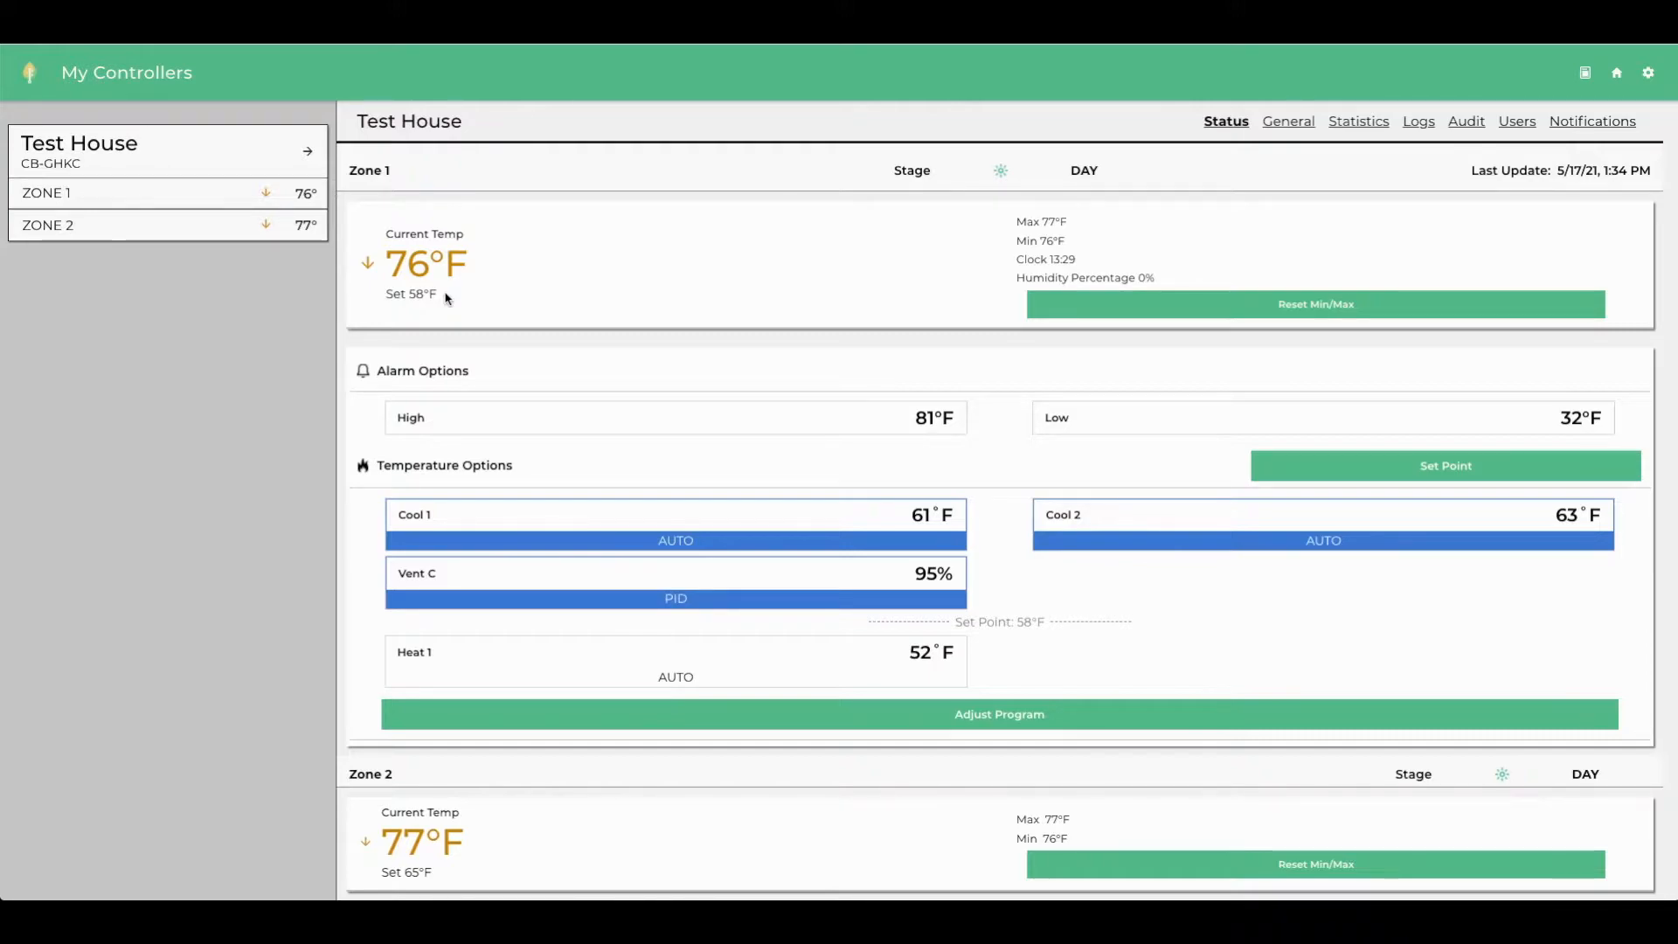
mouse_move(1067, 241)
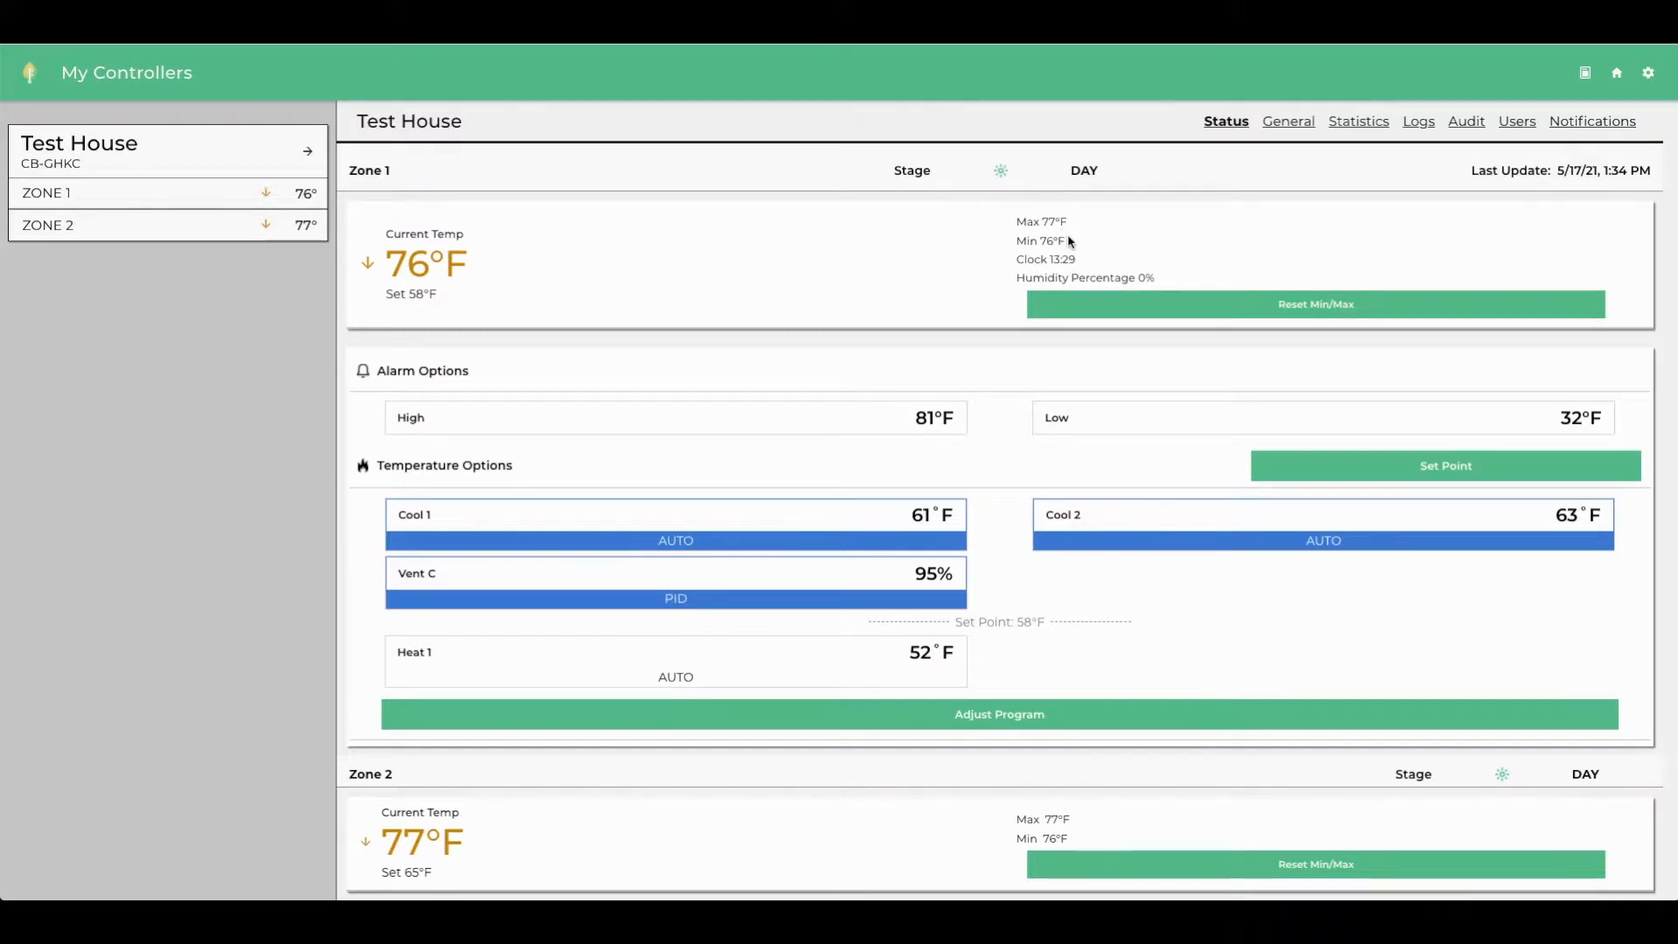
mouse_move(1081, 264)
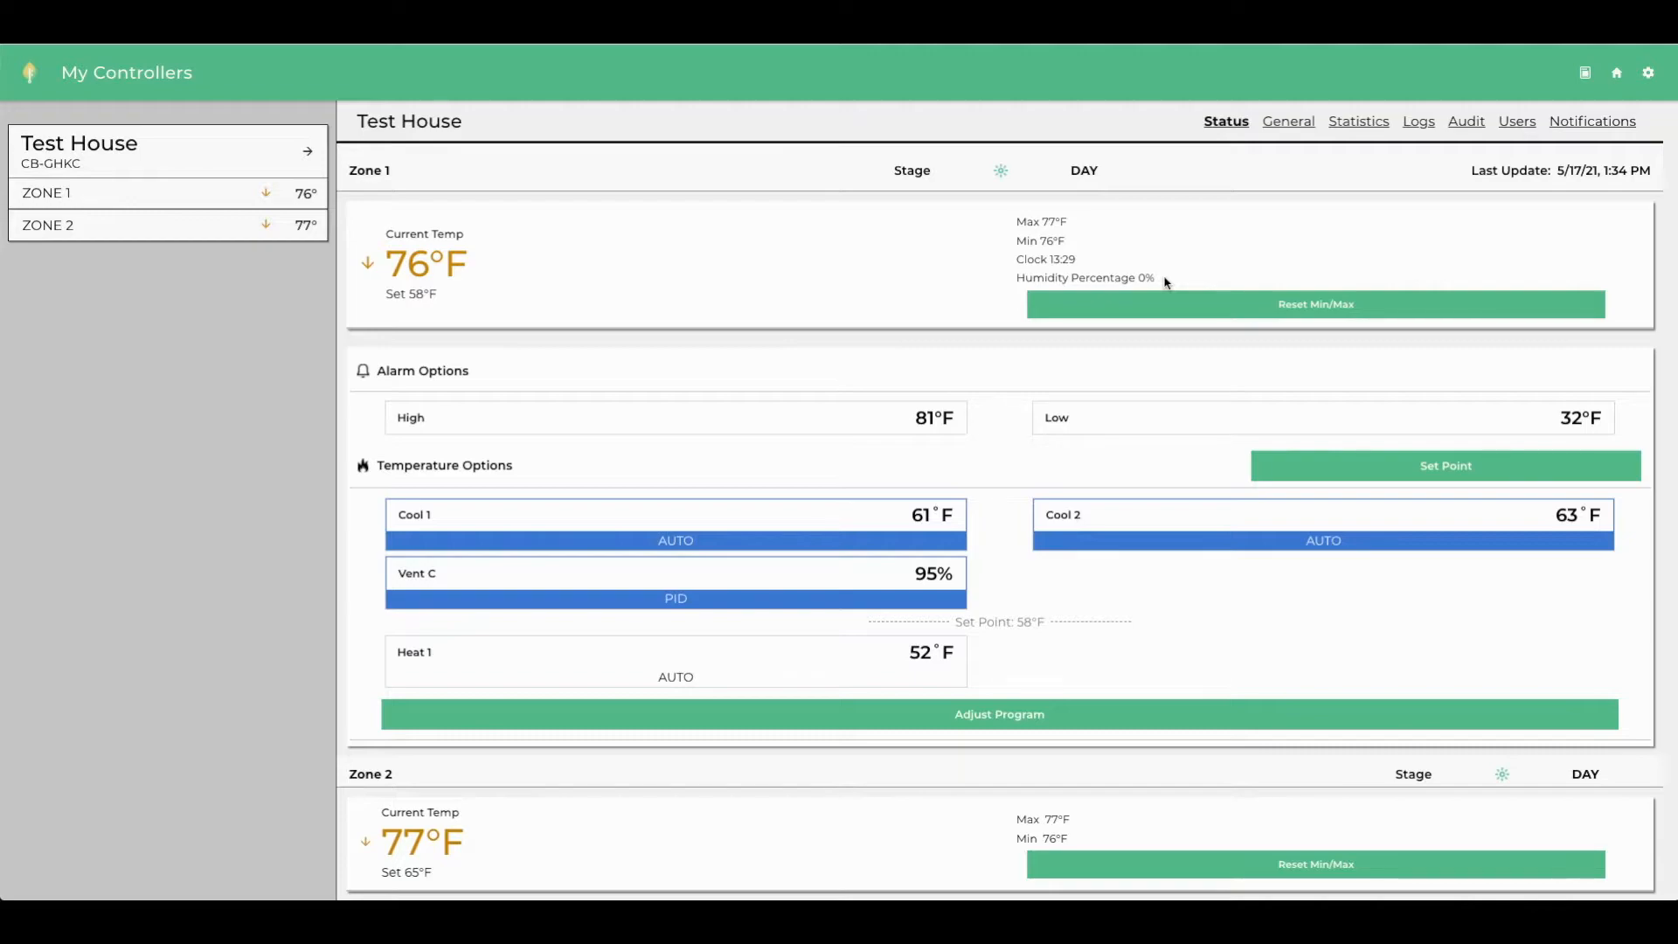
scroll(down, 3)
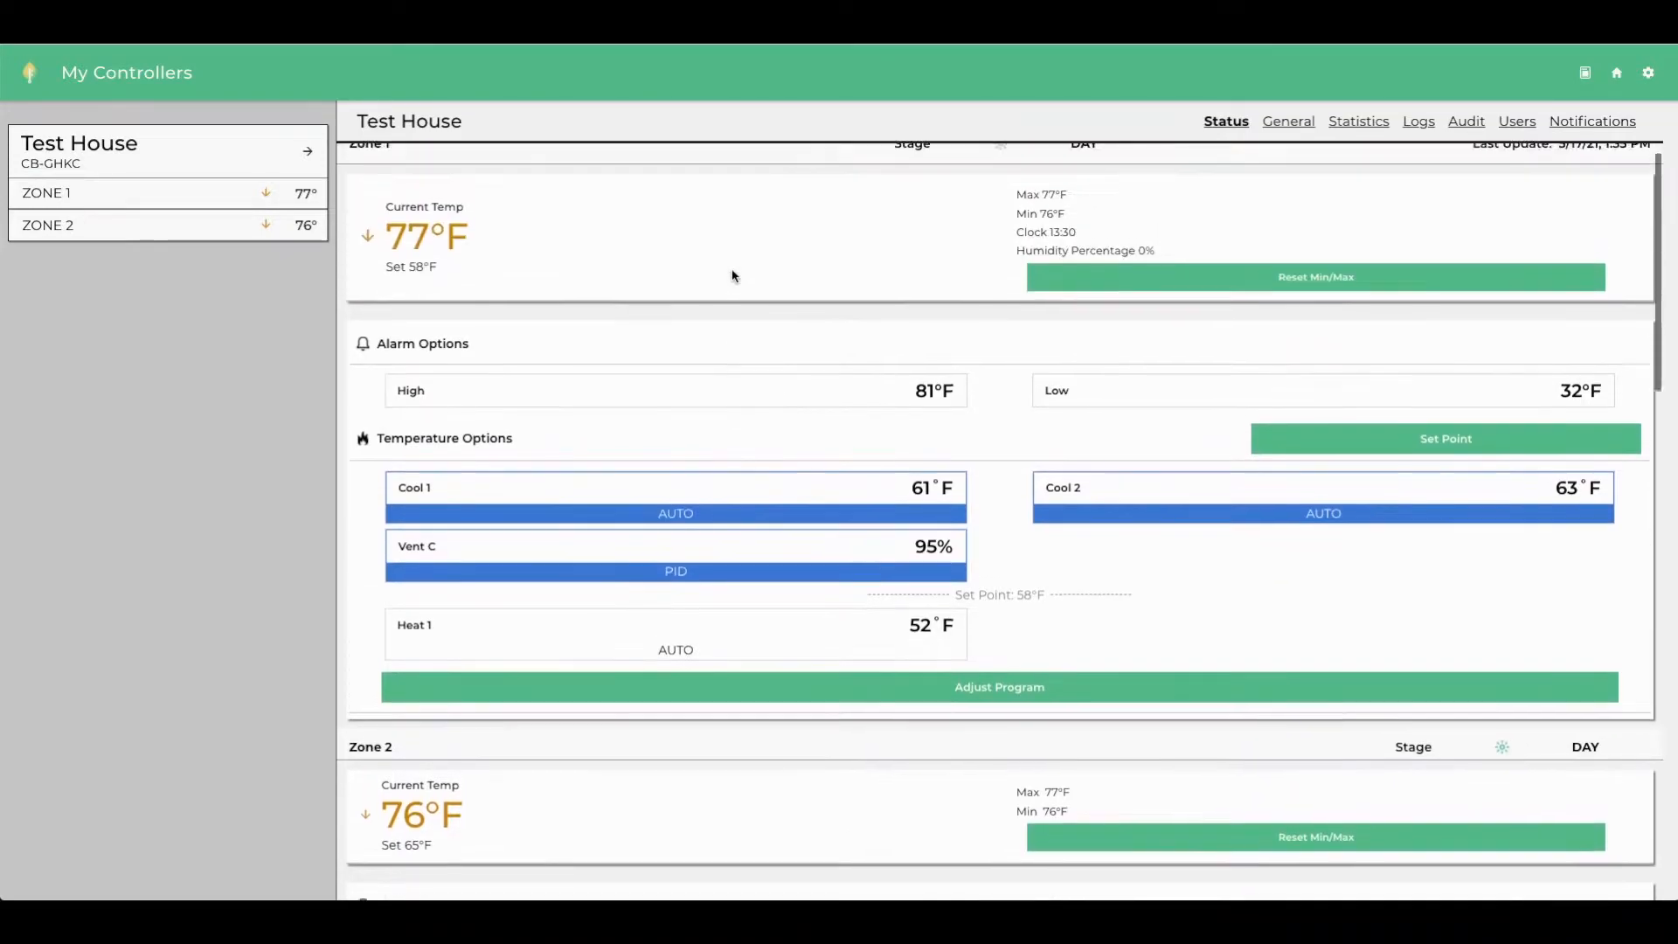
scroll(up, 3)
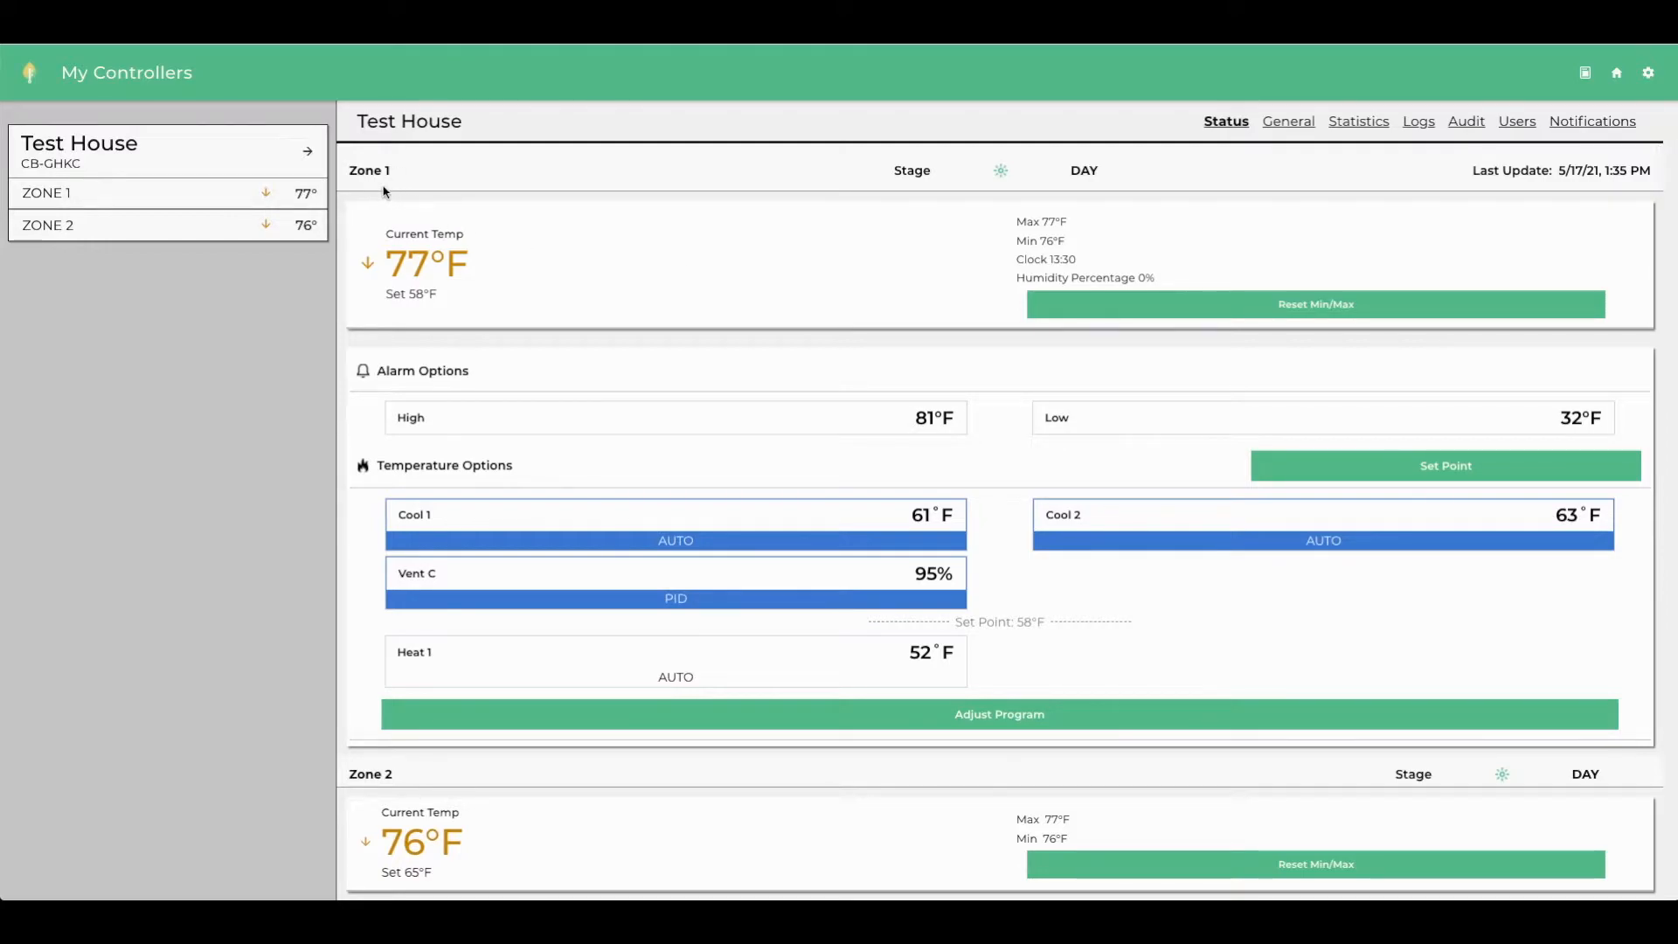
mouse_move(1277, 462)
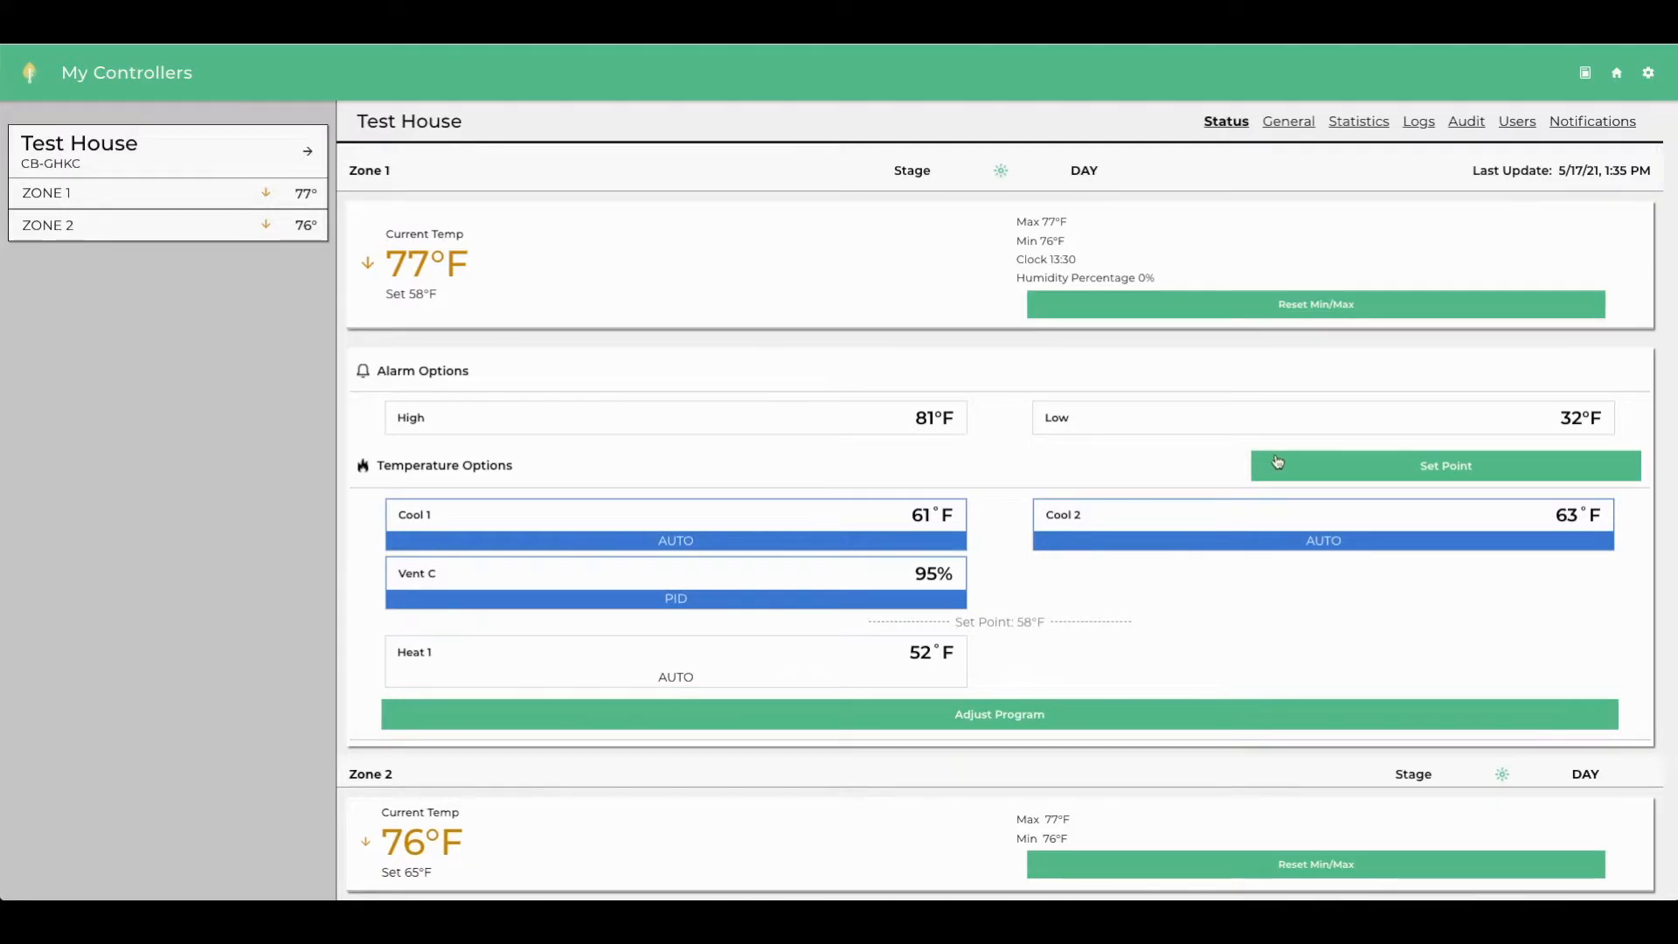
Raise the Zone 1 set point override from 58°F to 63°F and save it
click(1444, 466)
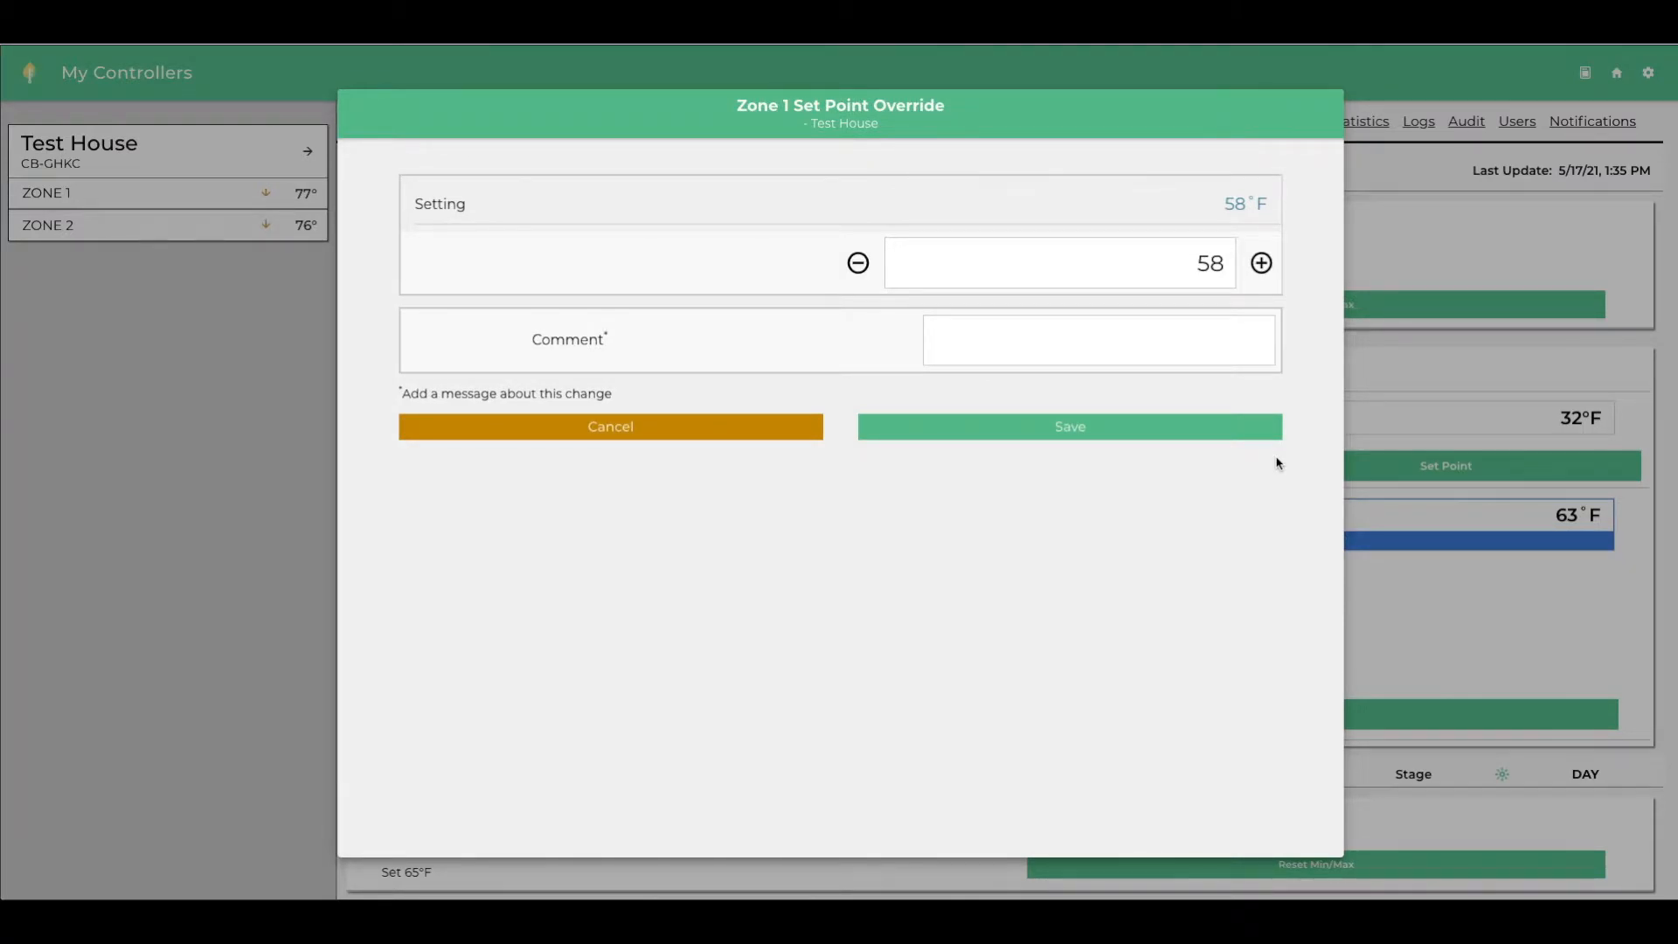
click(1260, 262)
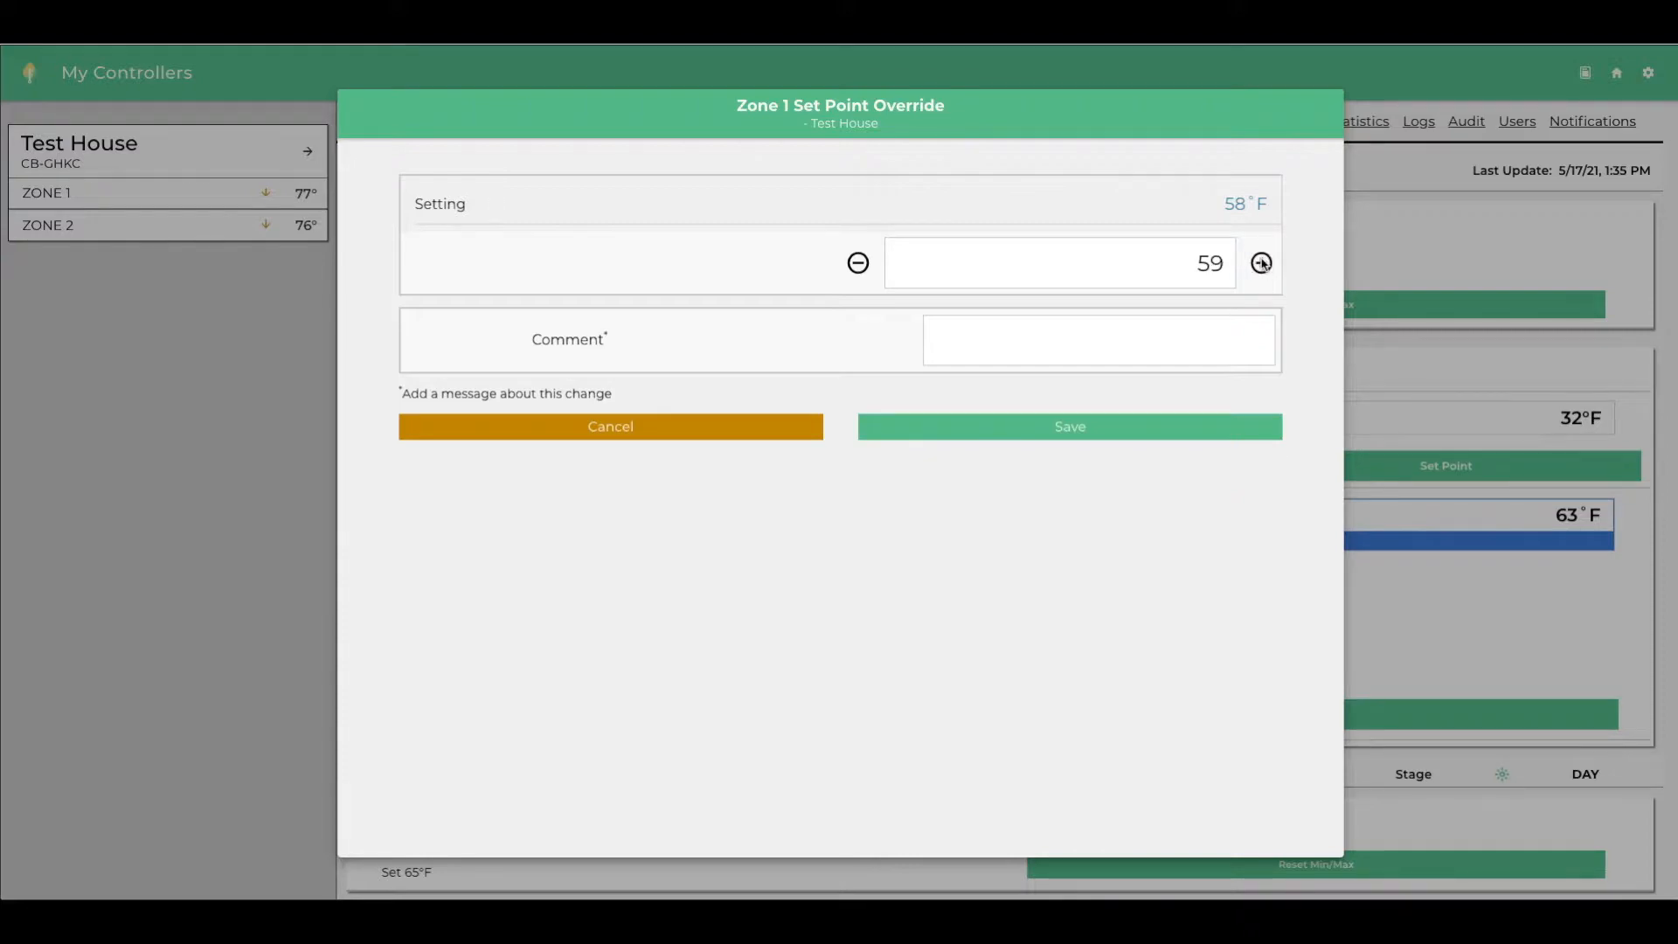
click(1259, 263)
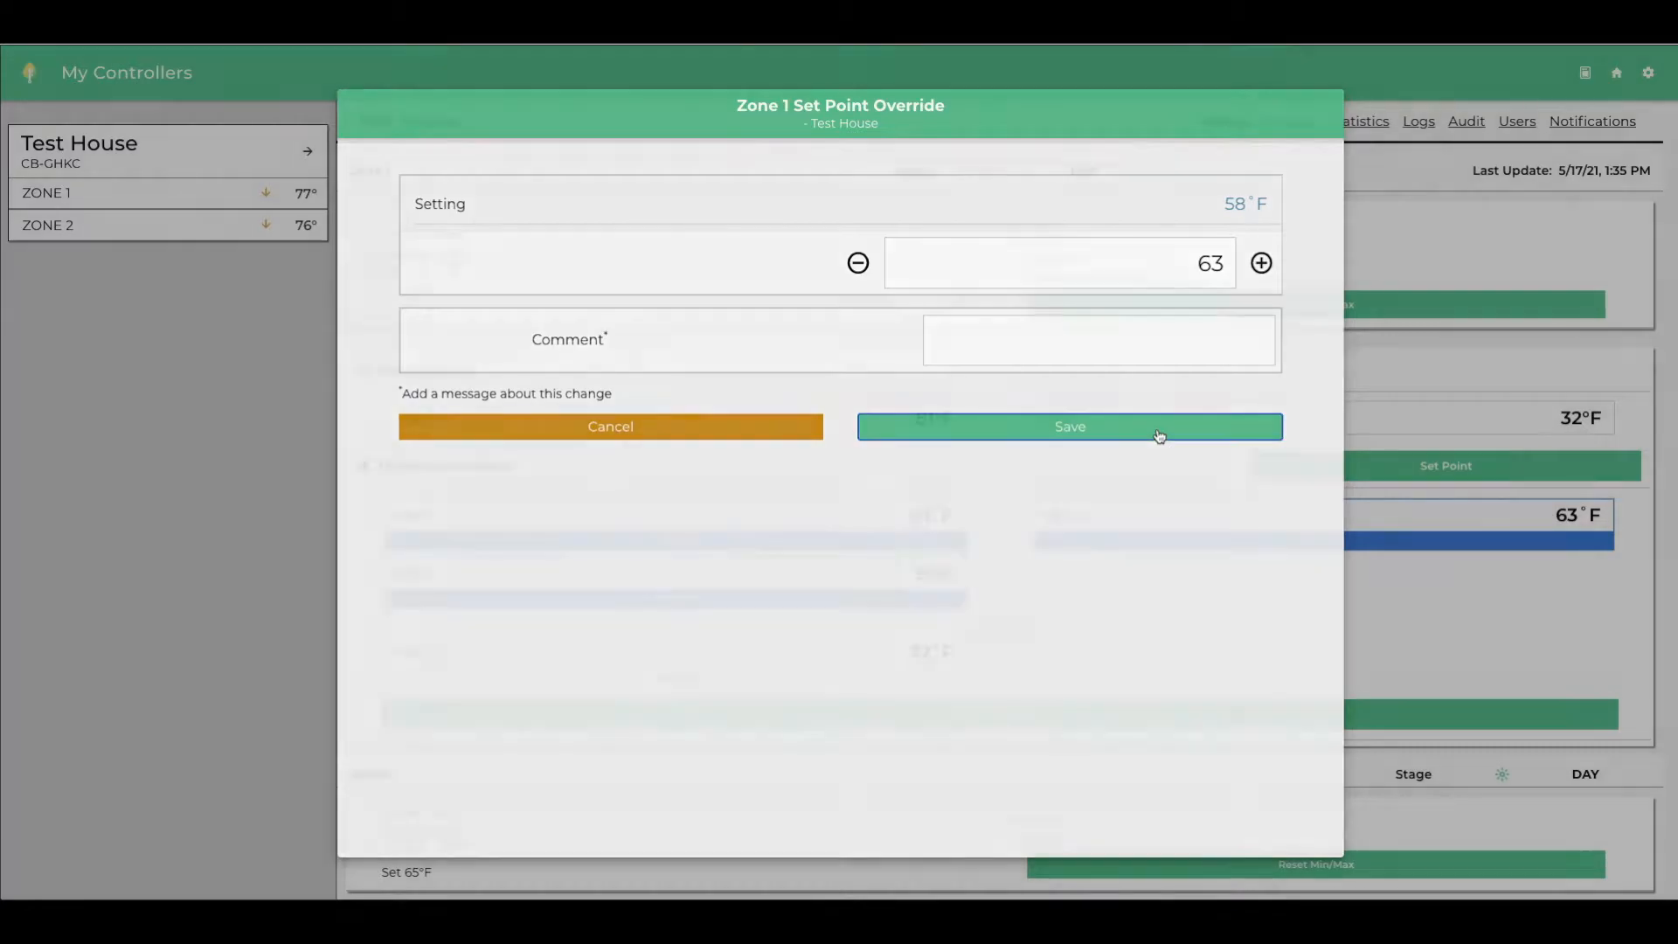
click(1068, 425)
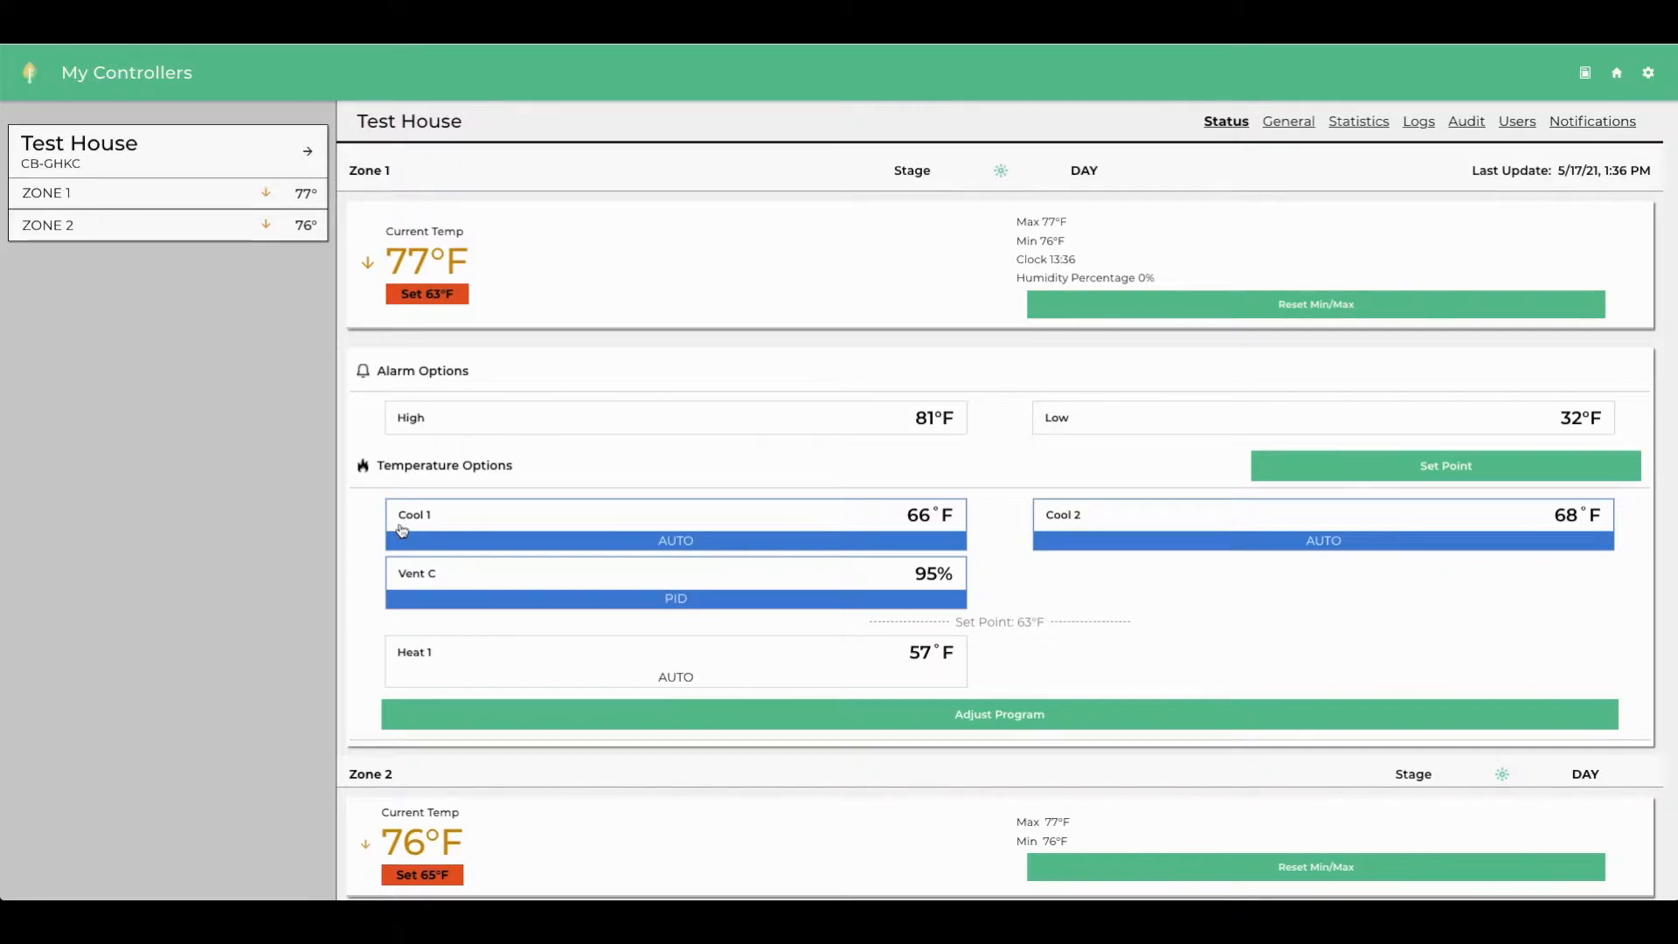
mouse_move(1082, 529)
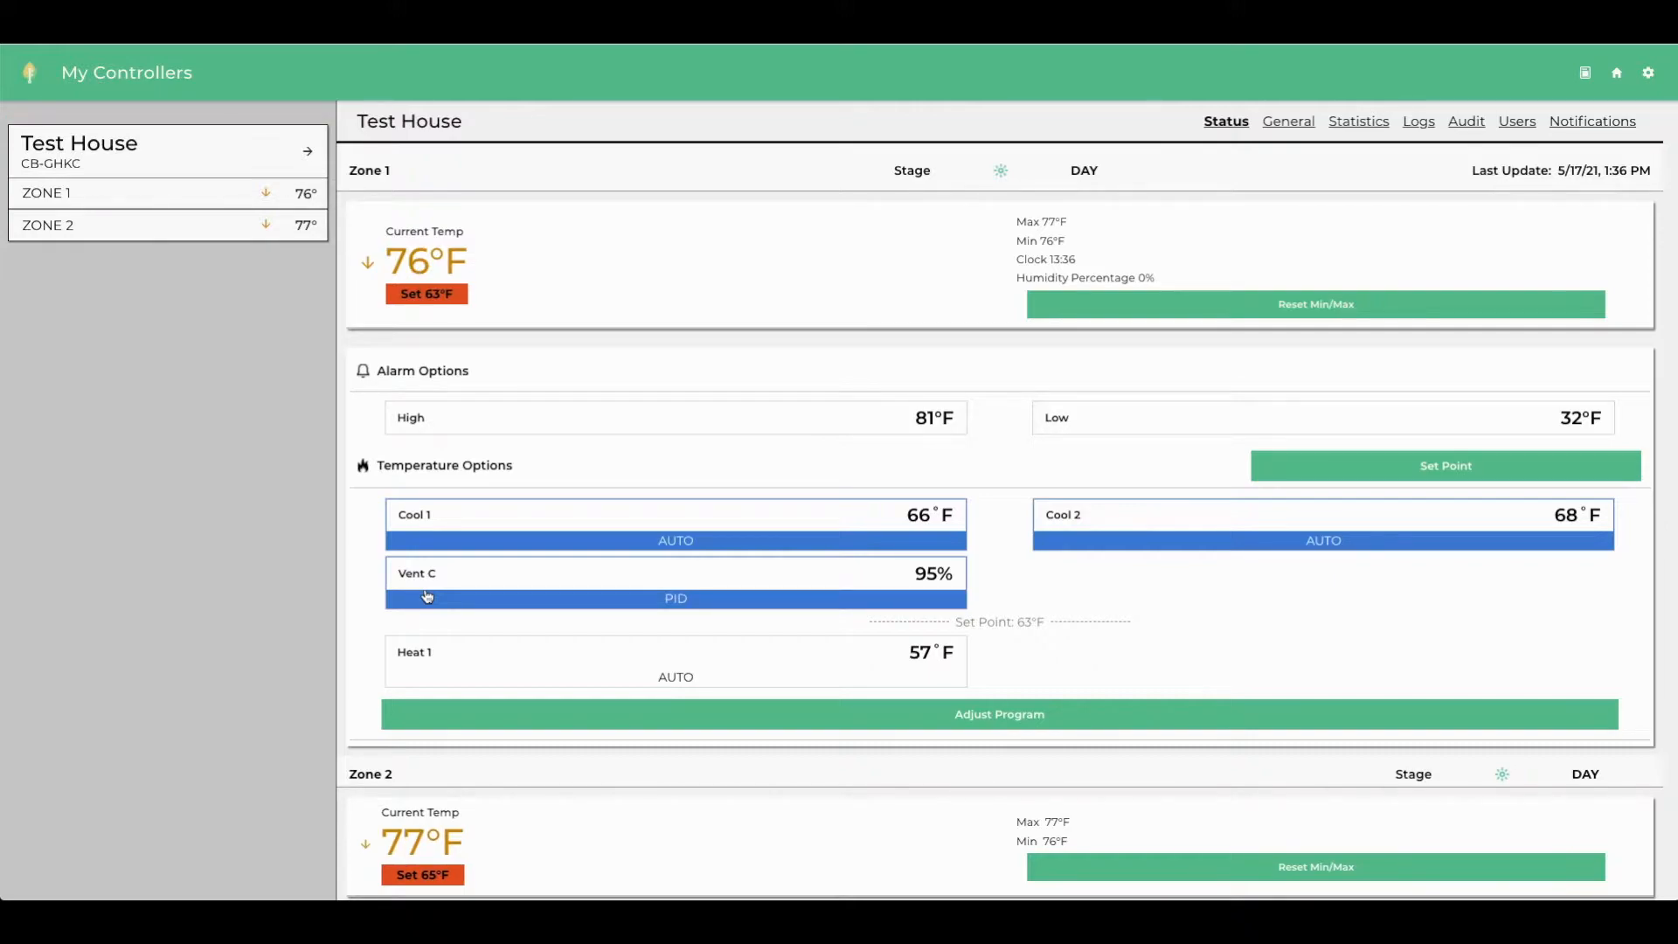
mouse_move(1048, 637)
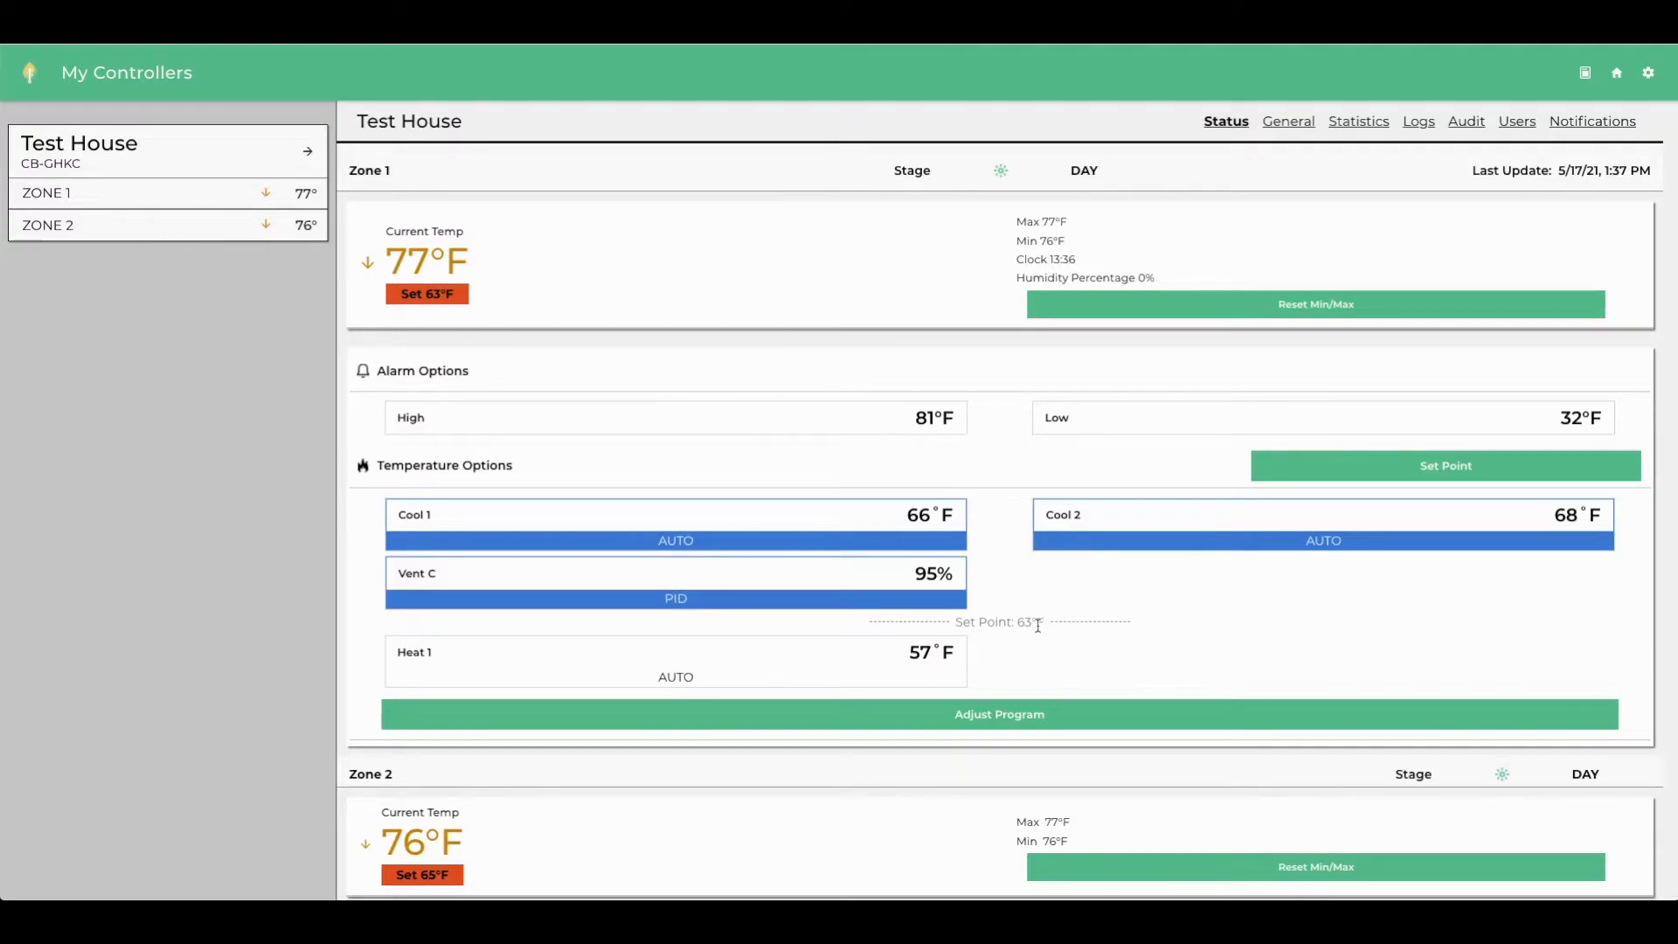
mouse_move(850, 662)
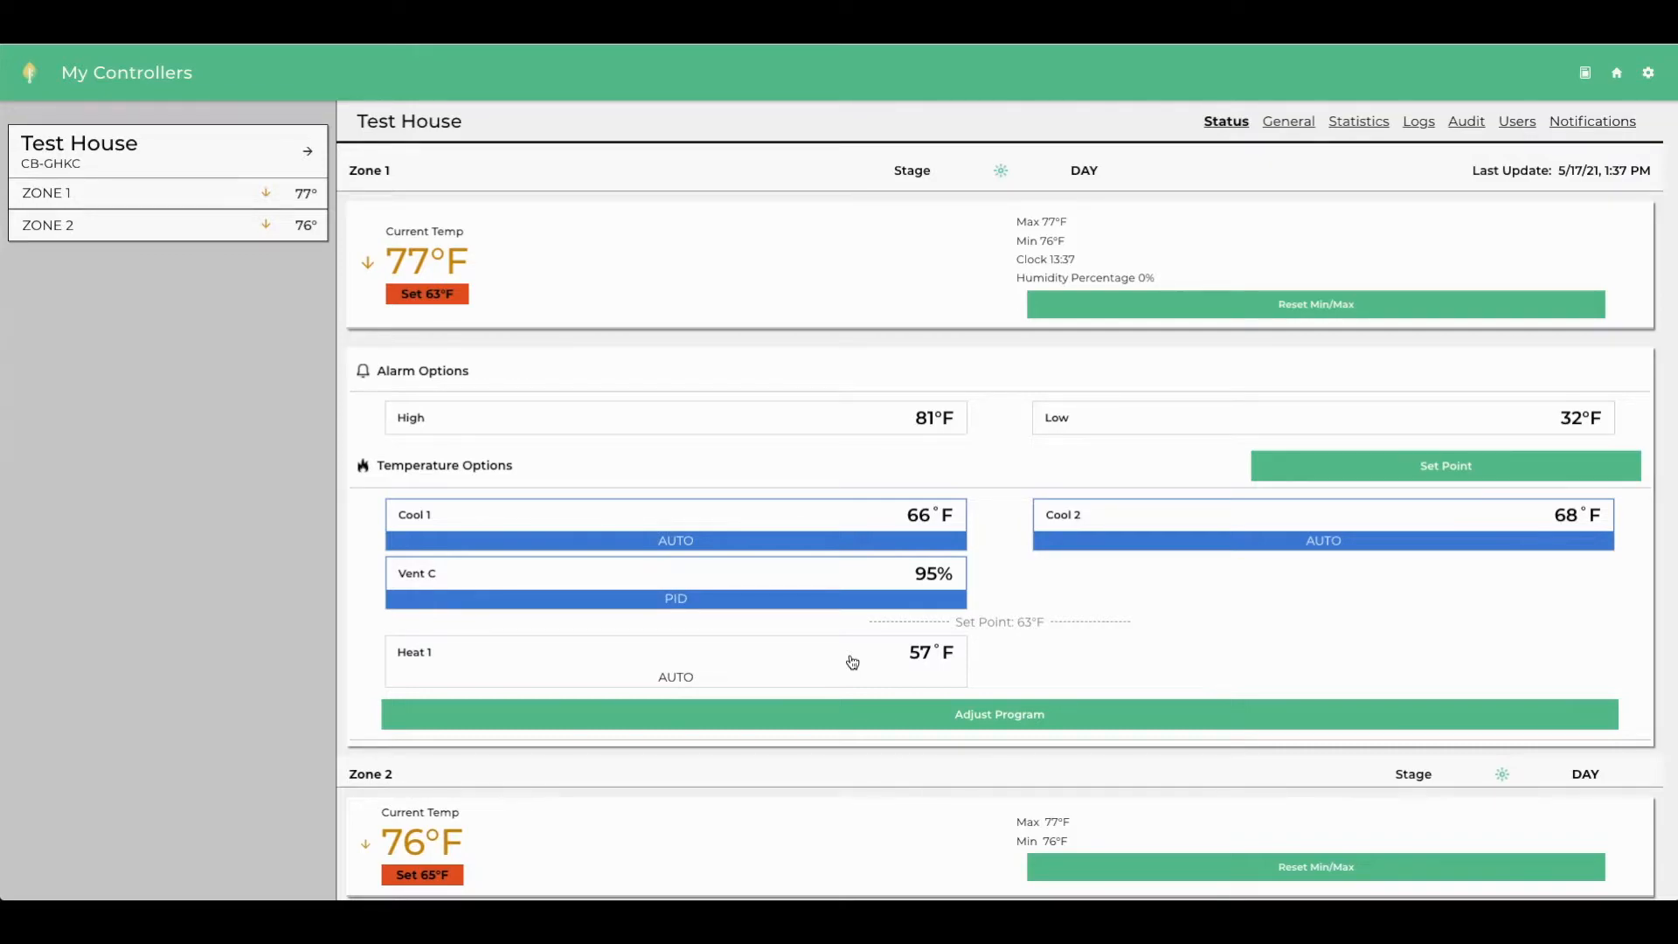
mouse_move(445, 517)
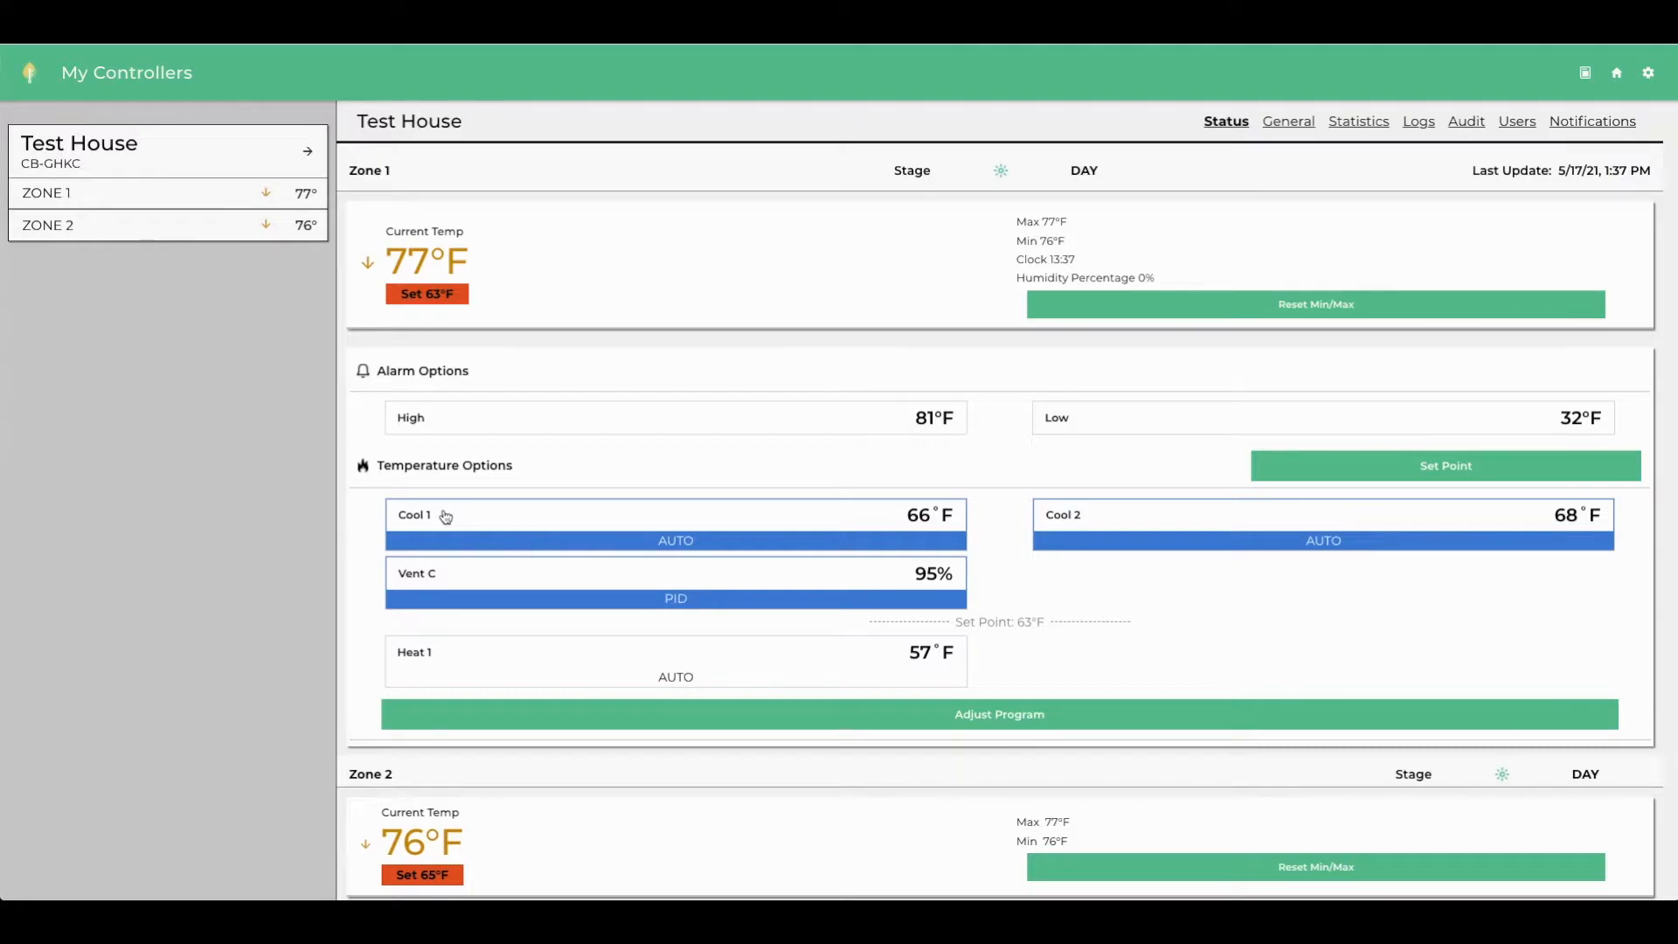
mouse_move(716, 474)
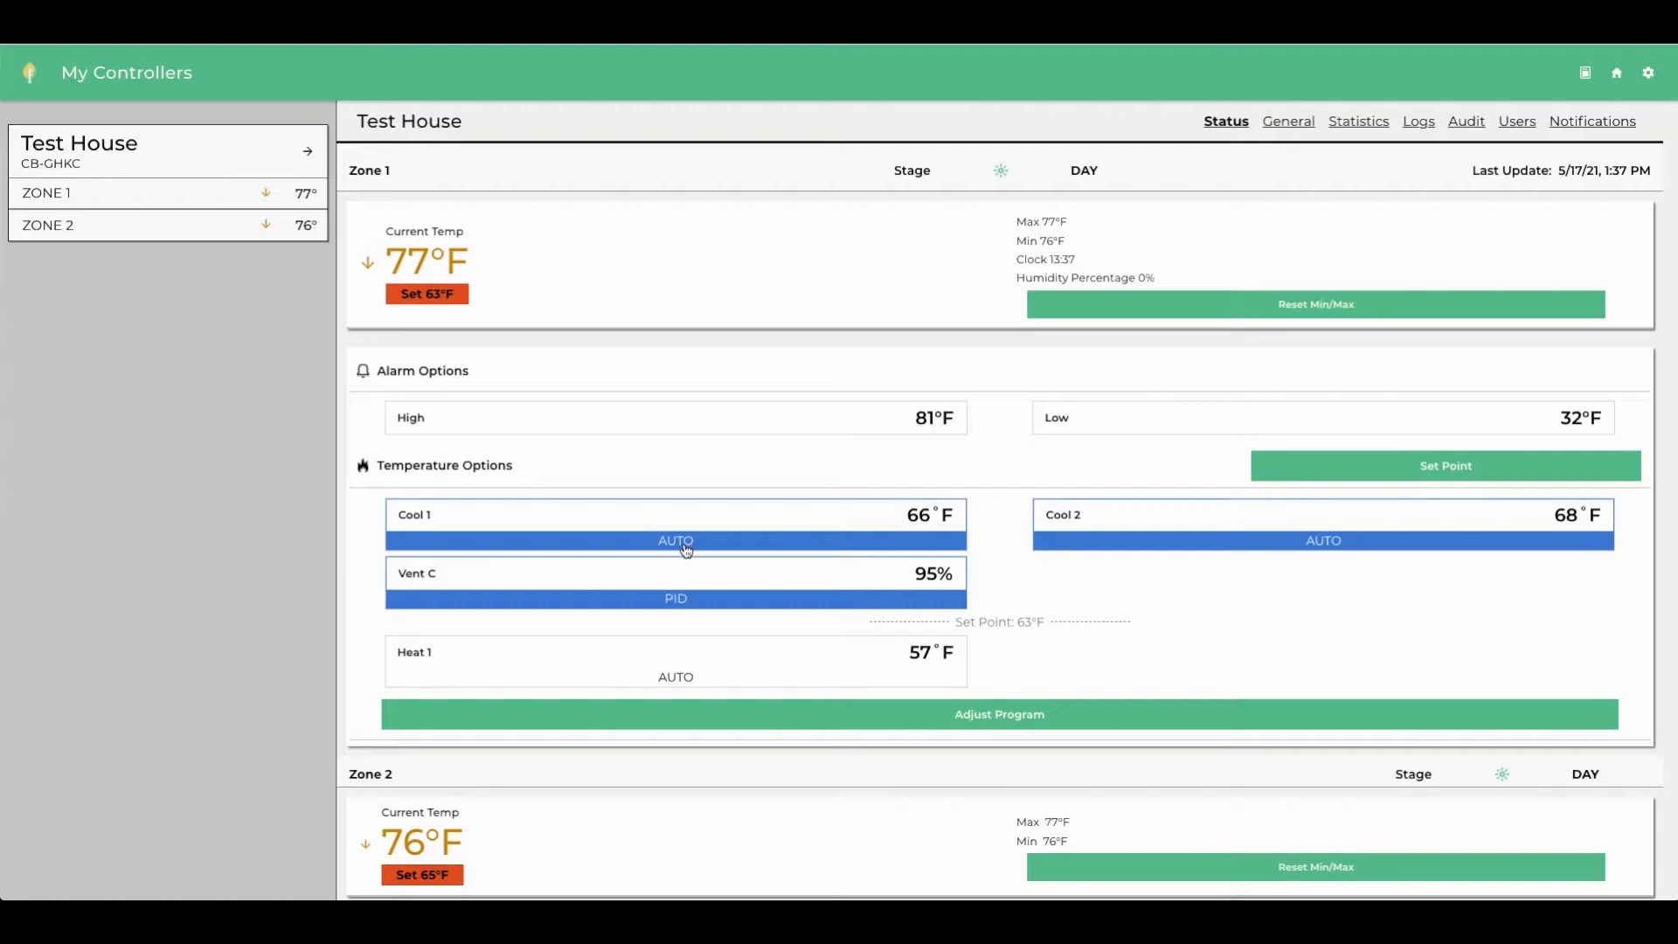
mouse_move(710, 657)
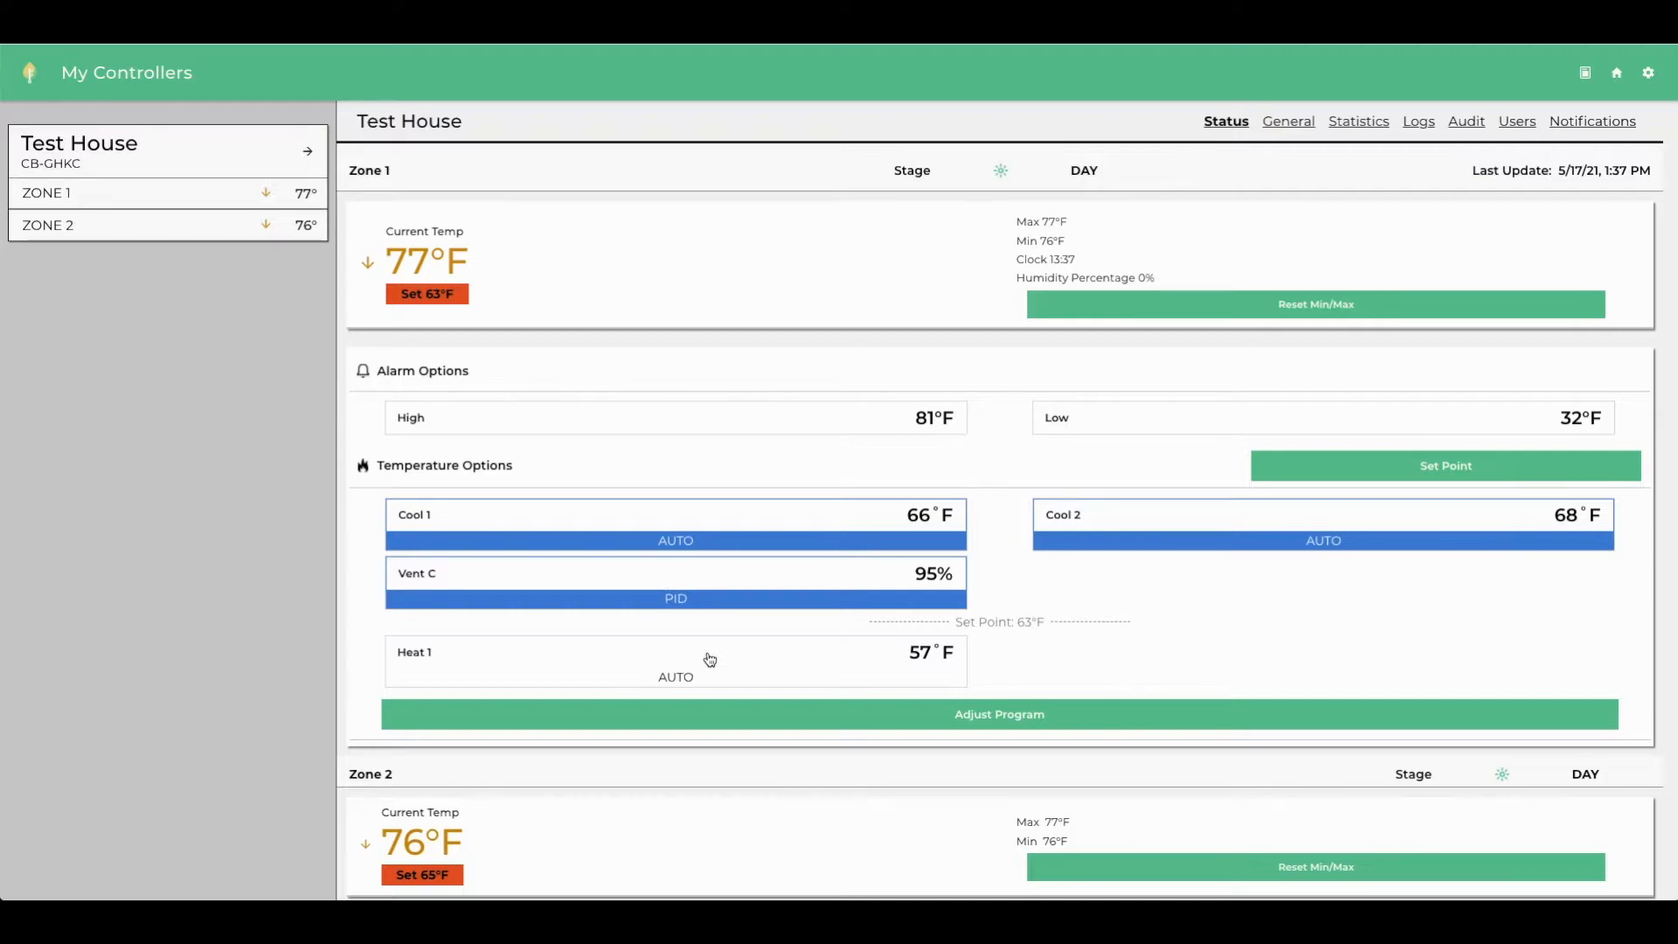
Set Heat 1 to On with the comment 'Manual override to ON' and save
click(674, 662)
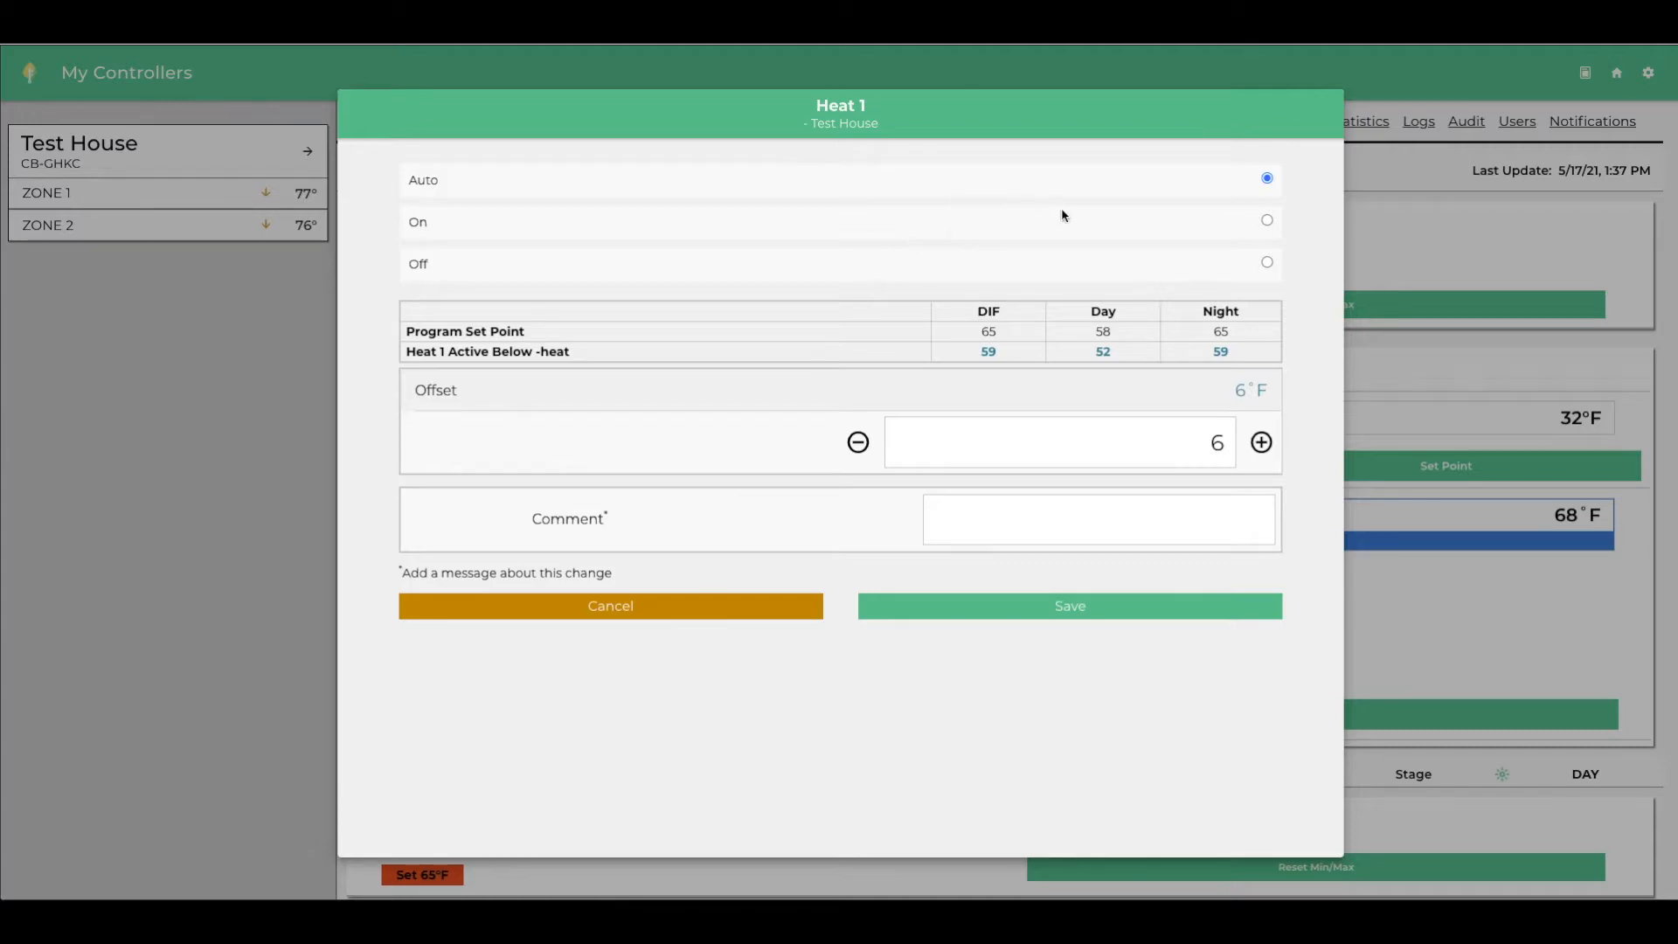
click(1267, 221)
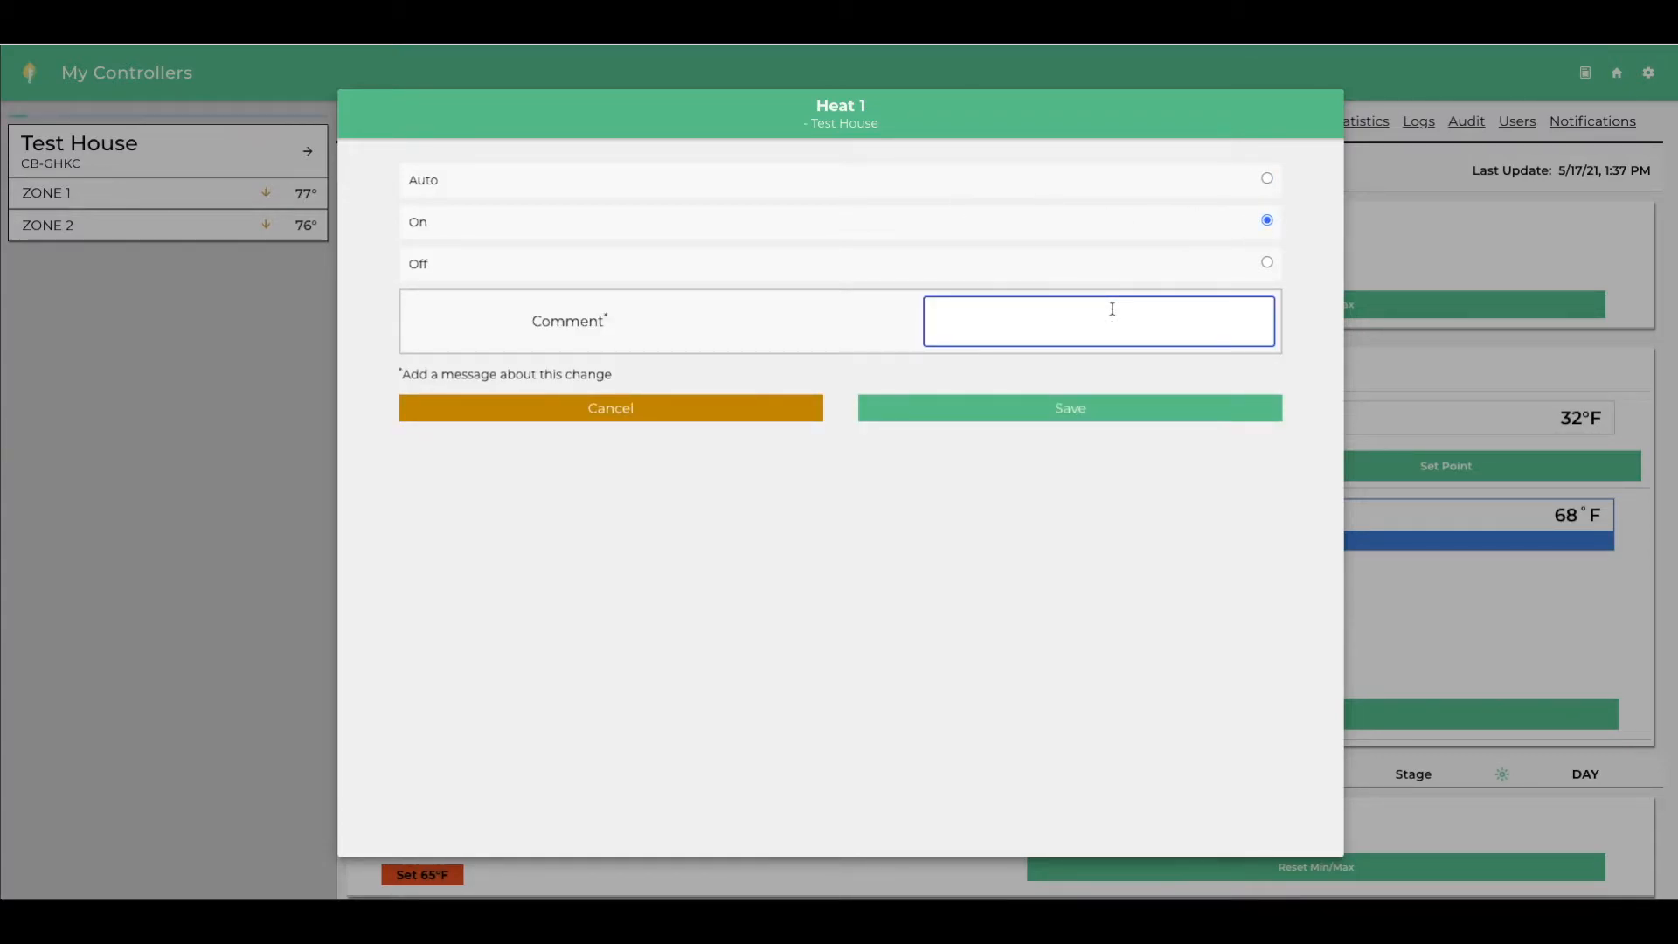
text(Man)
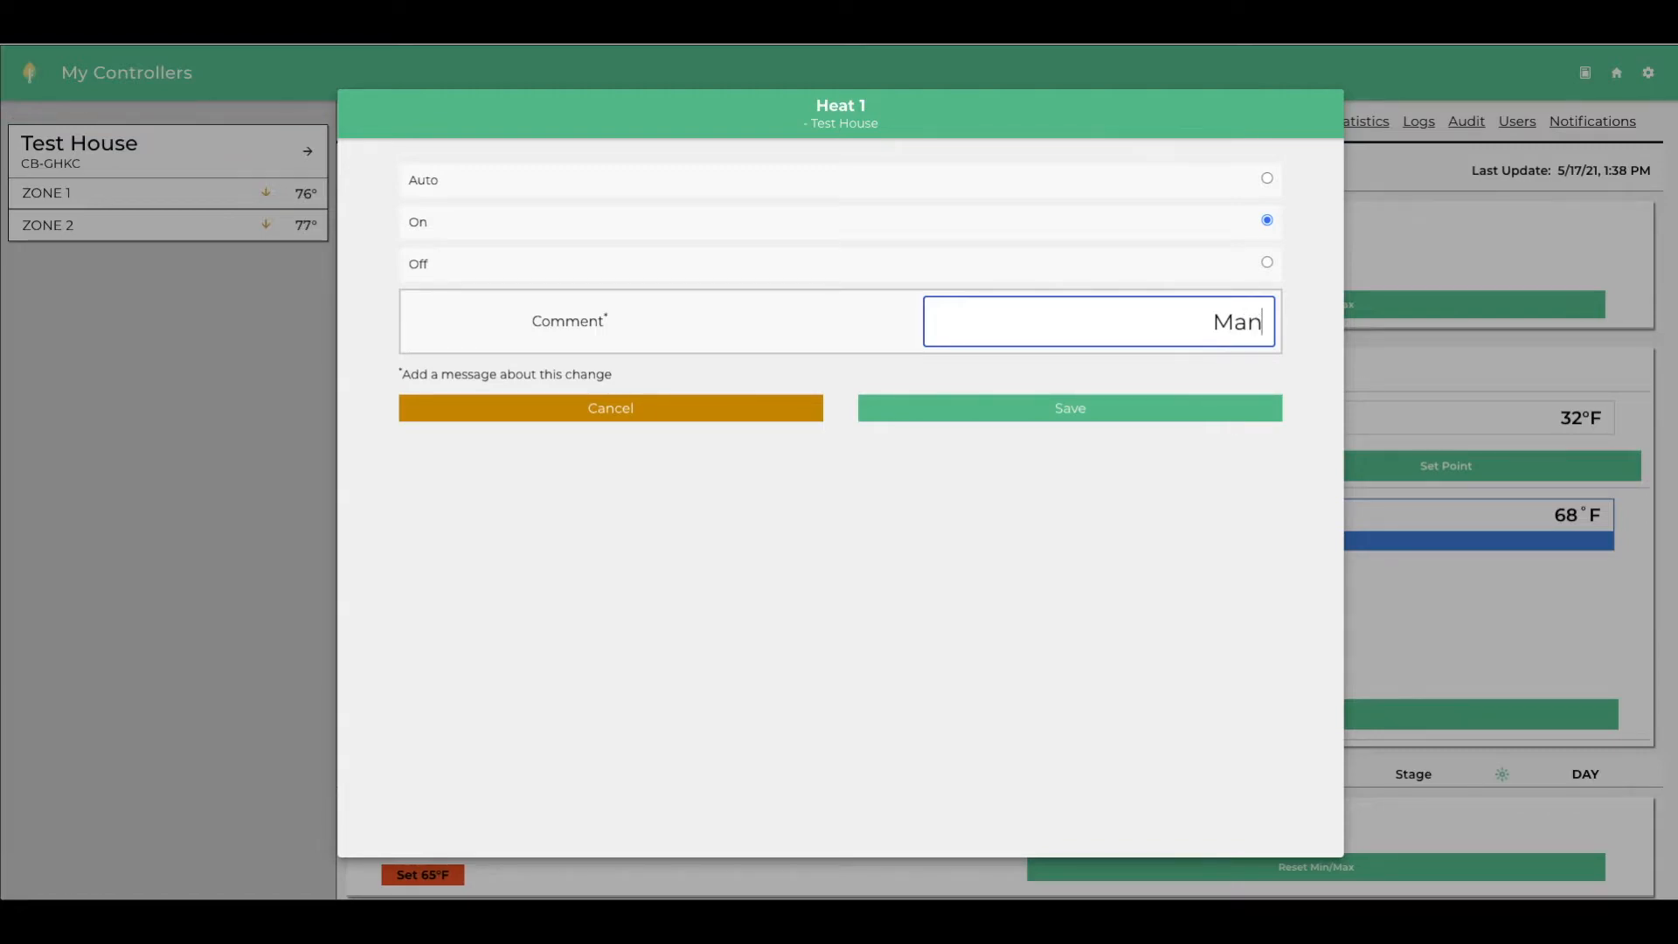
text(ual override to)
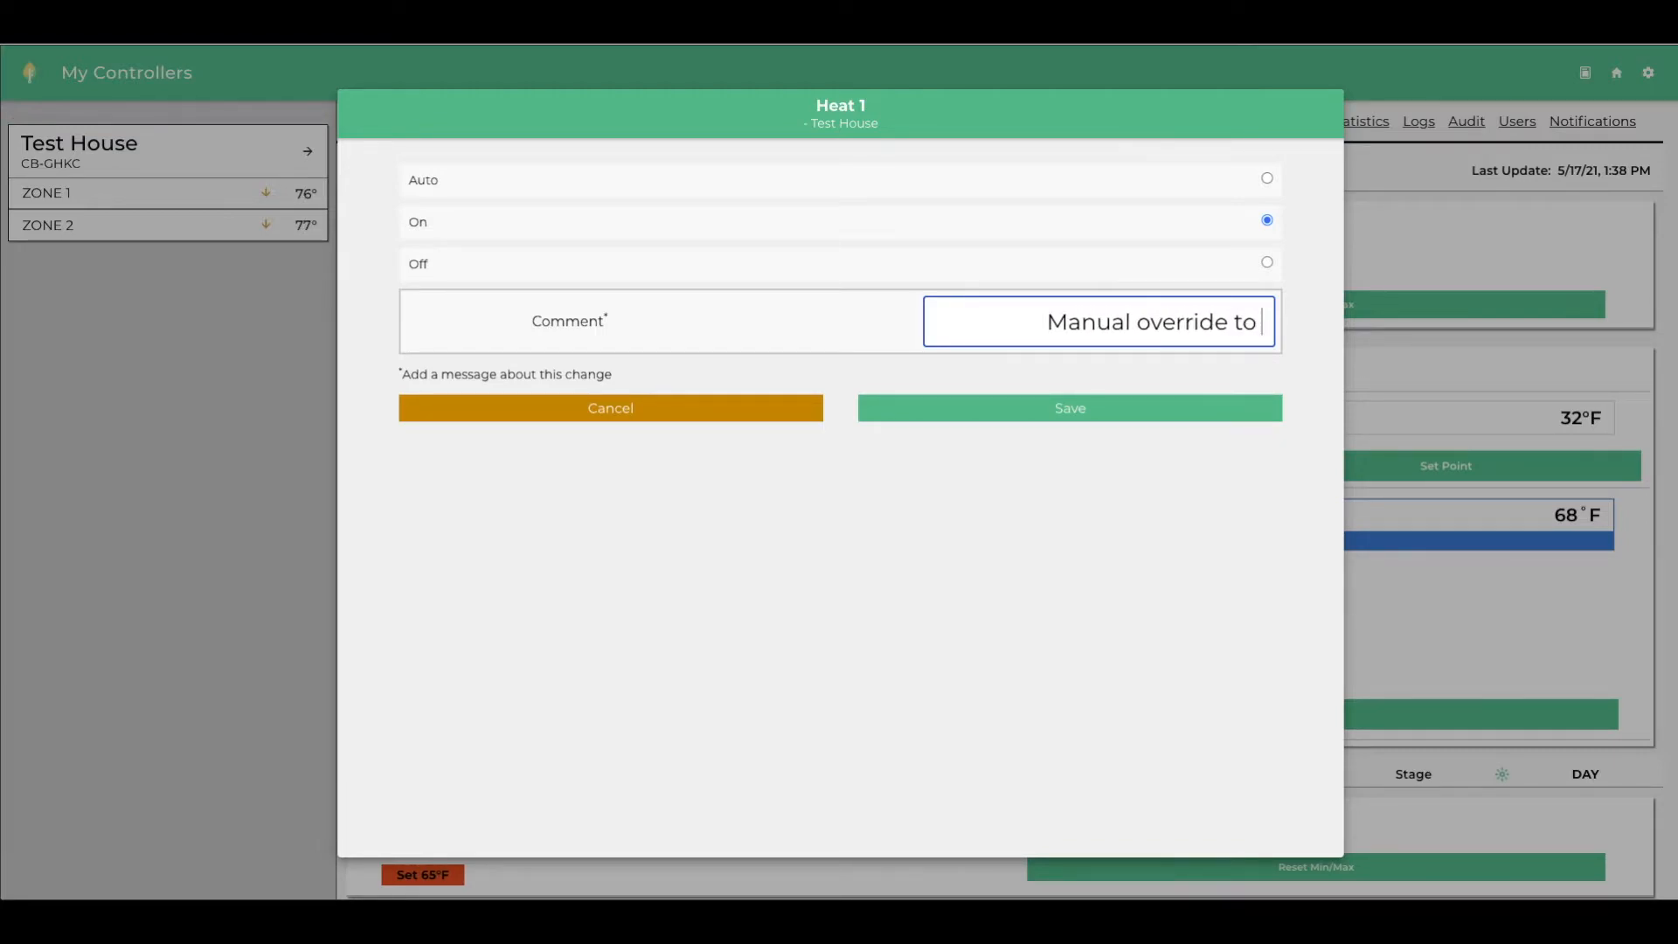
text(ON)
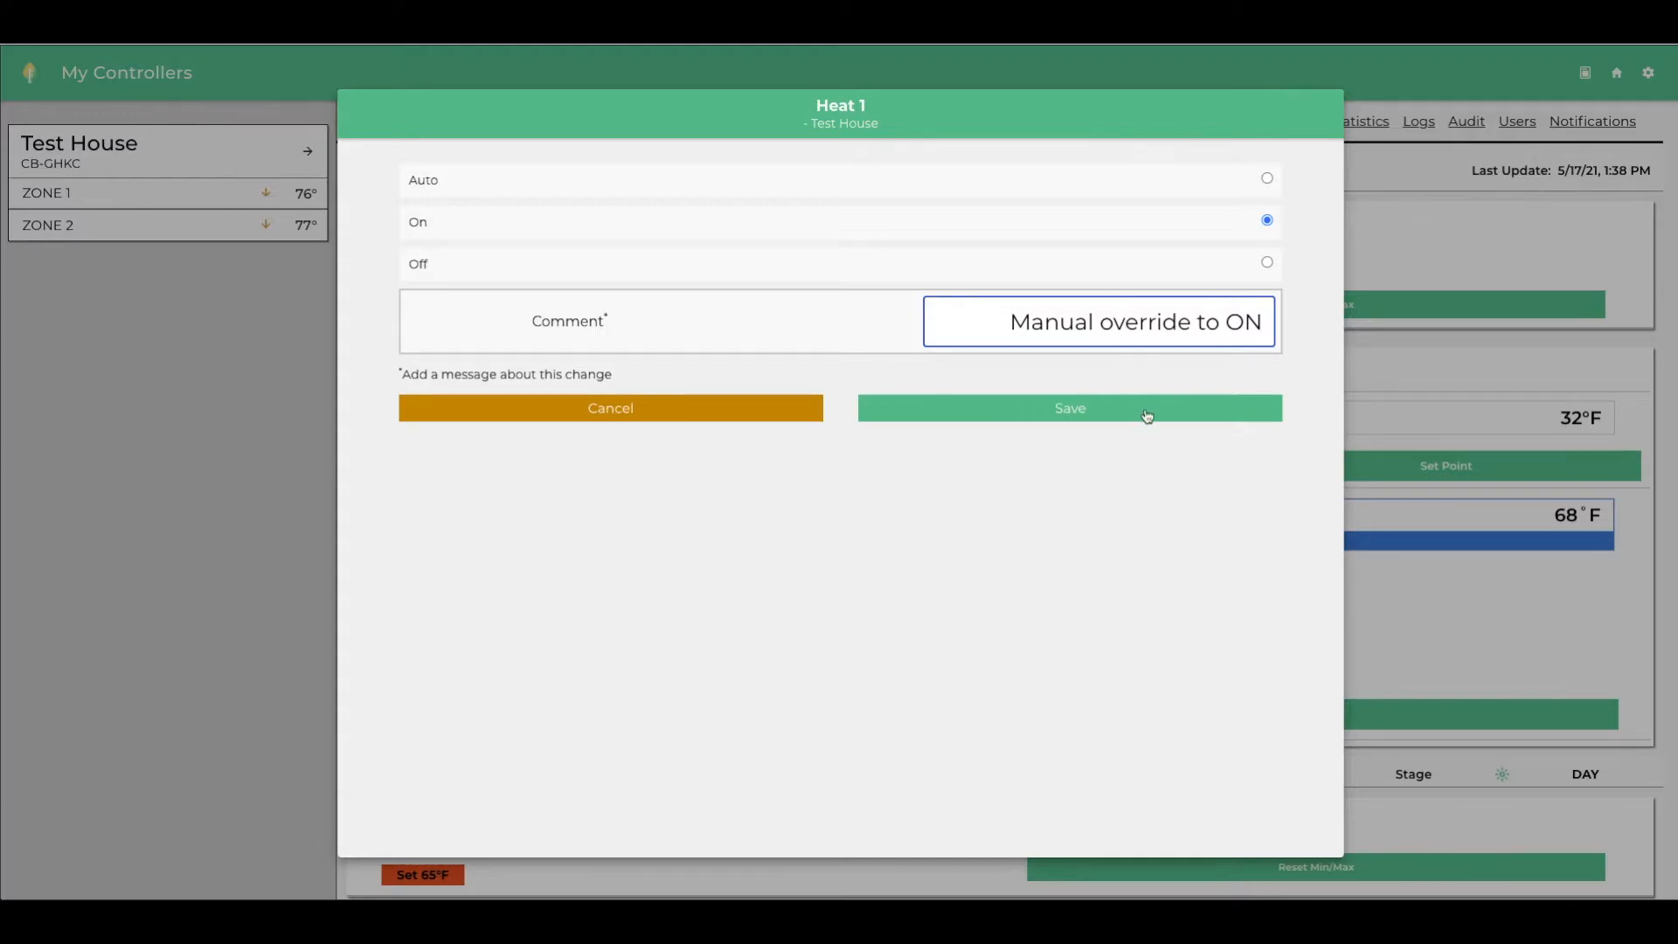
click(1068, 408)
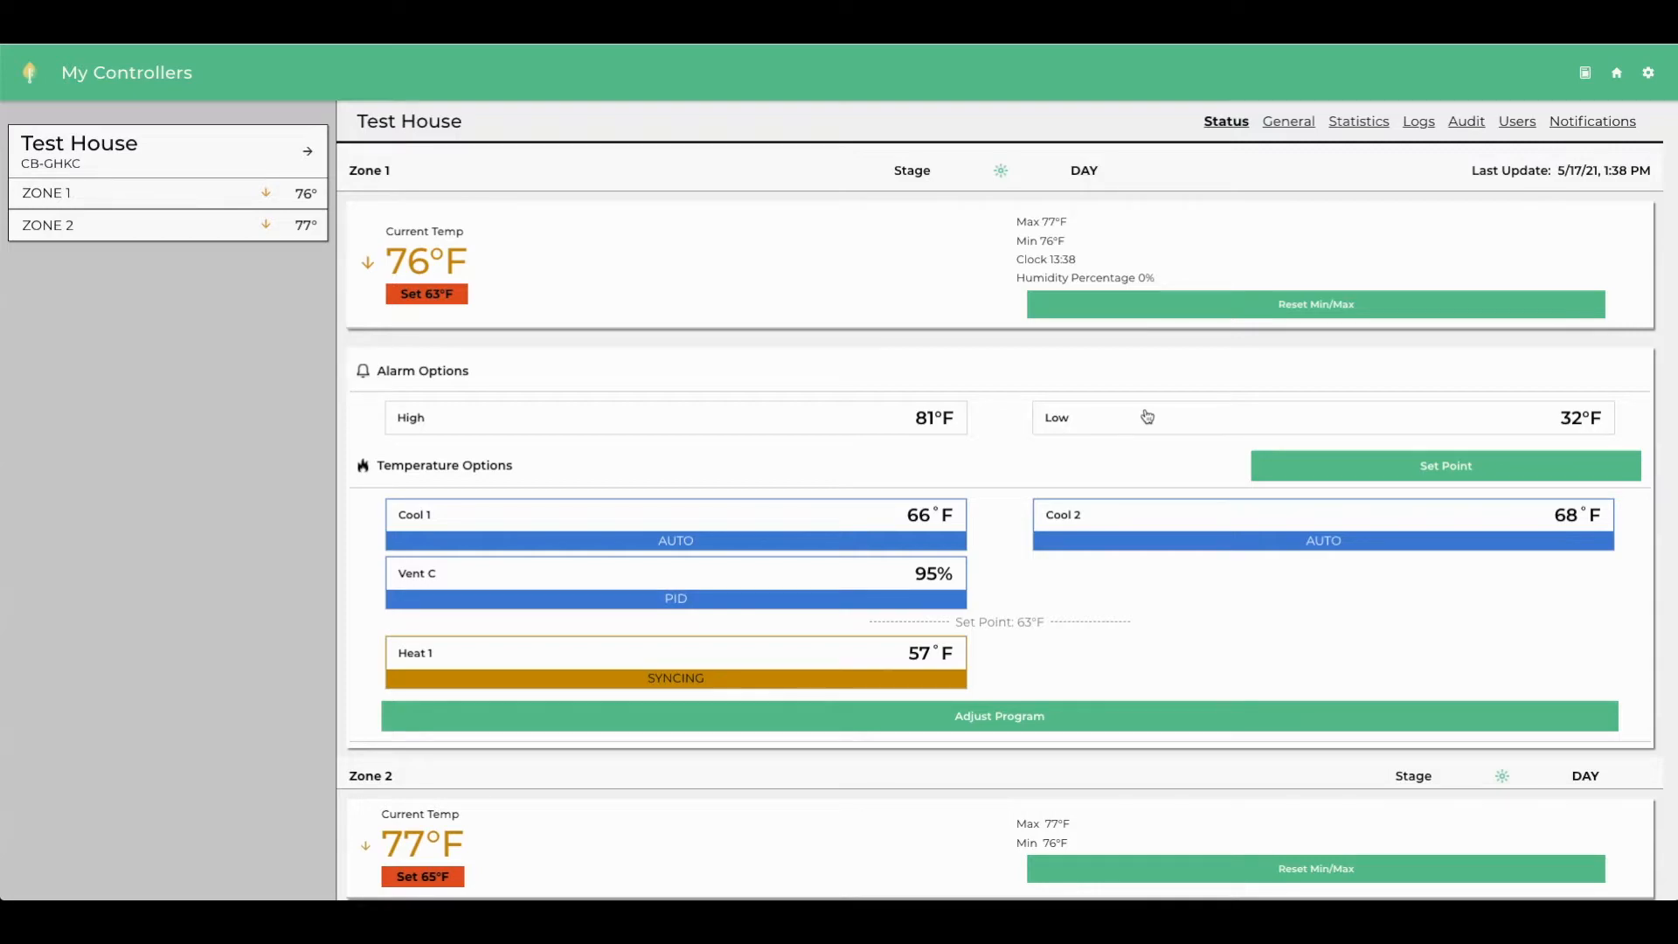
mouse_move(987, 668)
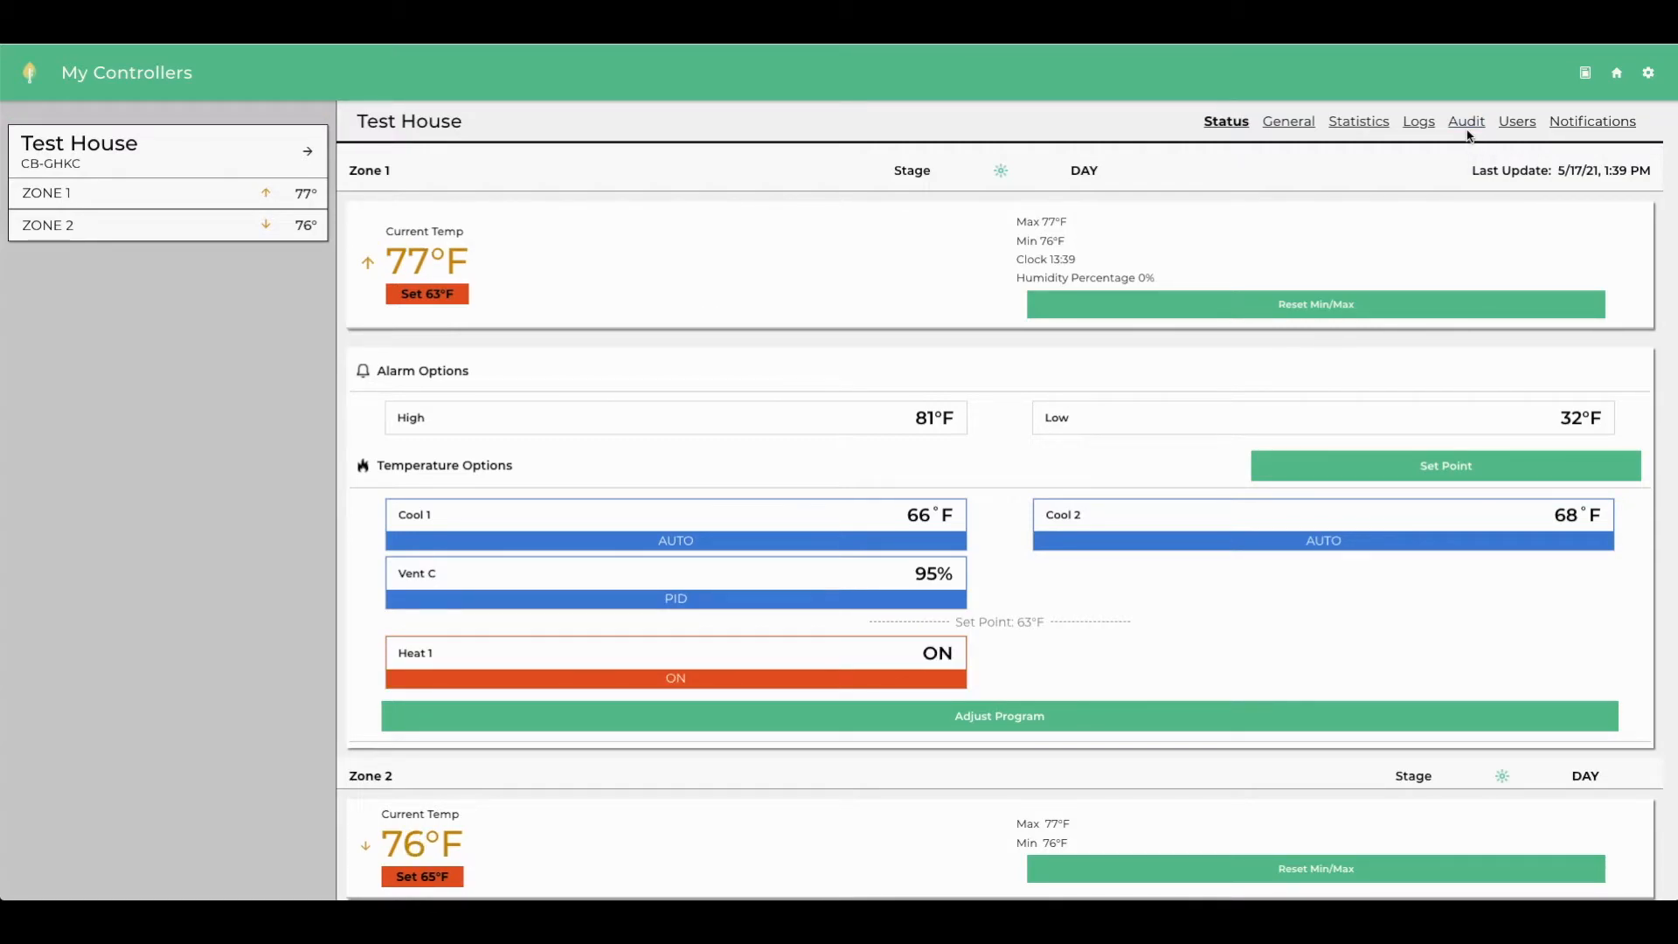
mouse_move(992, 677)
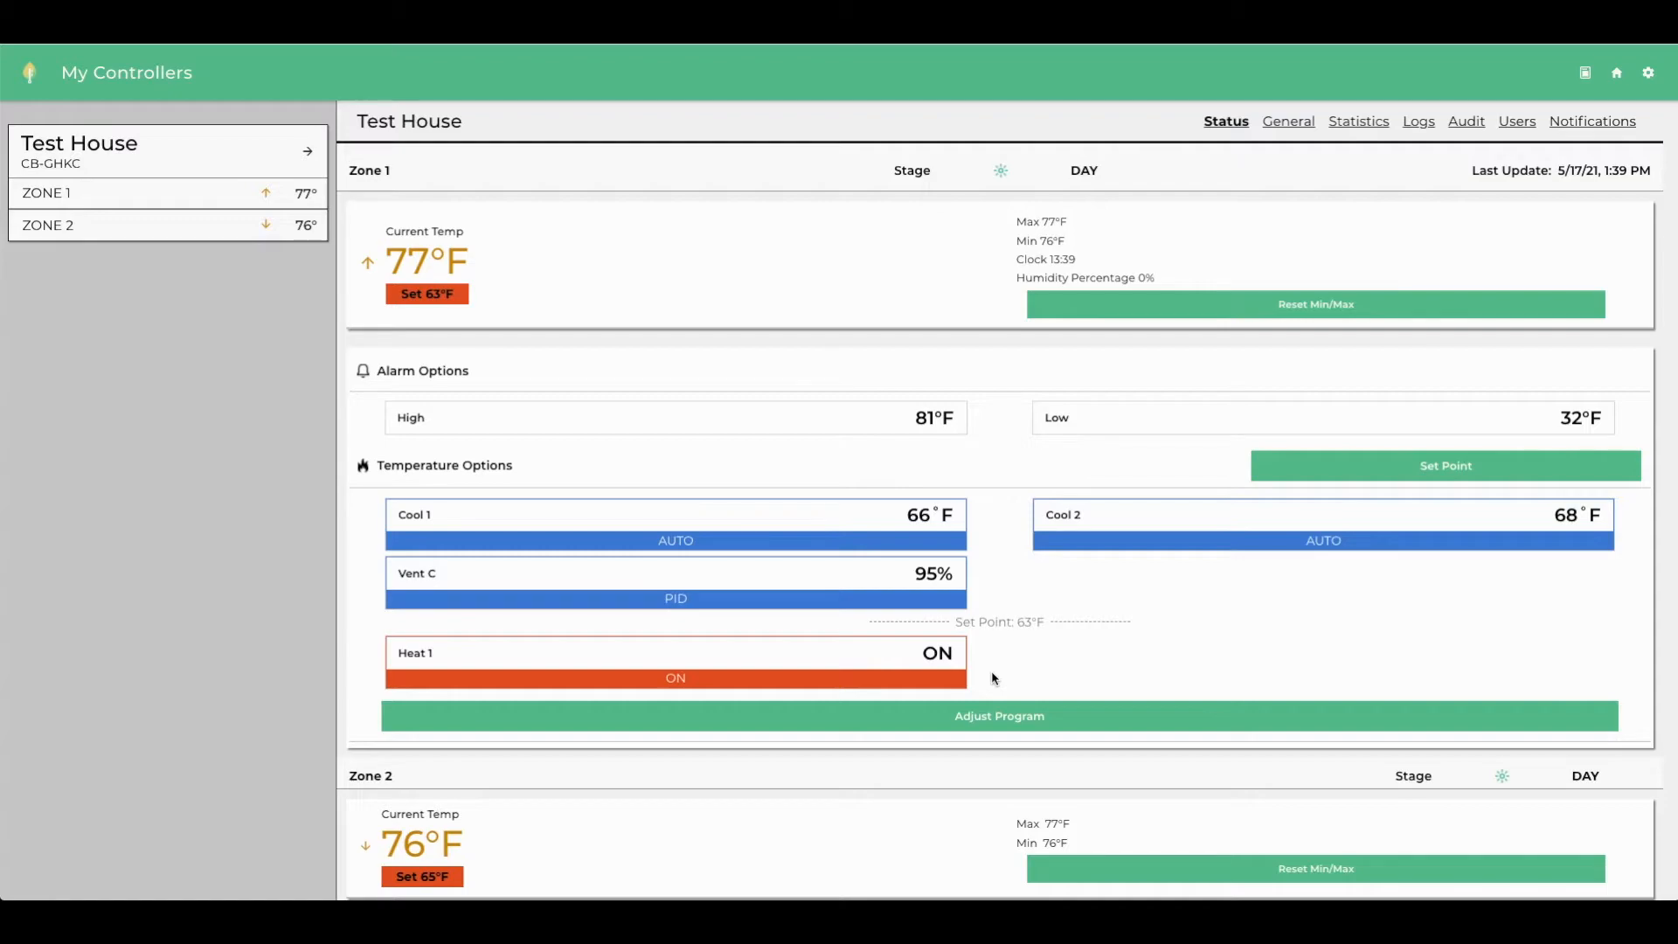
mouse_move(949, 690)
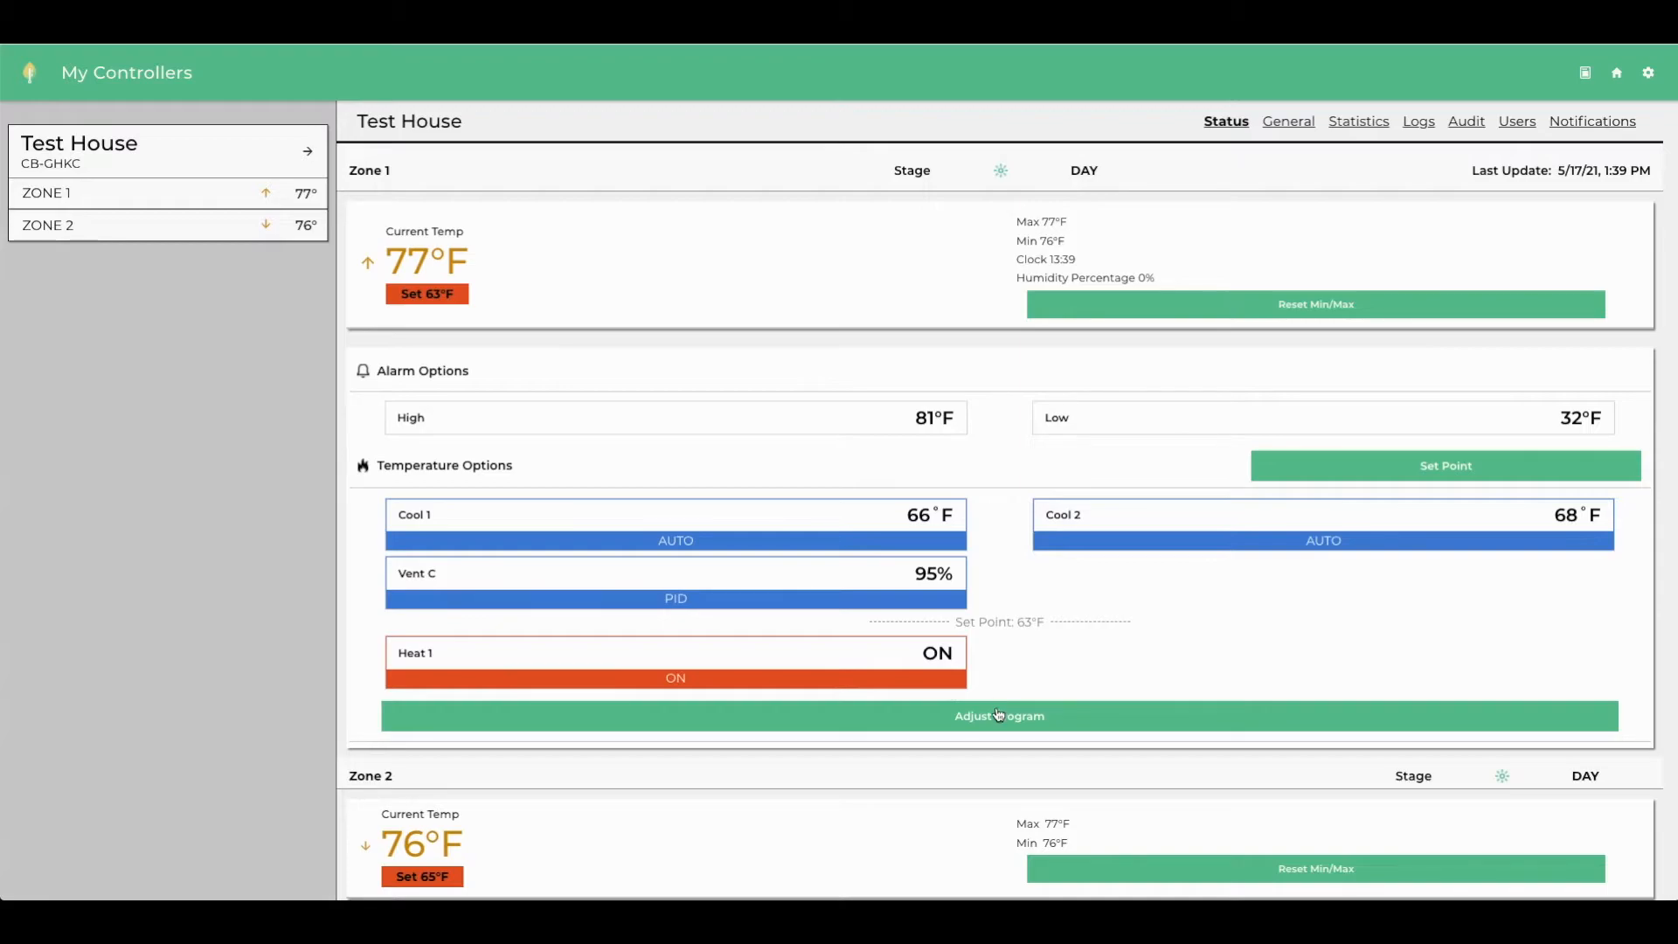
In the Zone 1 program, raise the DIF set point to 67°F starting at 06:15
click(997, 716)
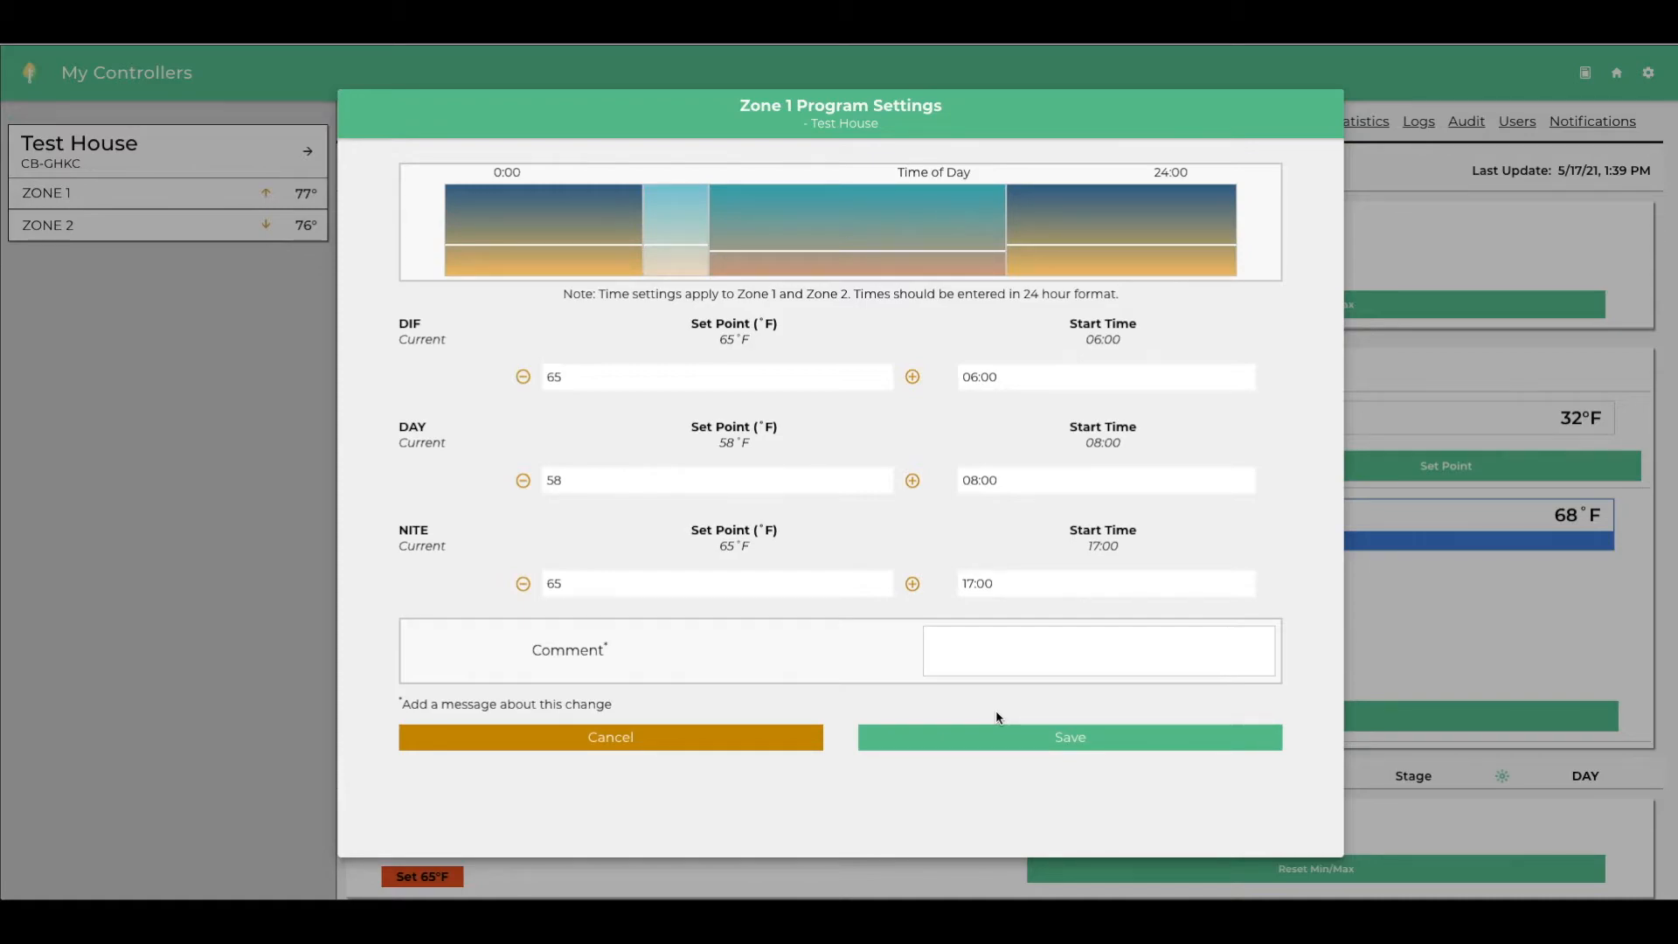
mouse_move(923, 418)
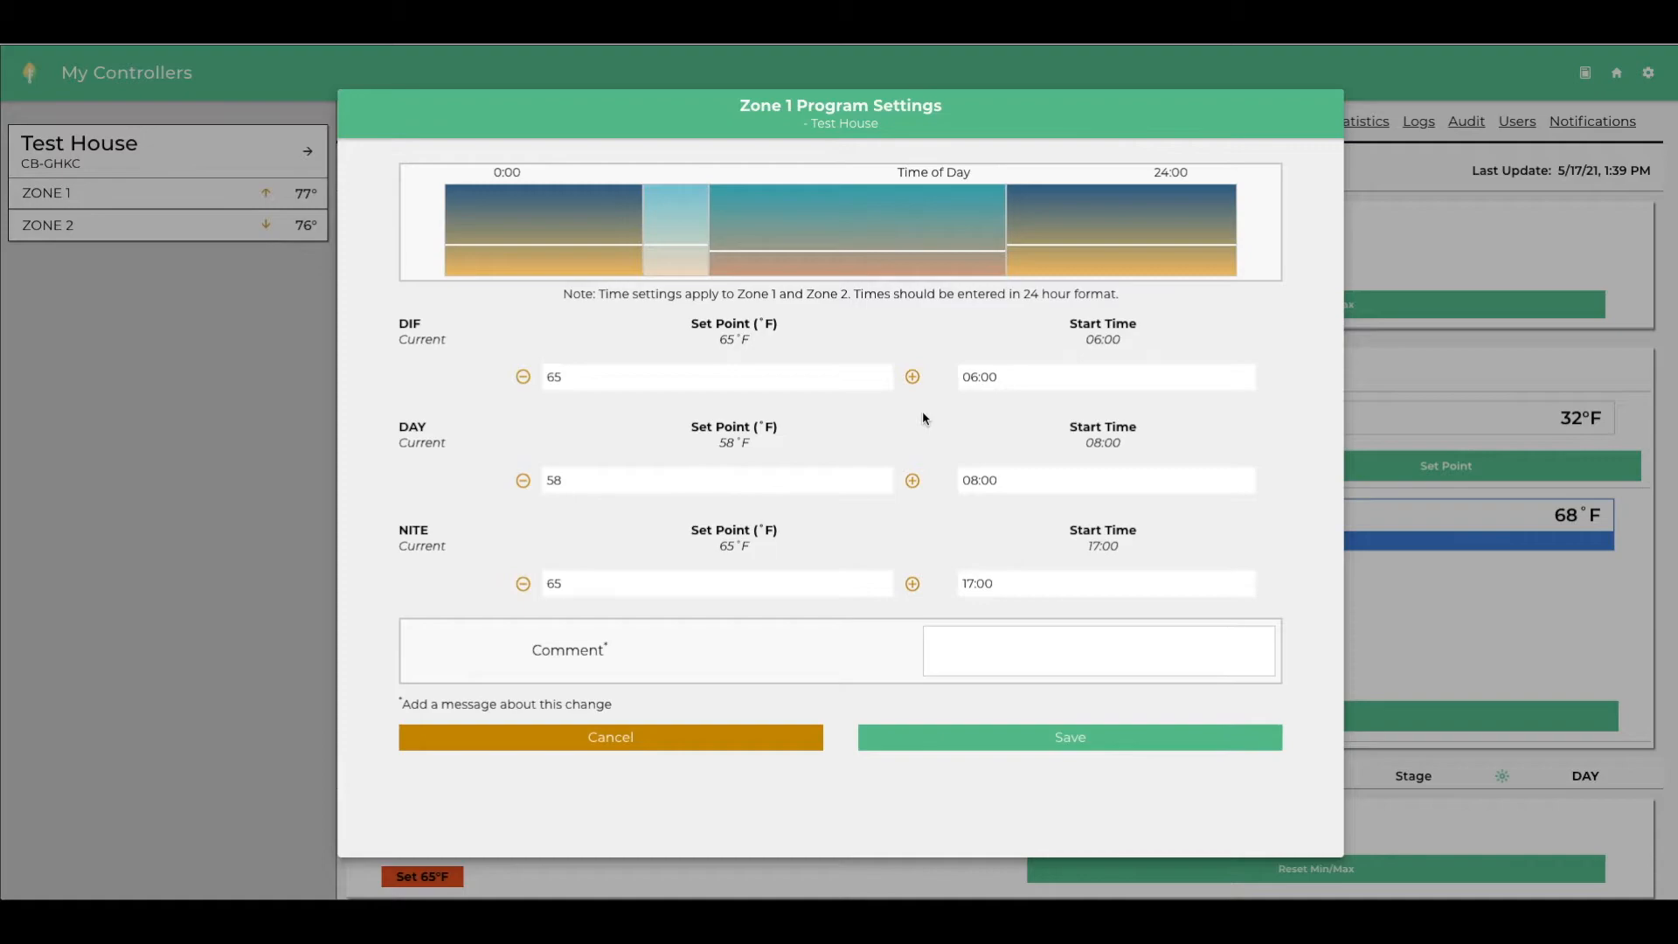
click(910, 376)
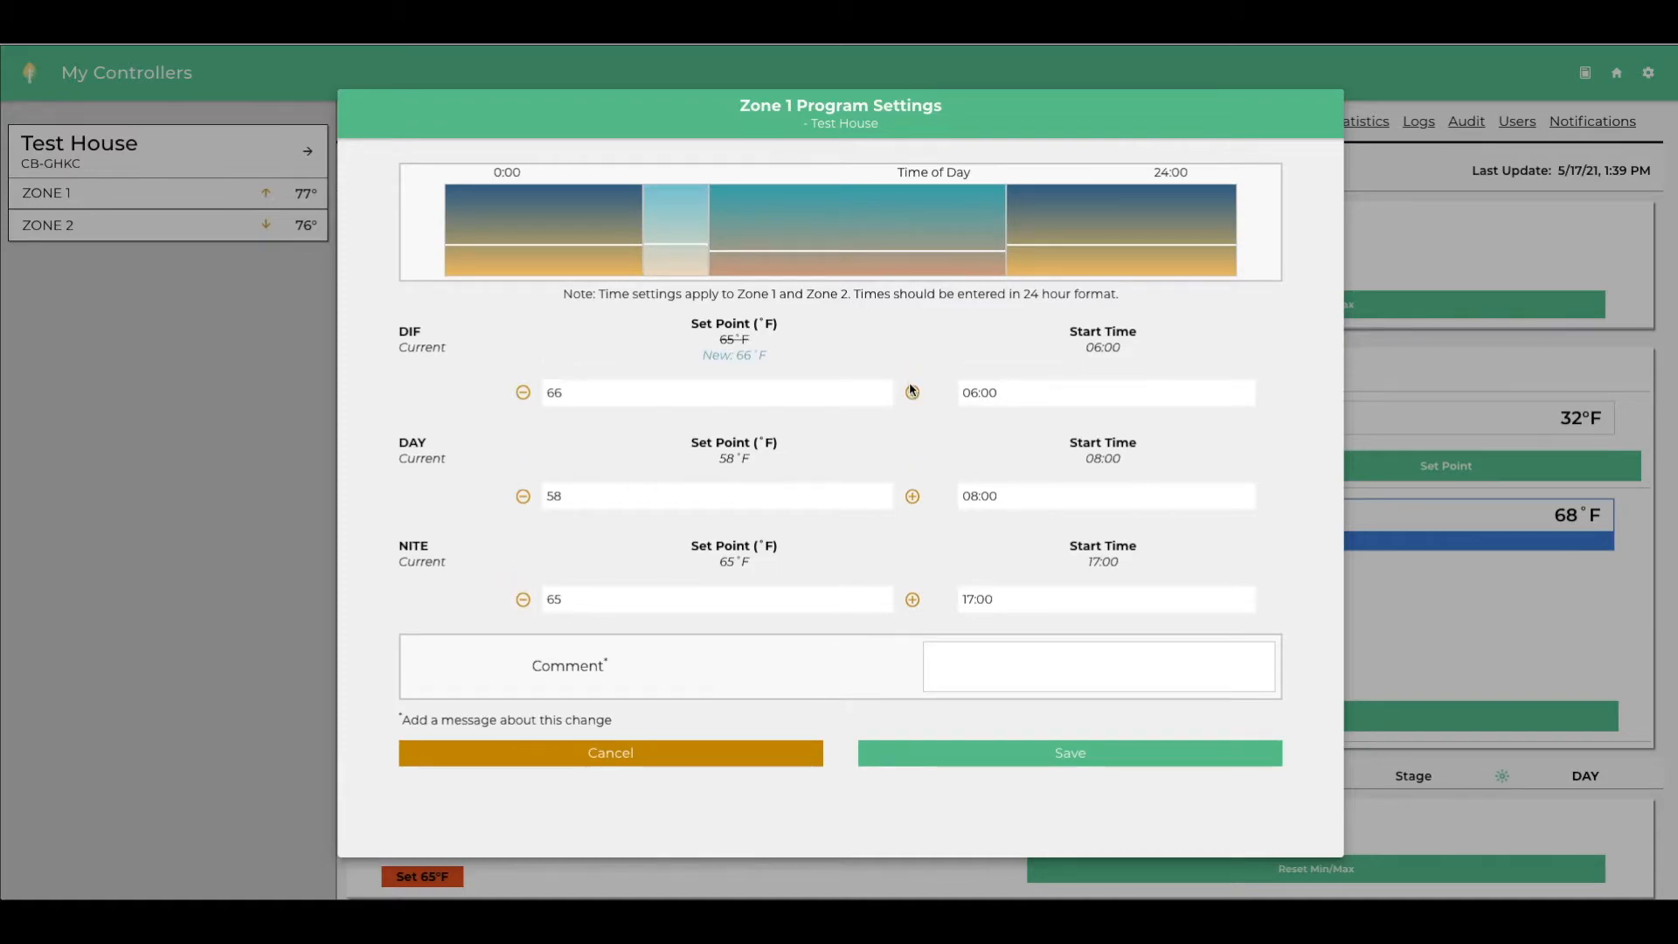
click(910, 392)
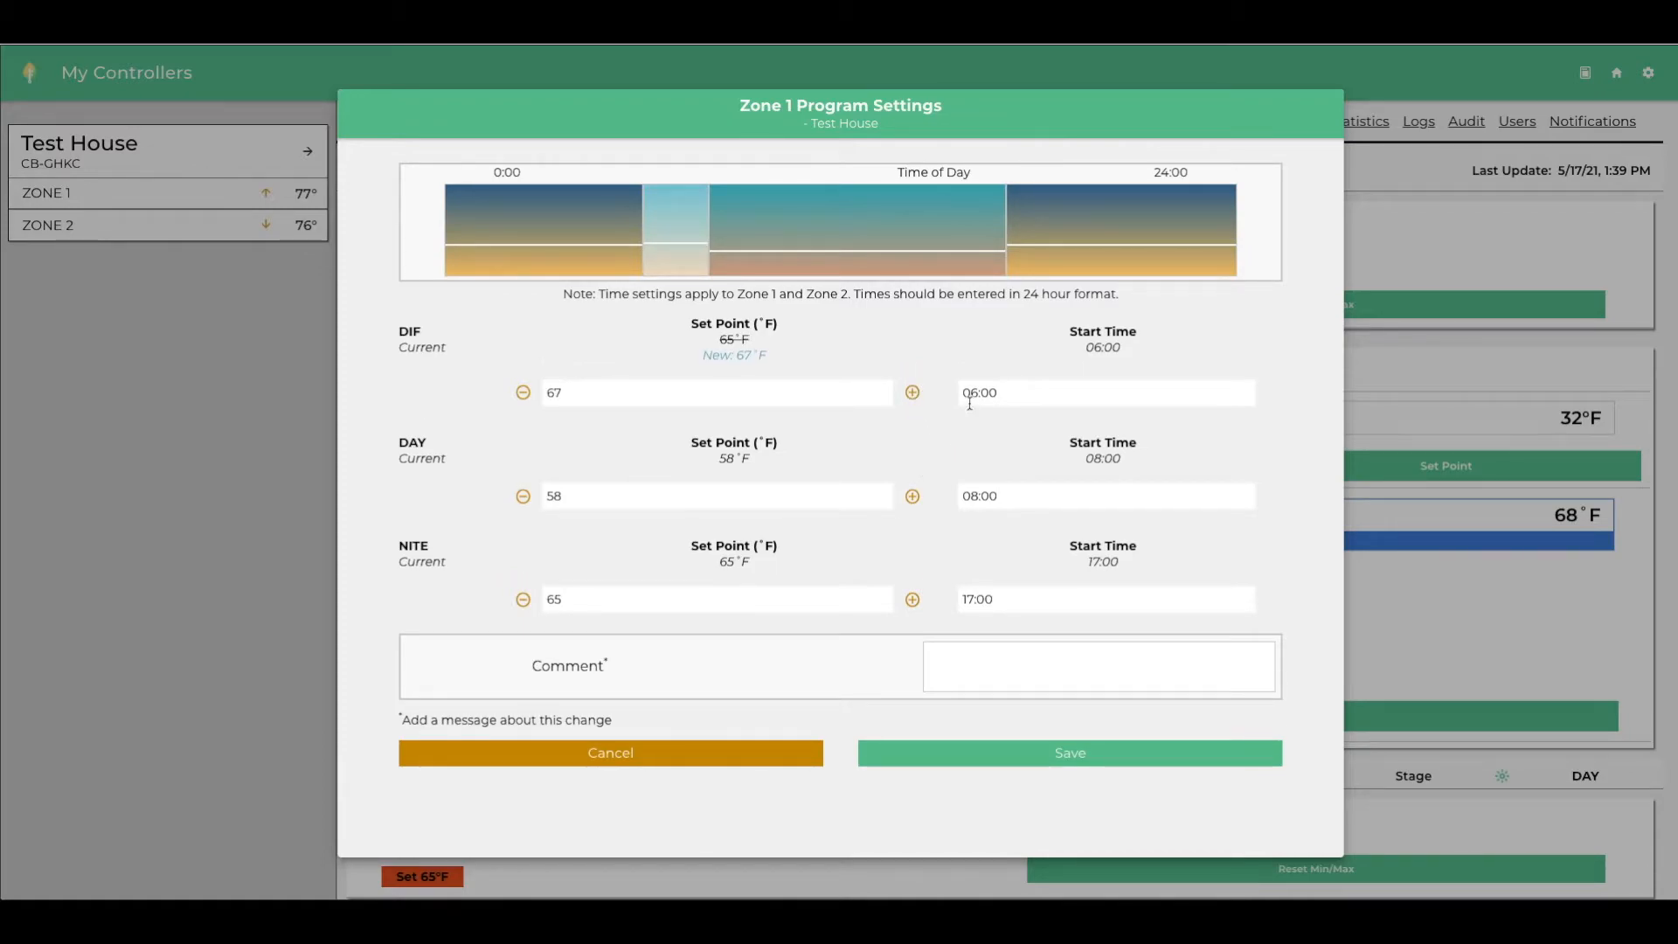
click(1104, 391)
text(15)
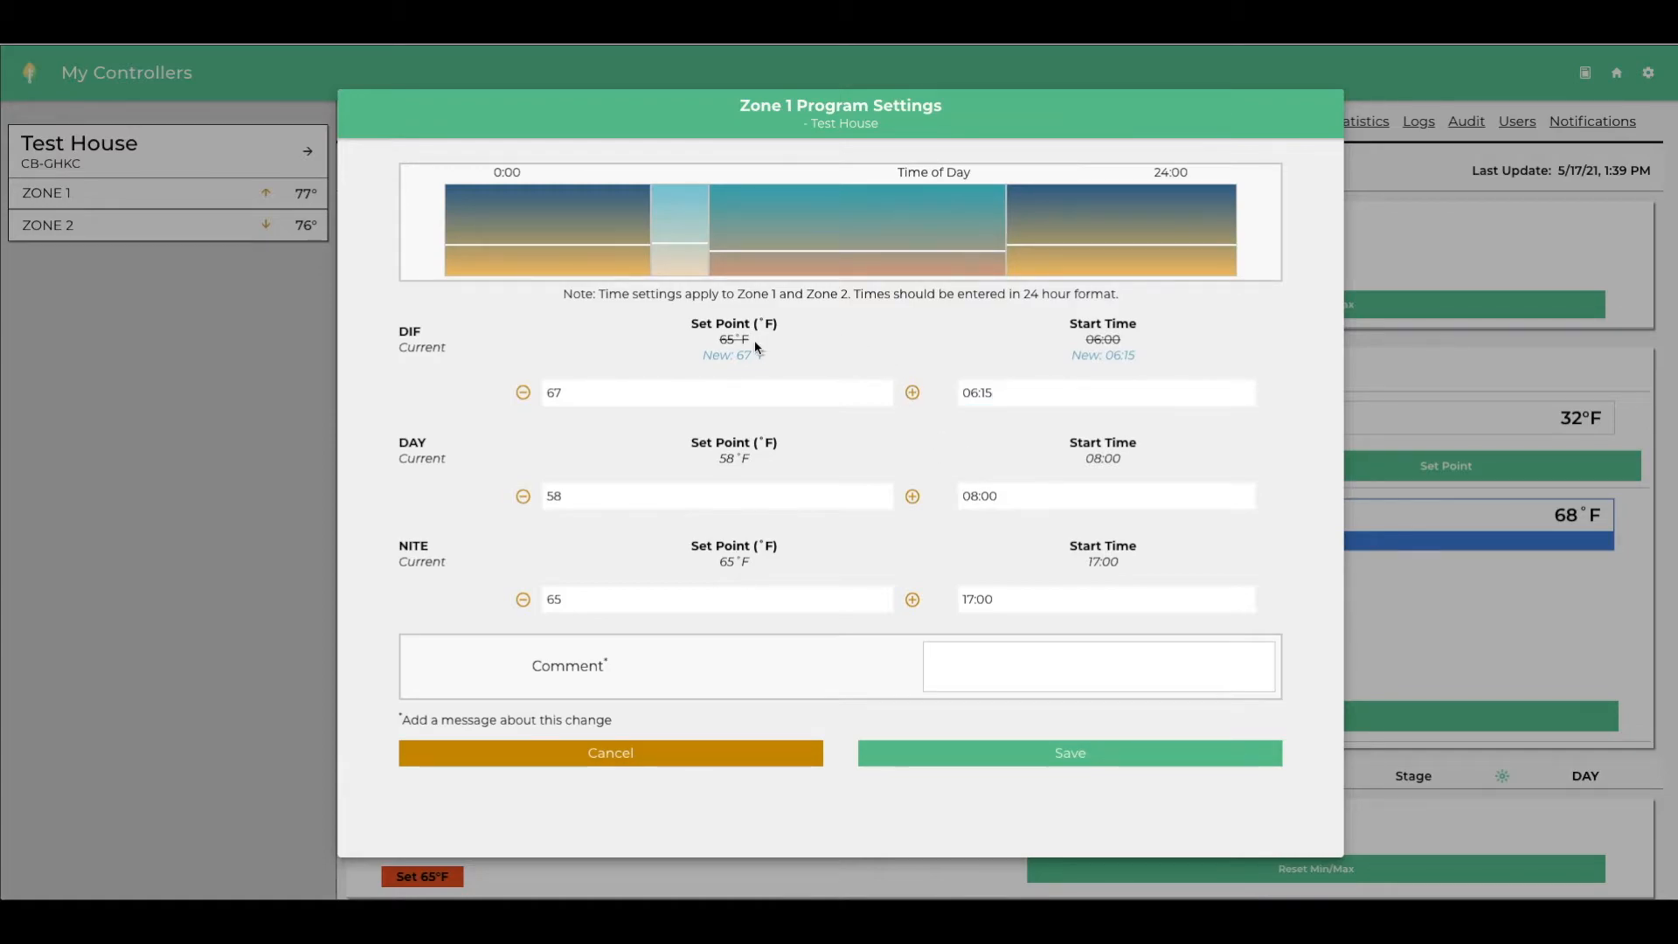
mouse_move(759, 361)
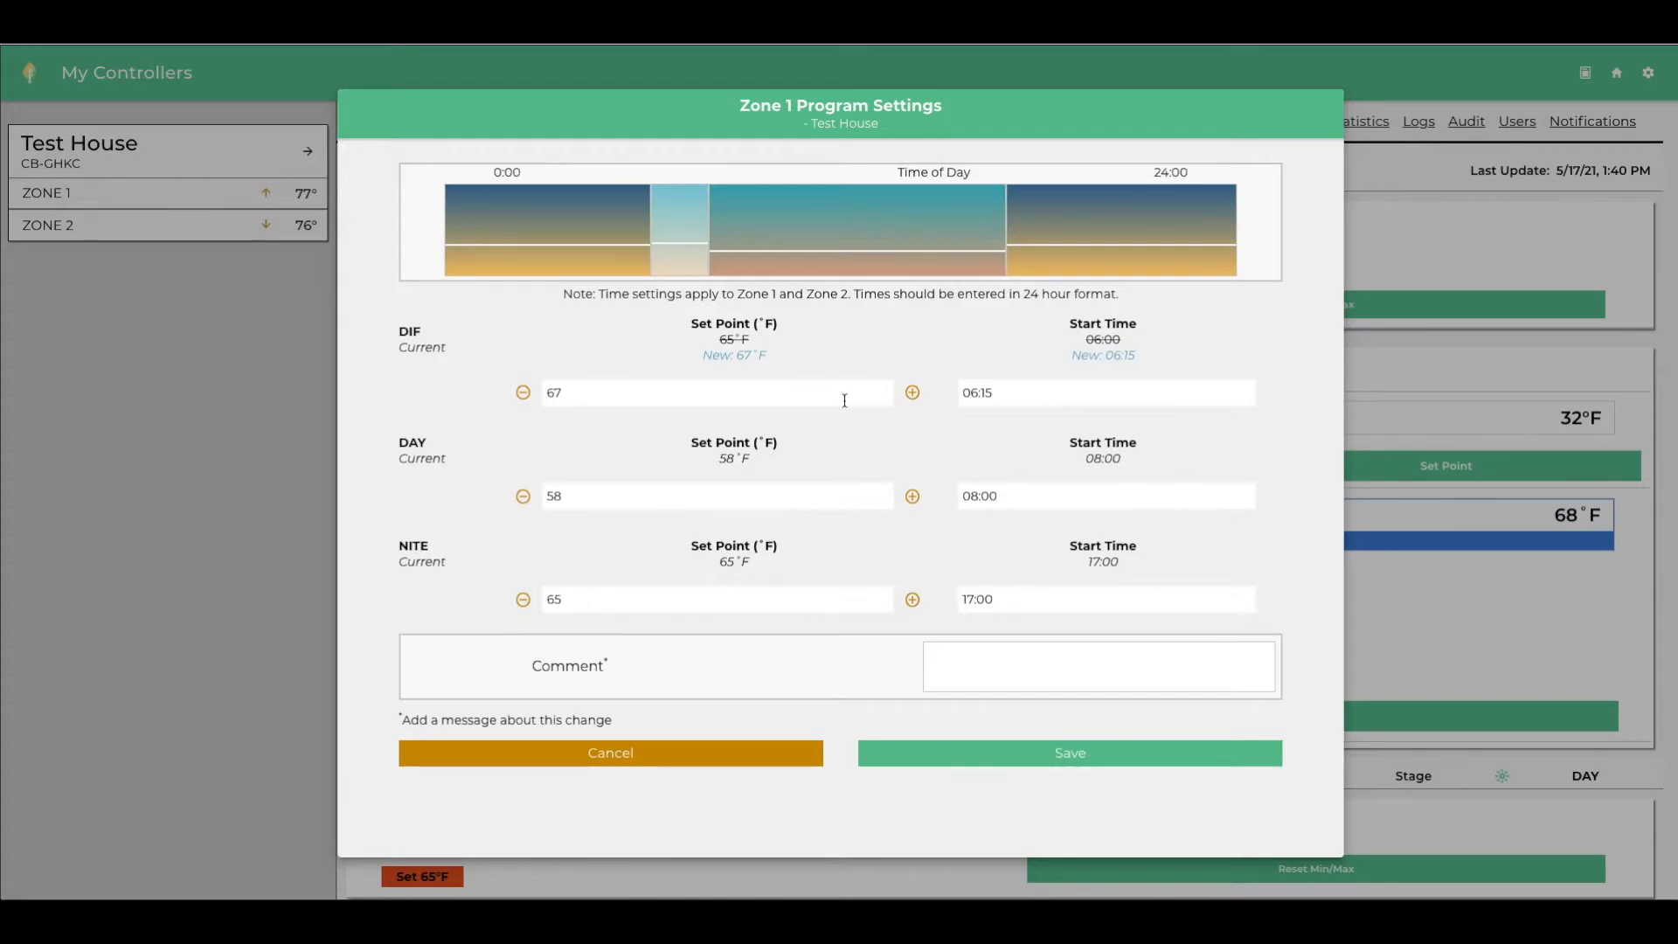
Start the night period at 19:00 and lower the night set point to 43°F
click(1105, 599)
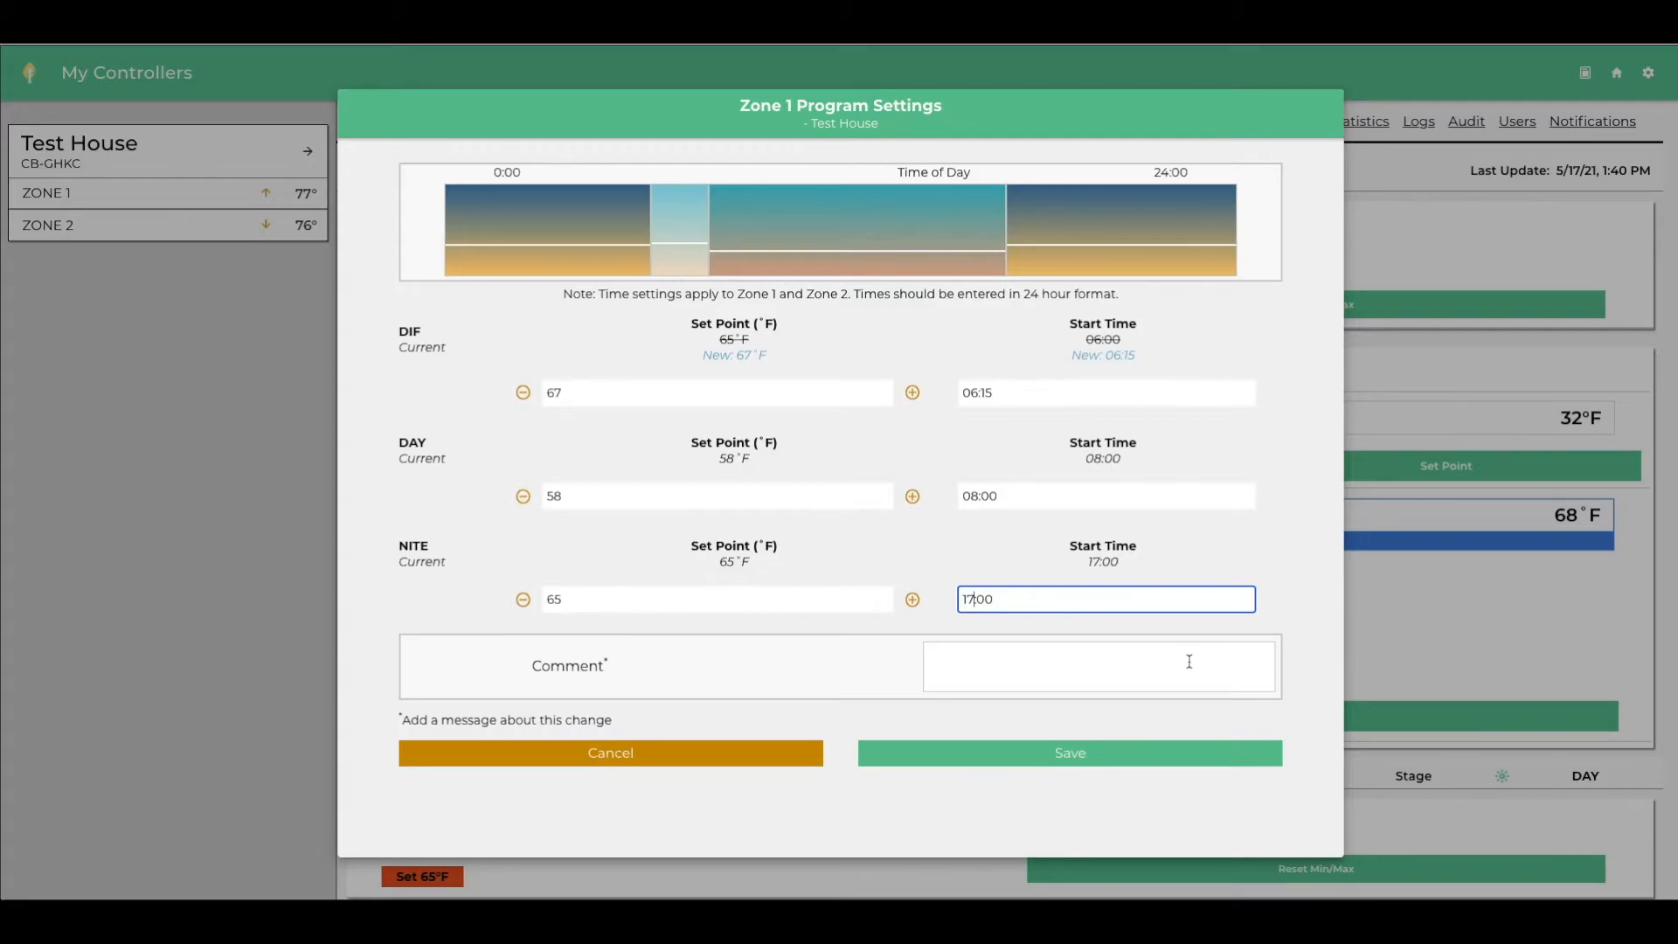
text(19:00)
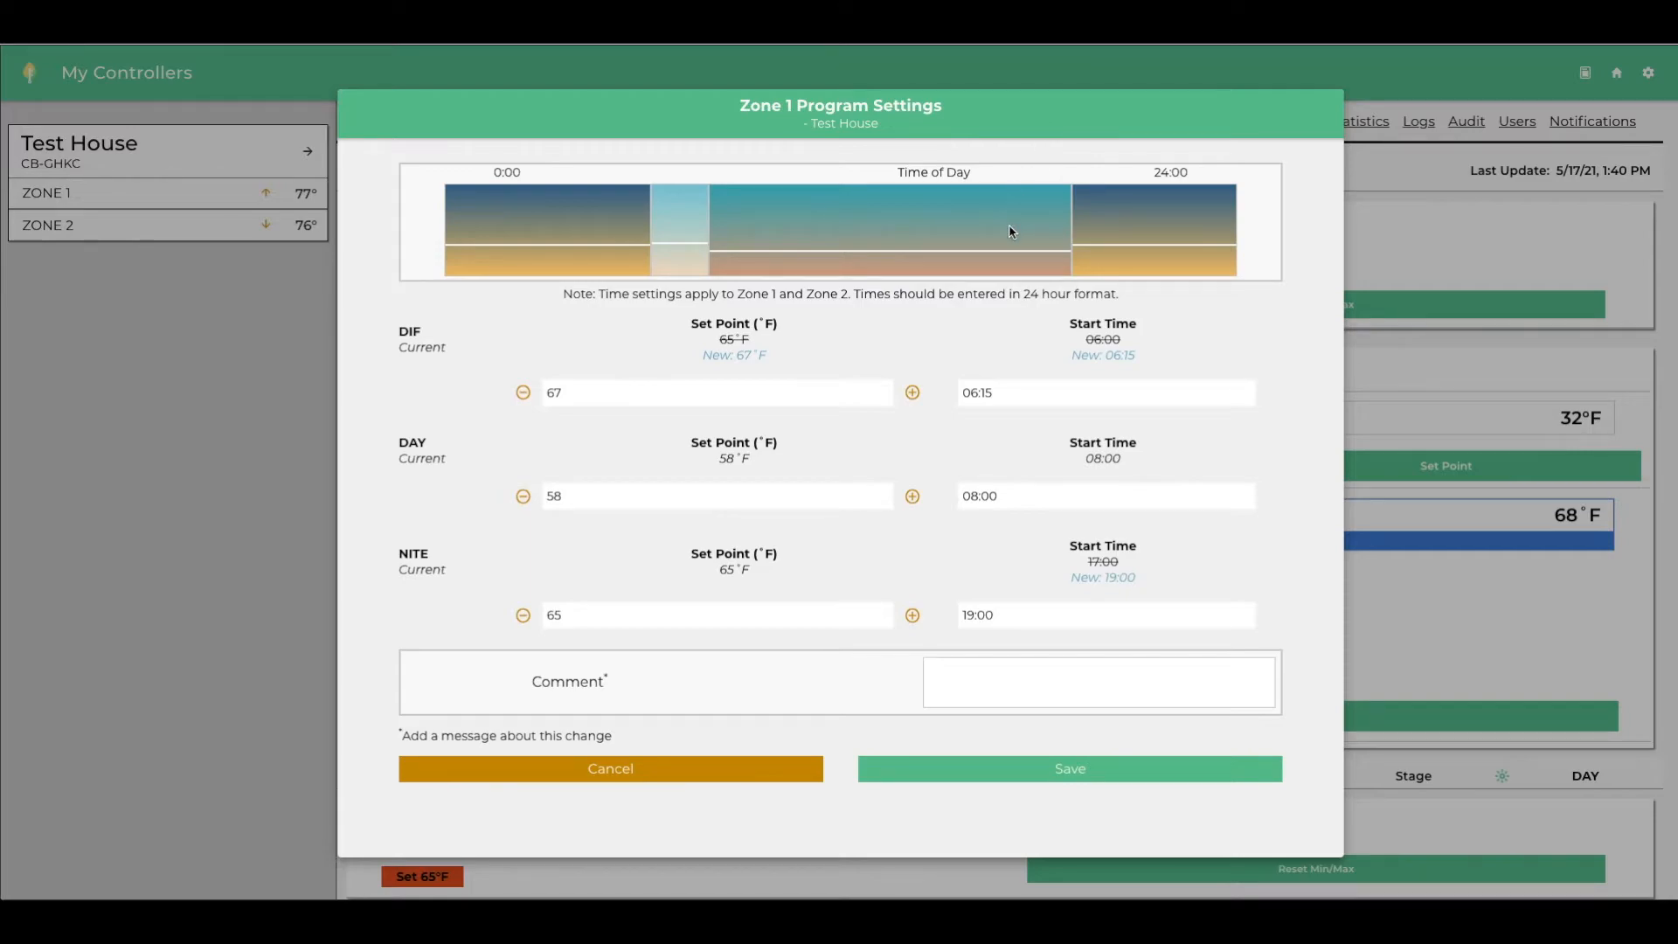
mouse_move(997, 308)
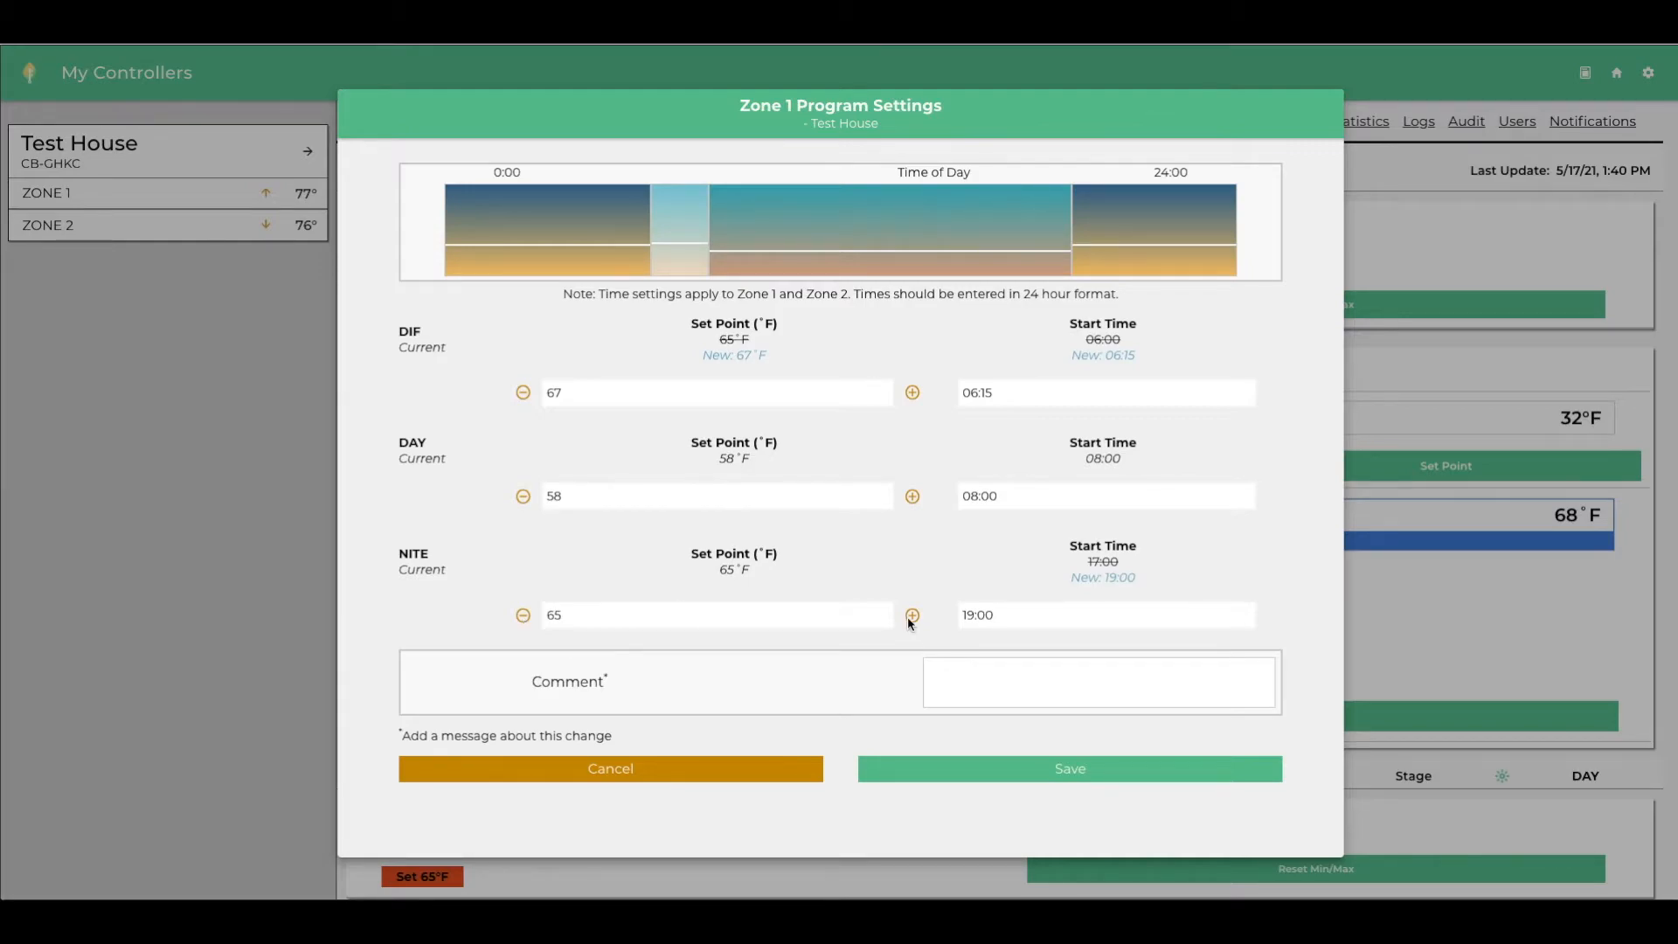
click(524, 615)
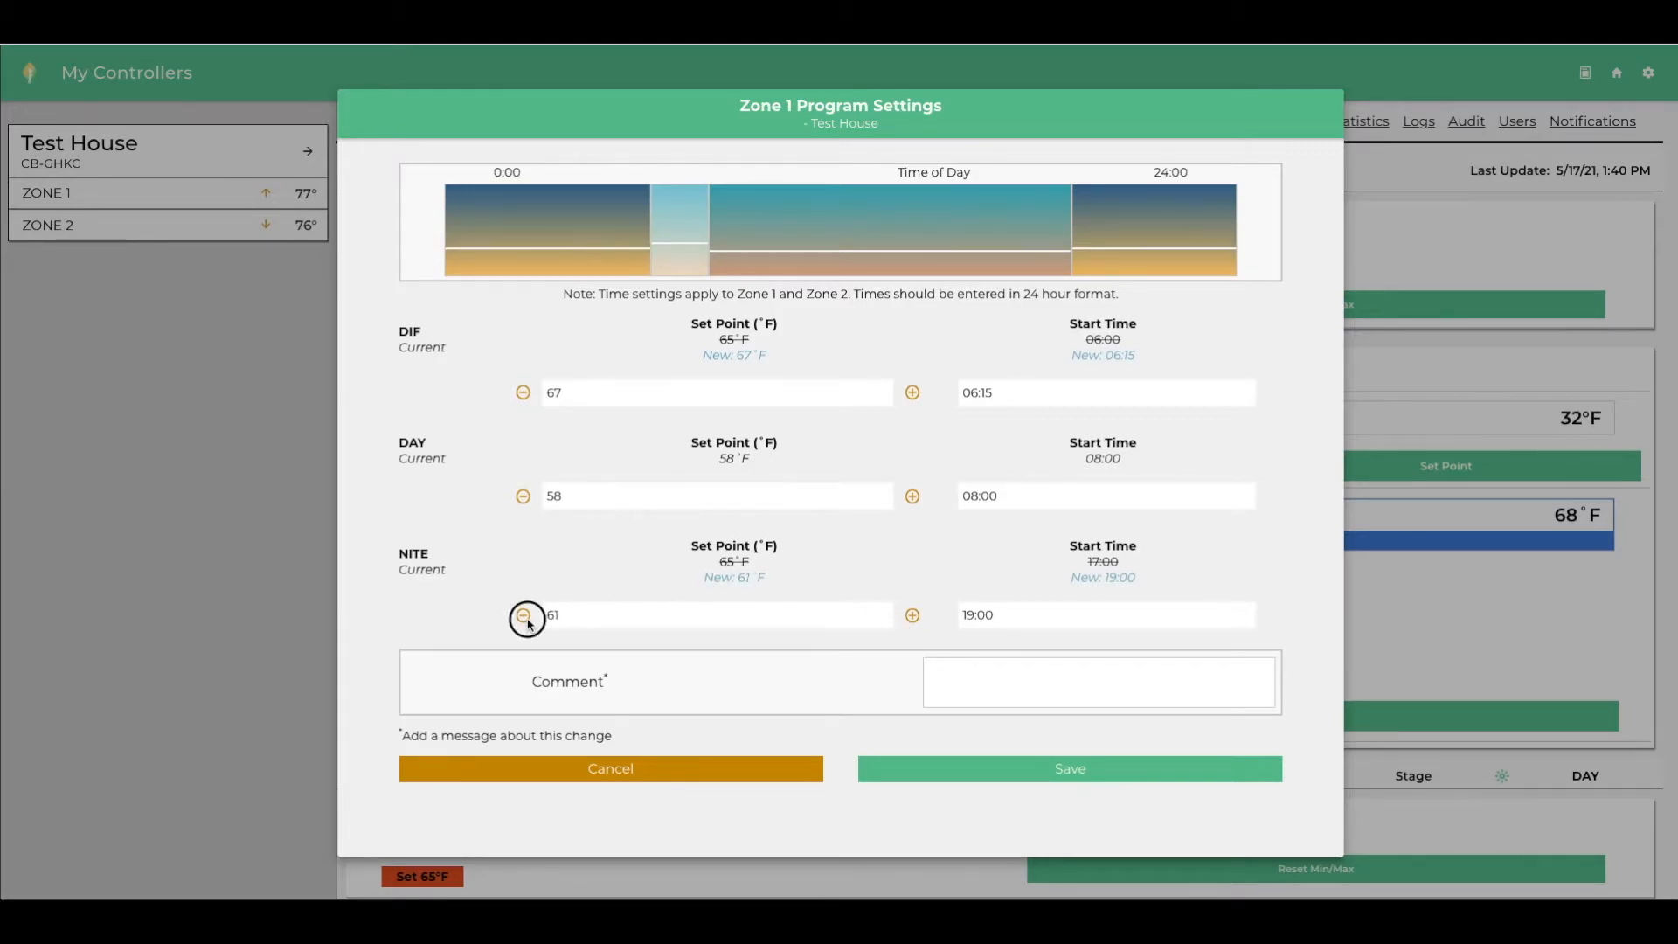
click(524, 615)
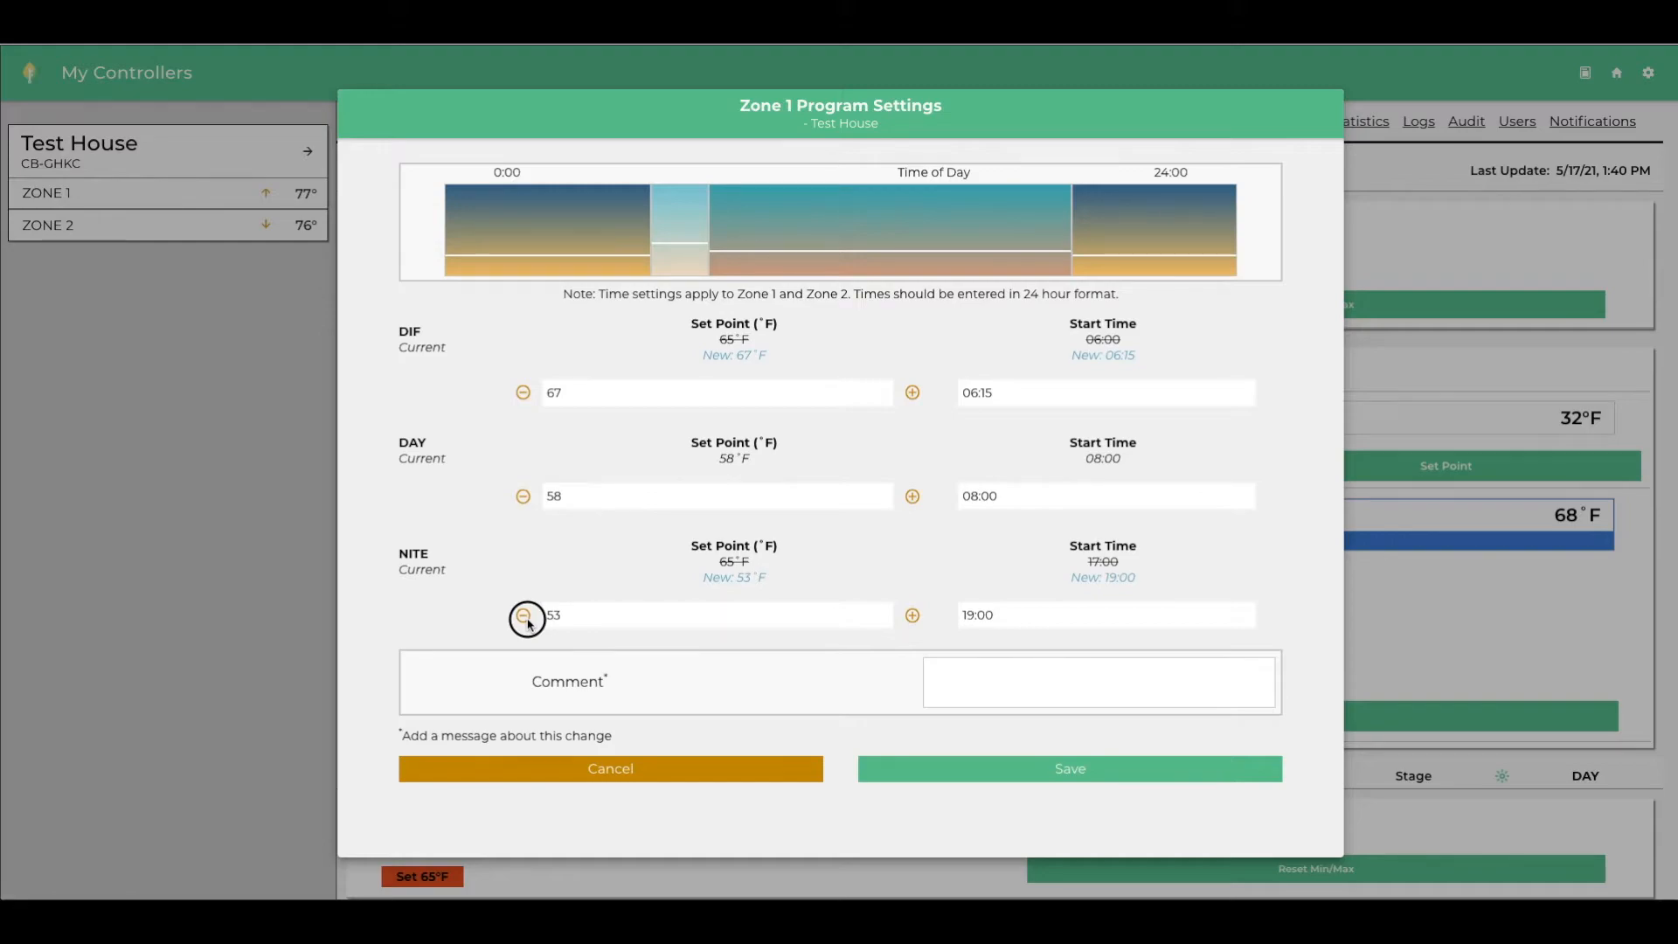
click(523, 614)
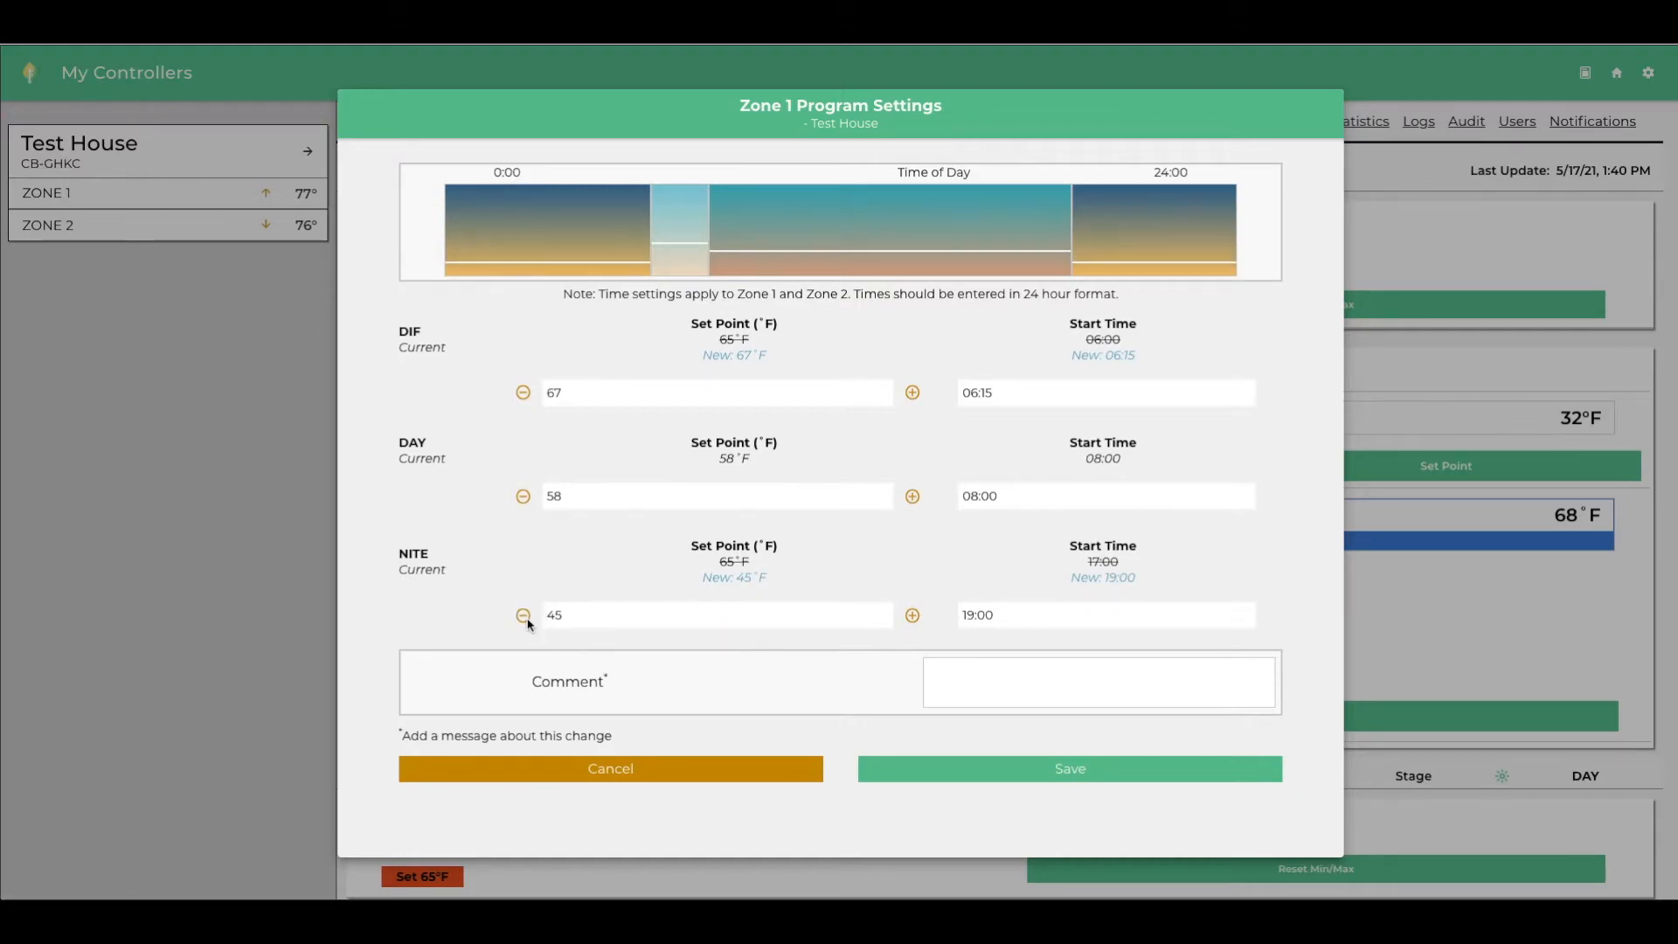
click(524, 614)
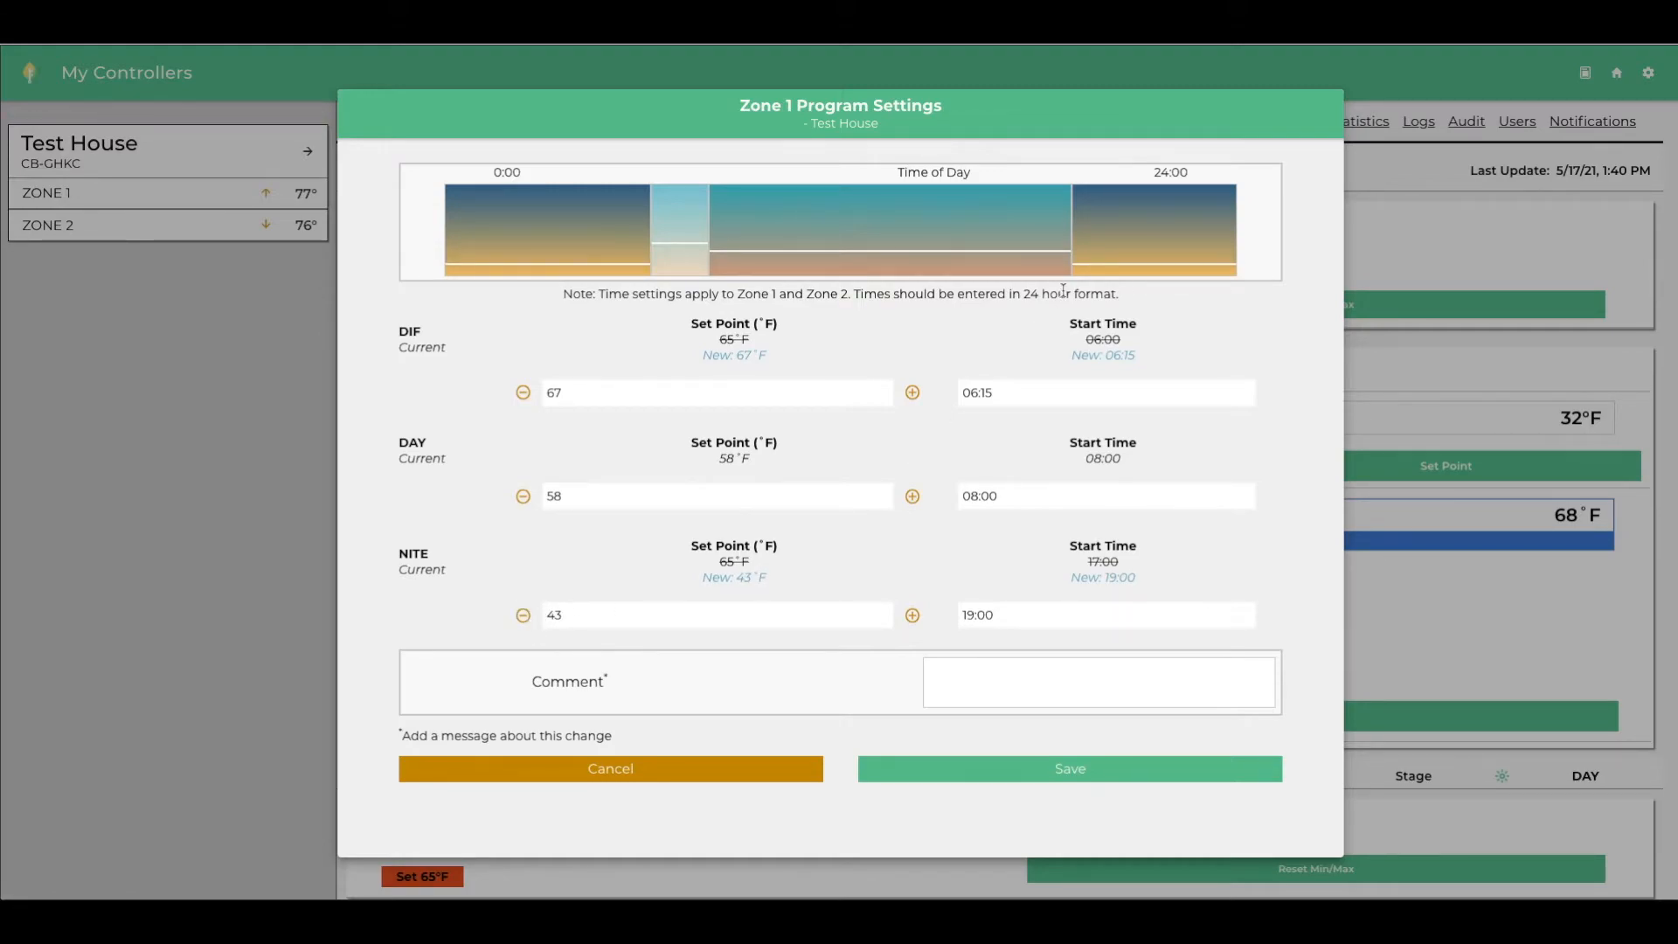
mouse_move(963, 774)
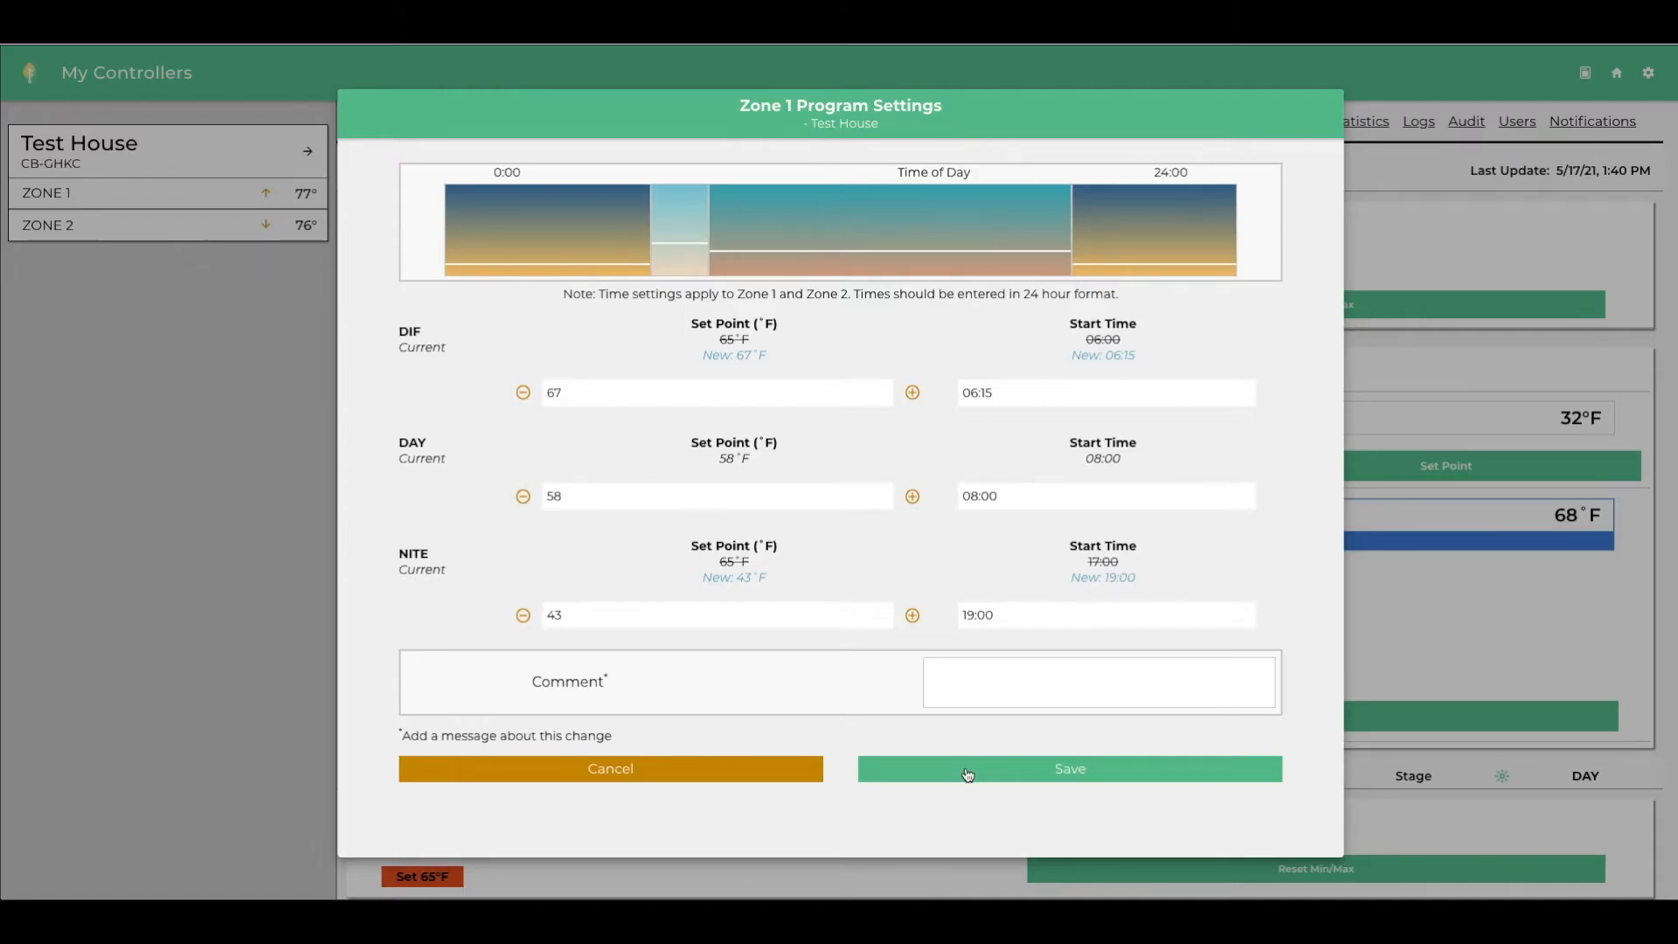
Save the program and watch Zone 1 sync to 58°F, Cool 1 61°F, Cool 2 63°F, Heat 1 off
click(1068, 768)
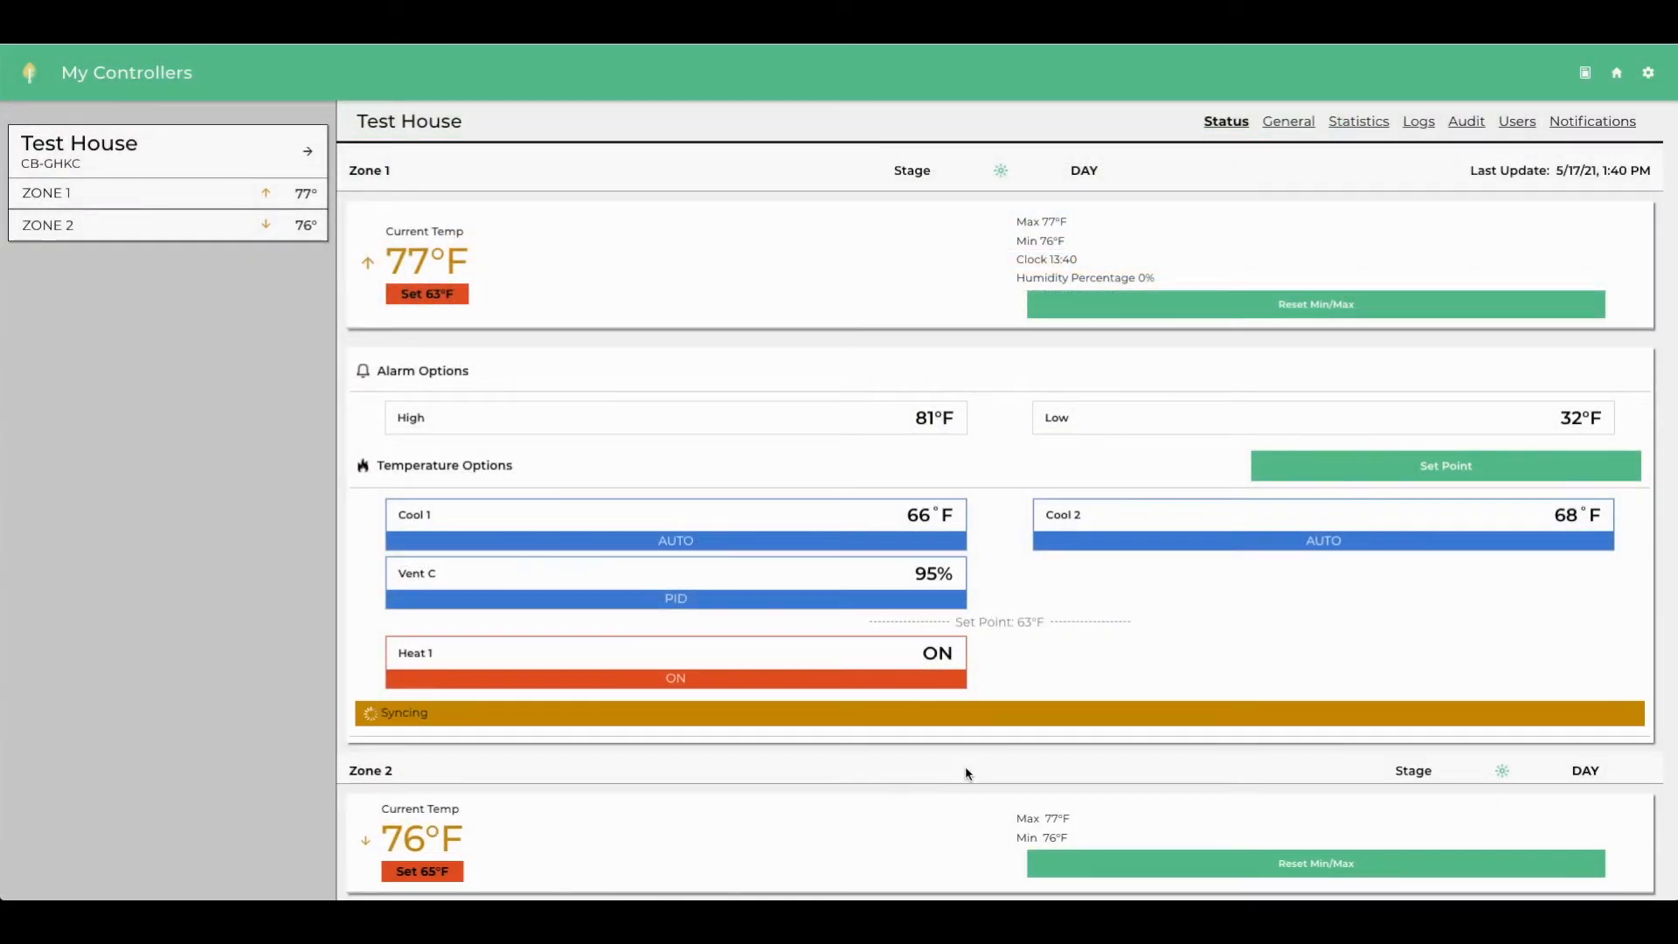
scroll(up, 3)
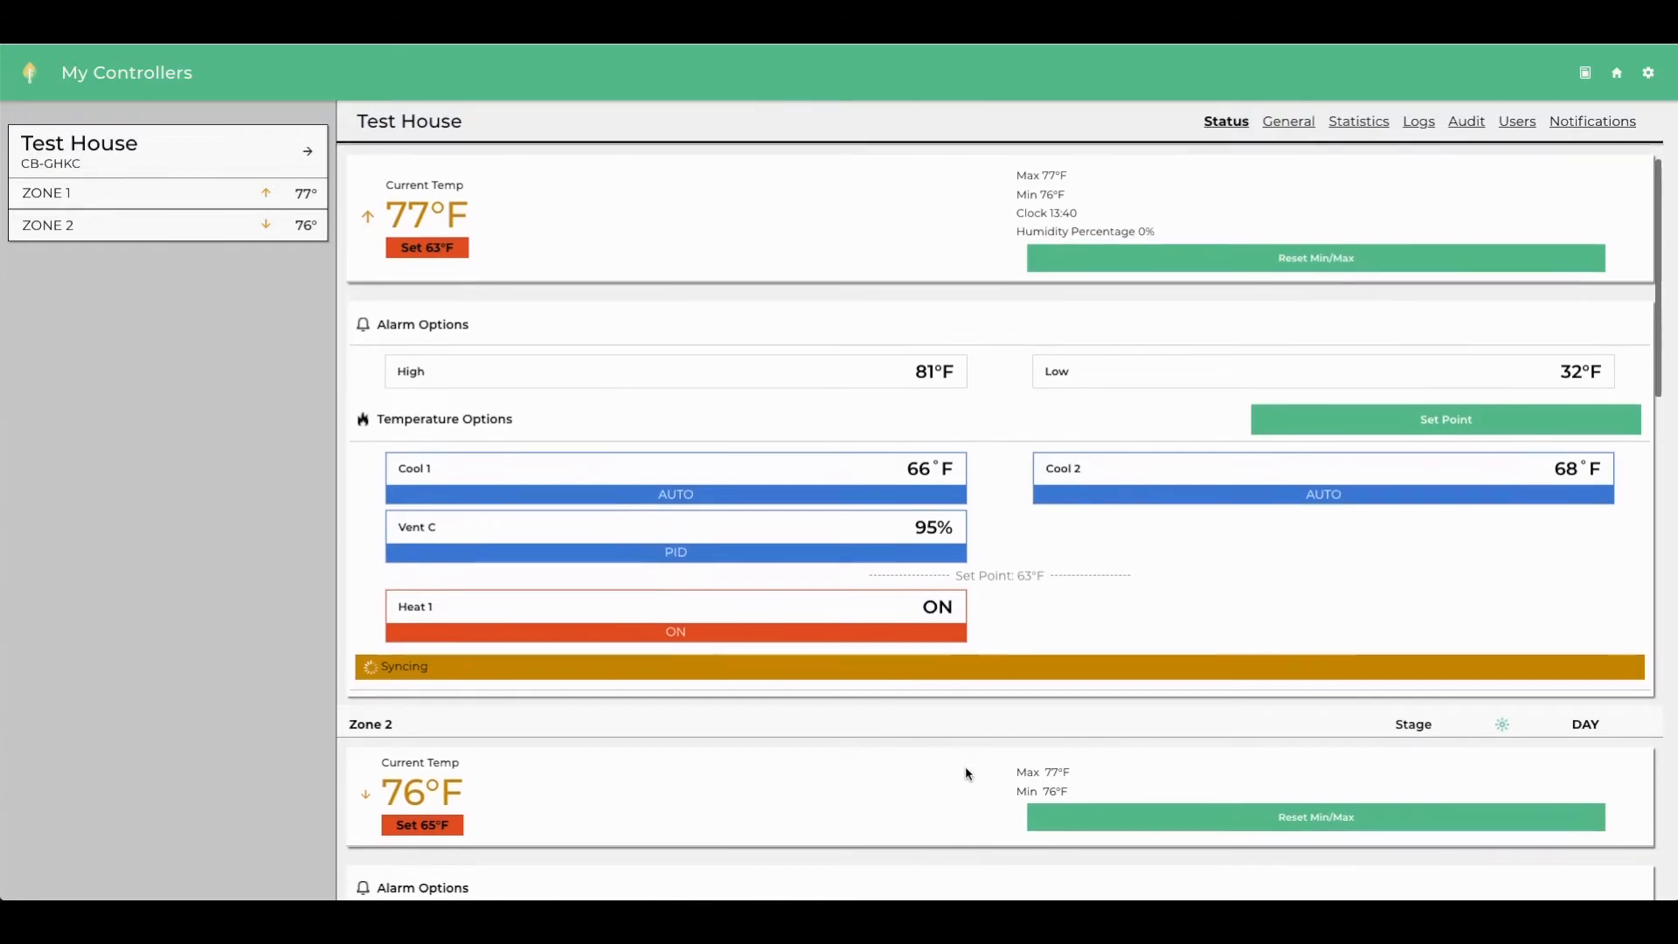
scroll(up, 3)
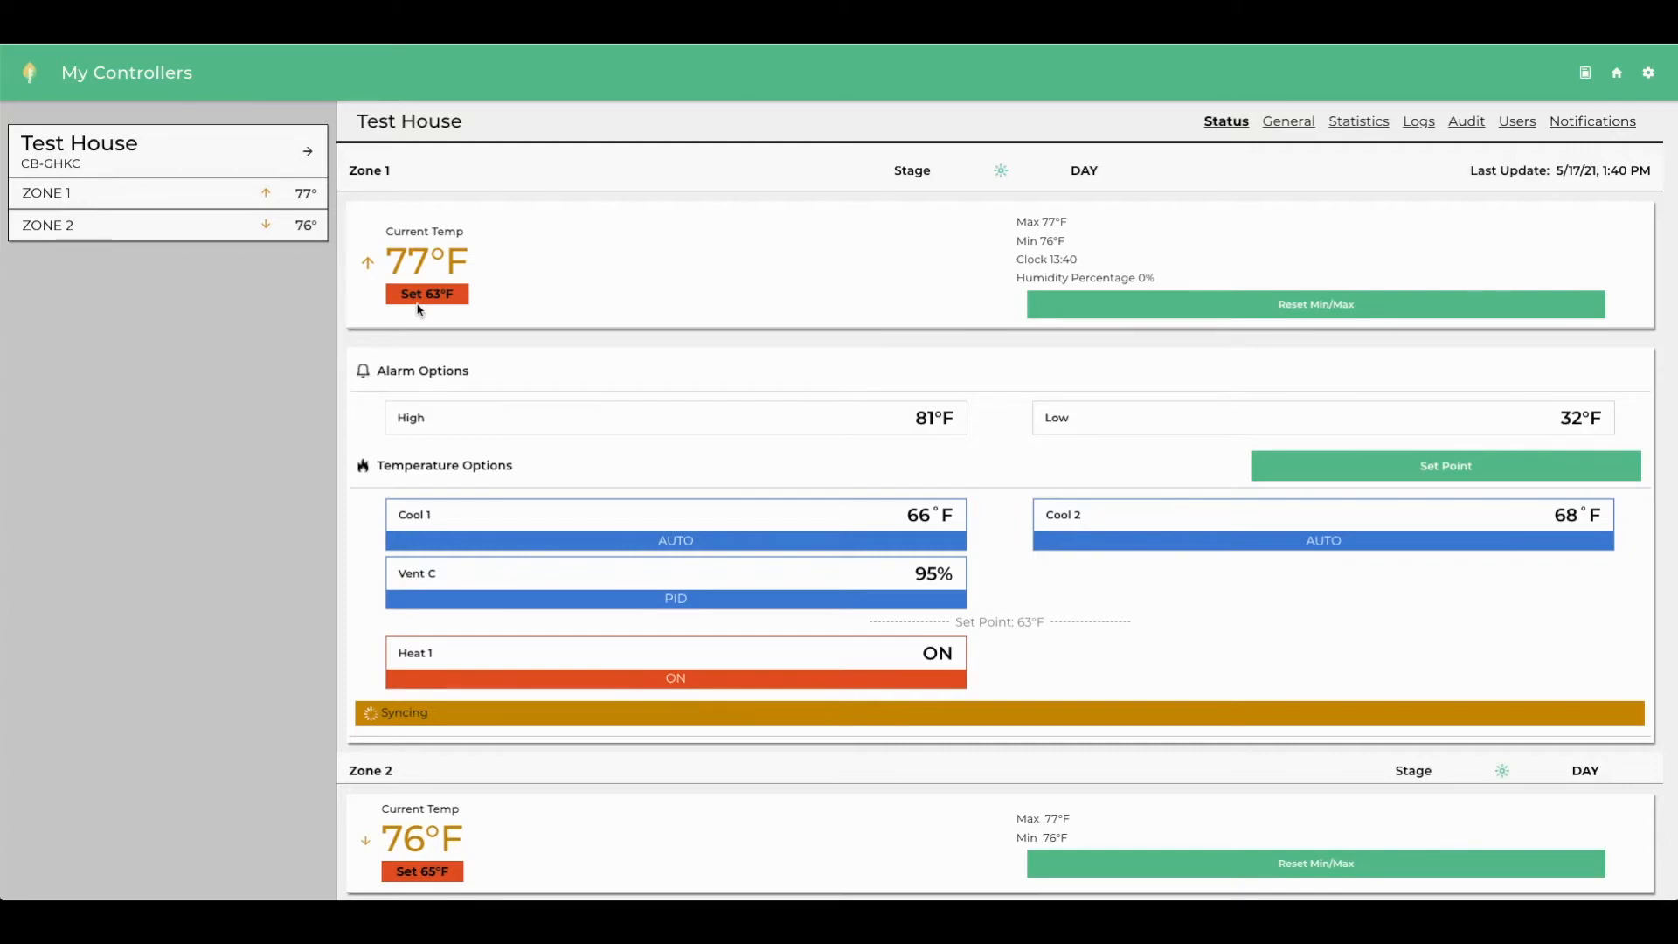
scroll(down, 3)
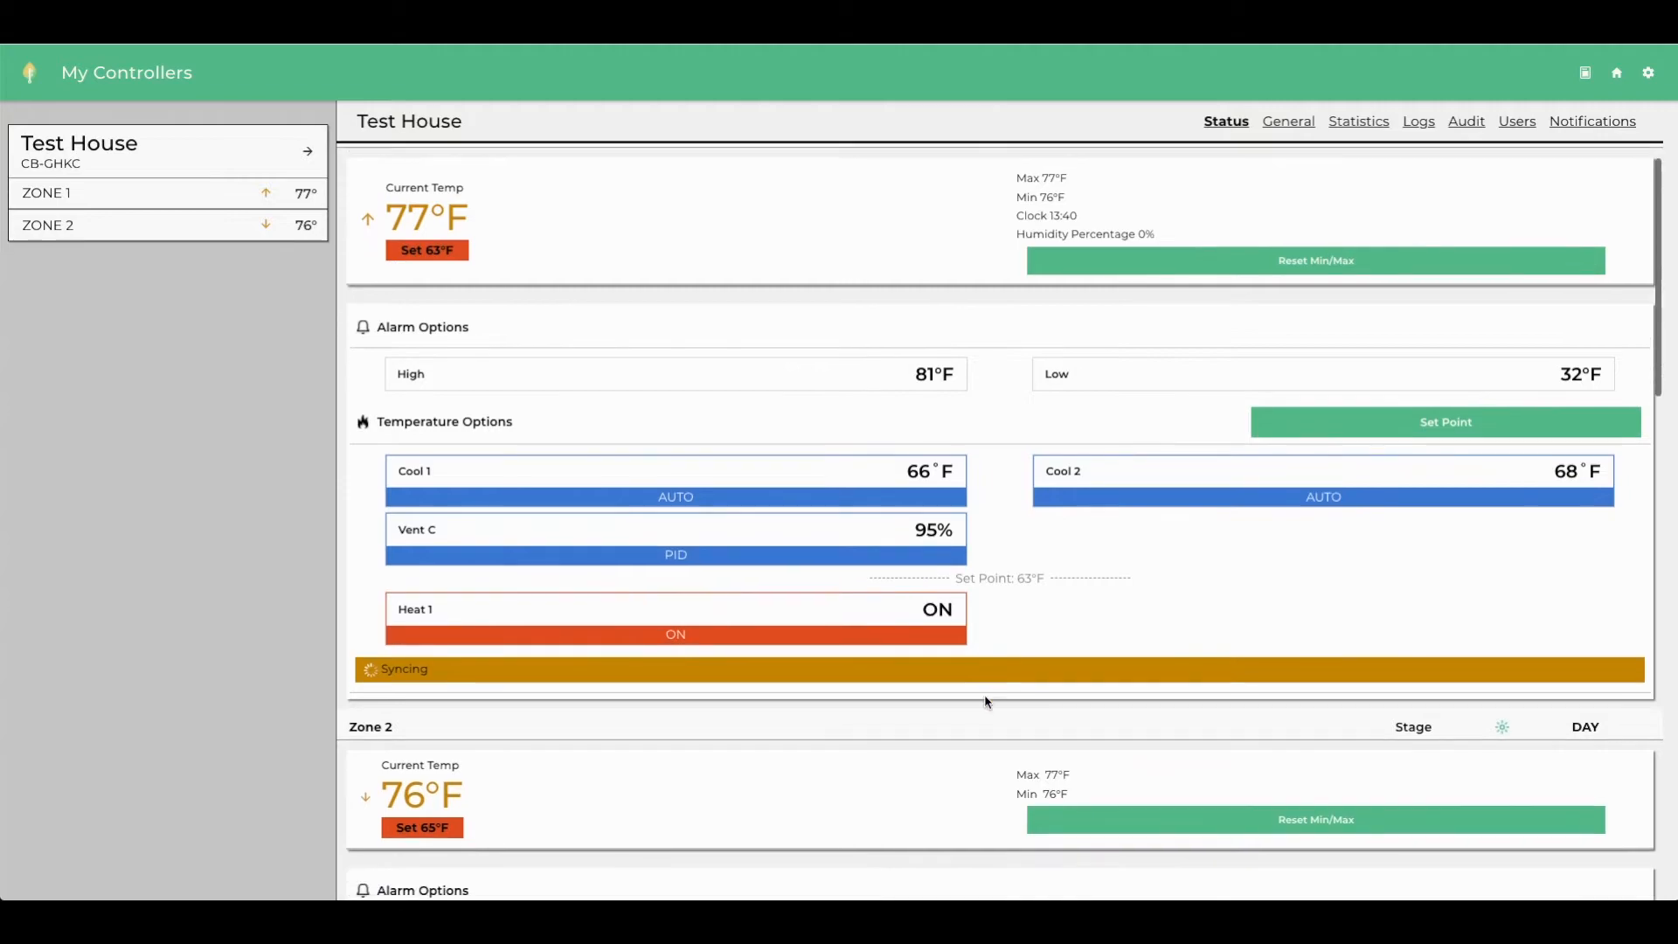
scroll(down, 3)
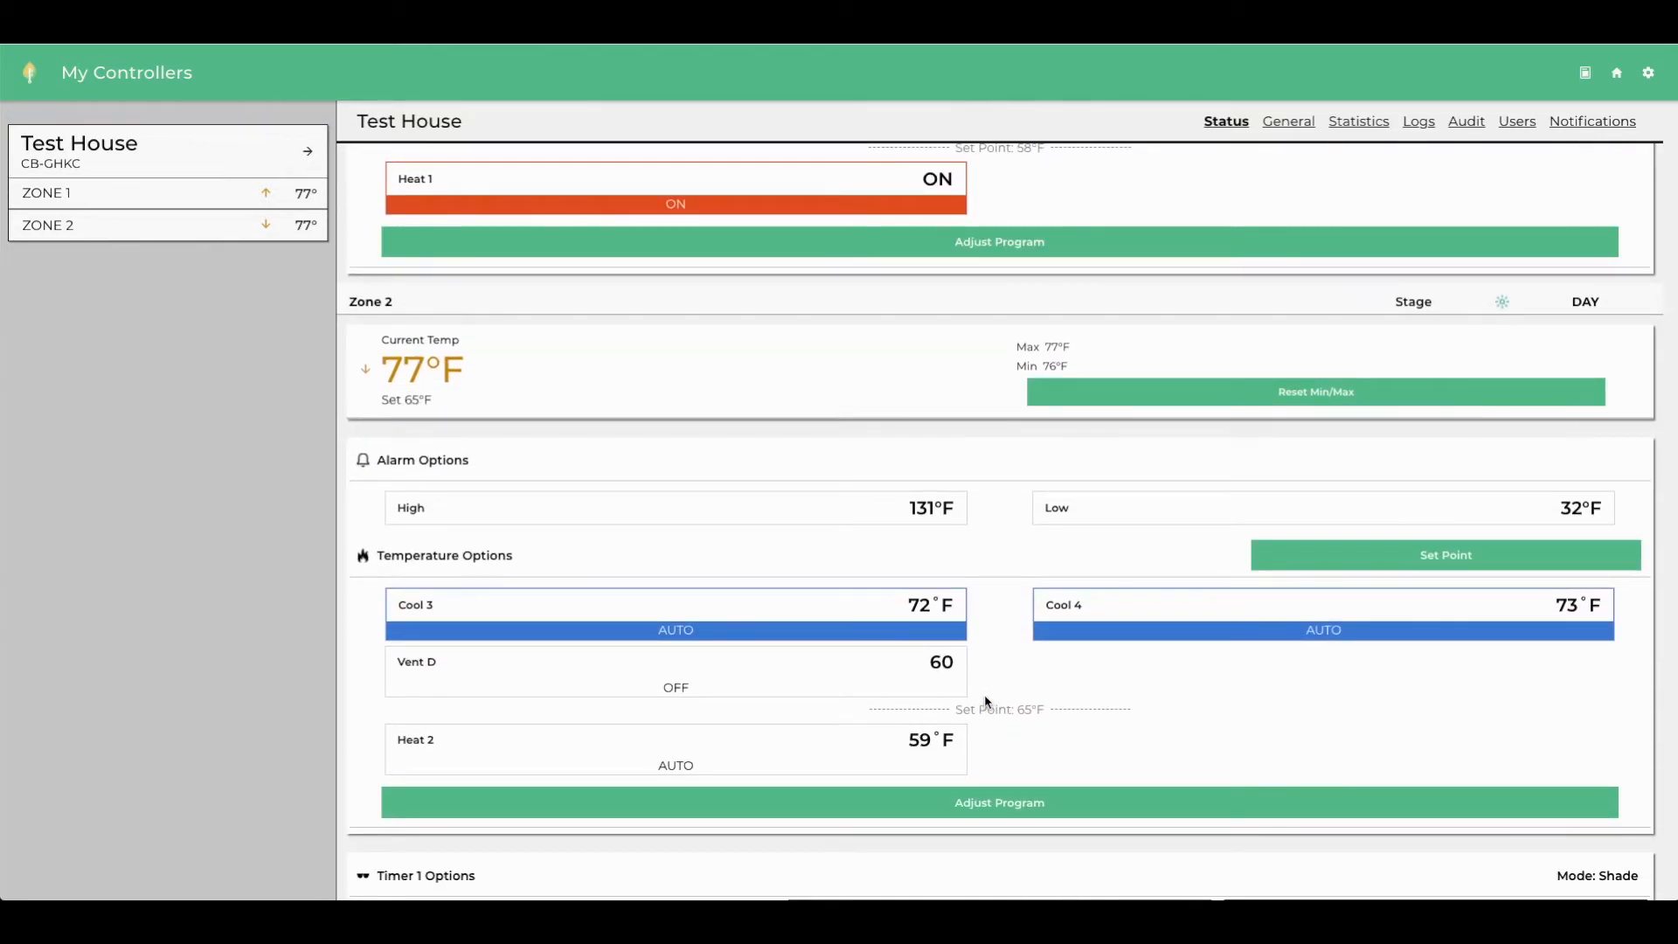
mouse_move(986, 682)
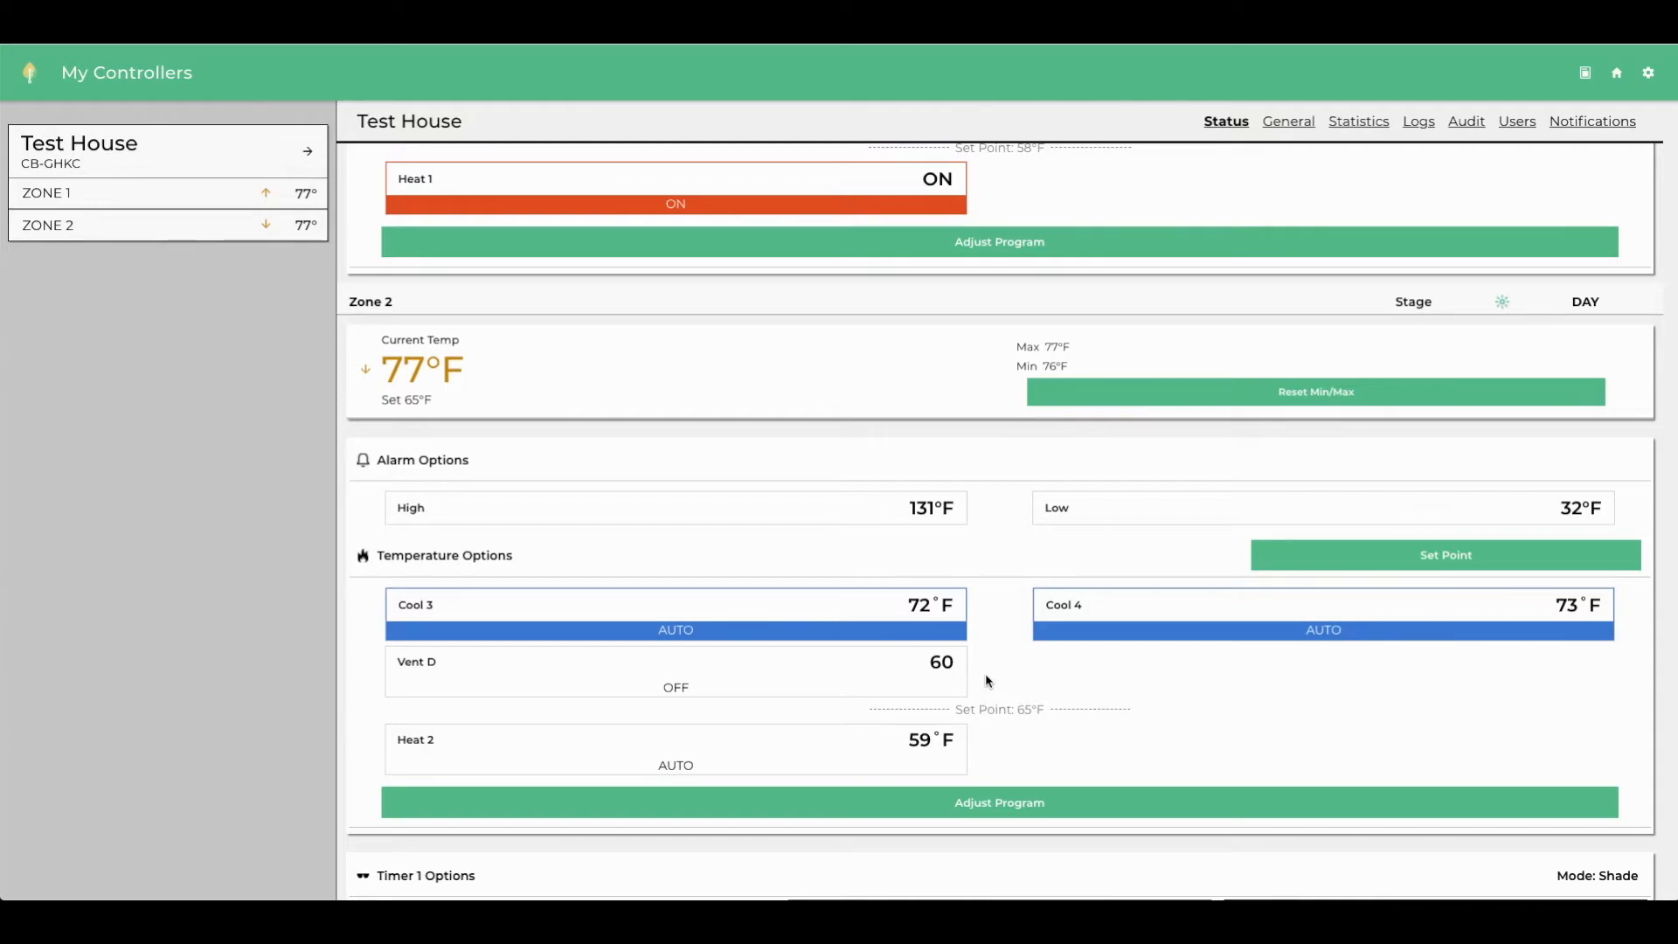
mouse_move(1129, 604)
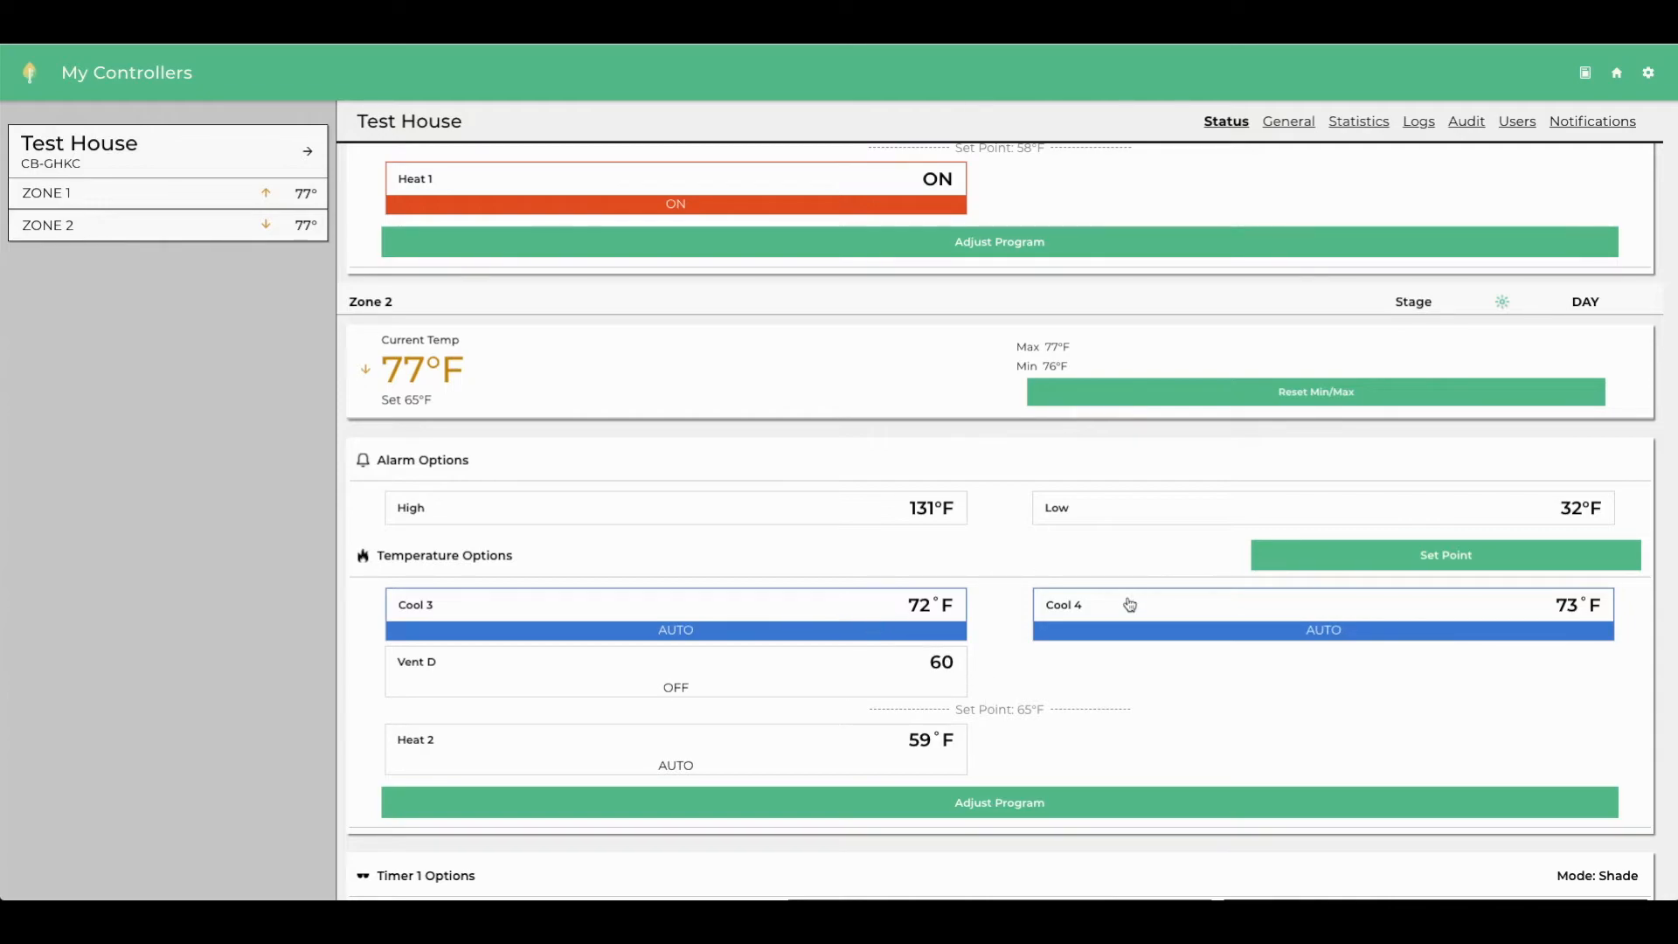
mouse_move(1012, 657)
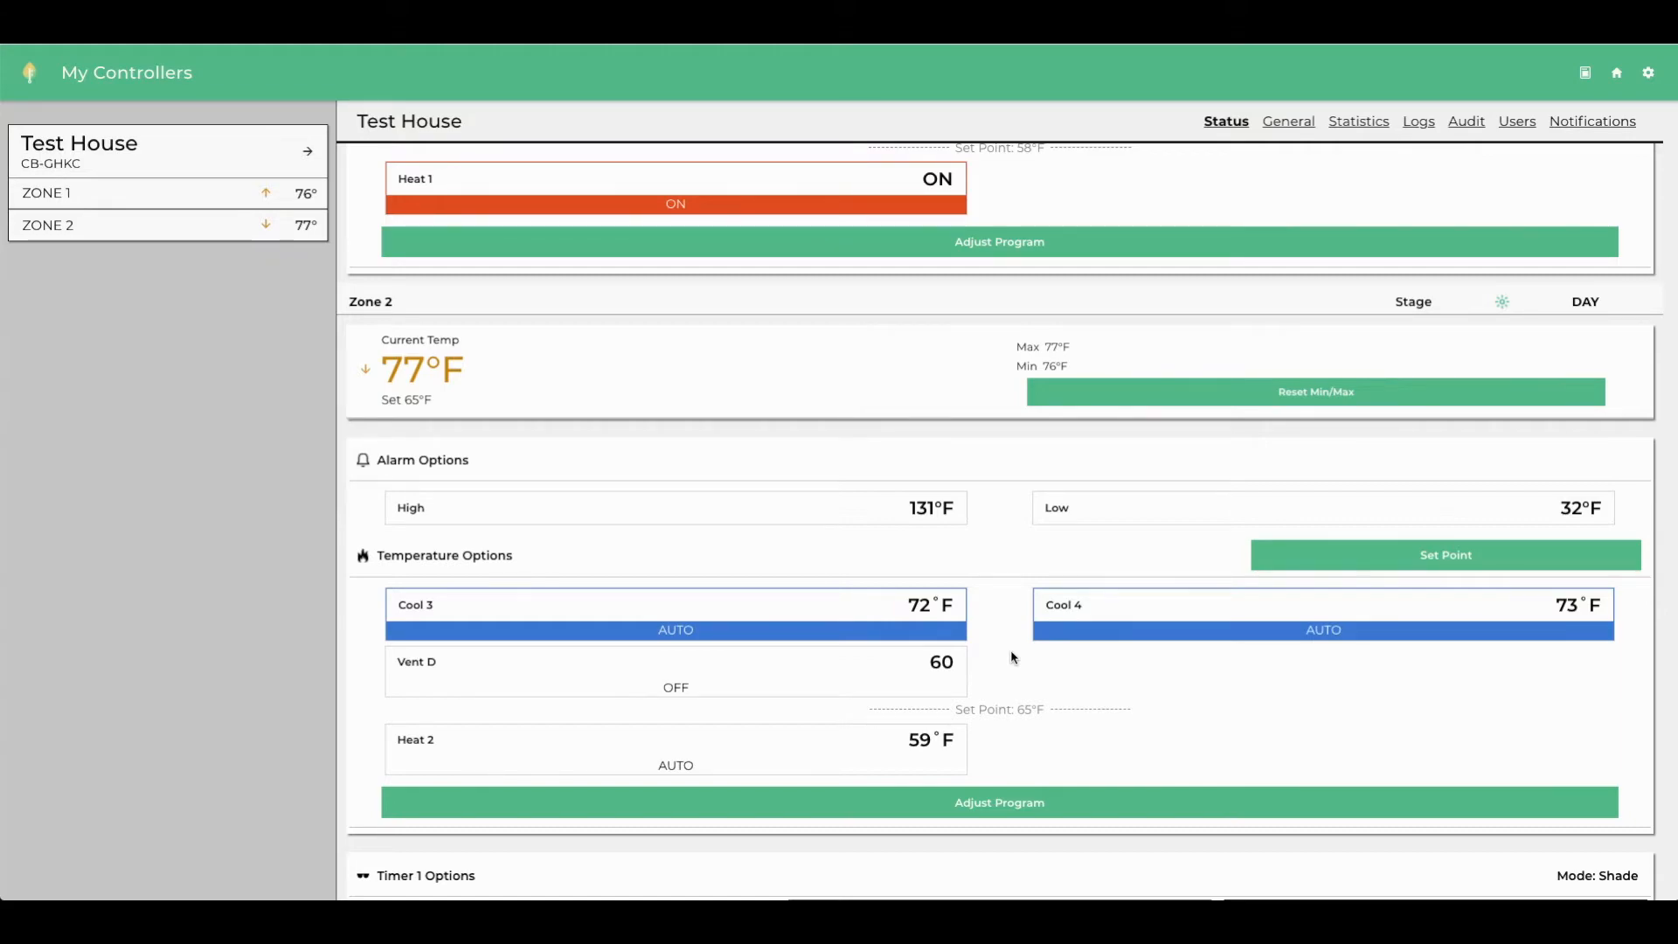
scroll(up, 3)
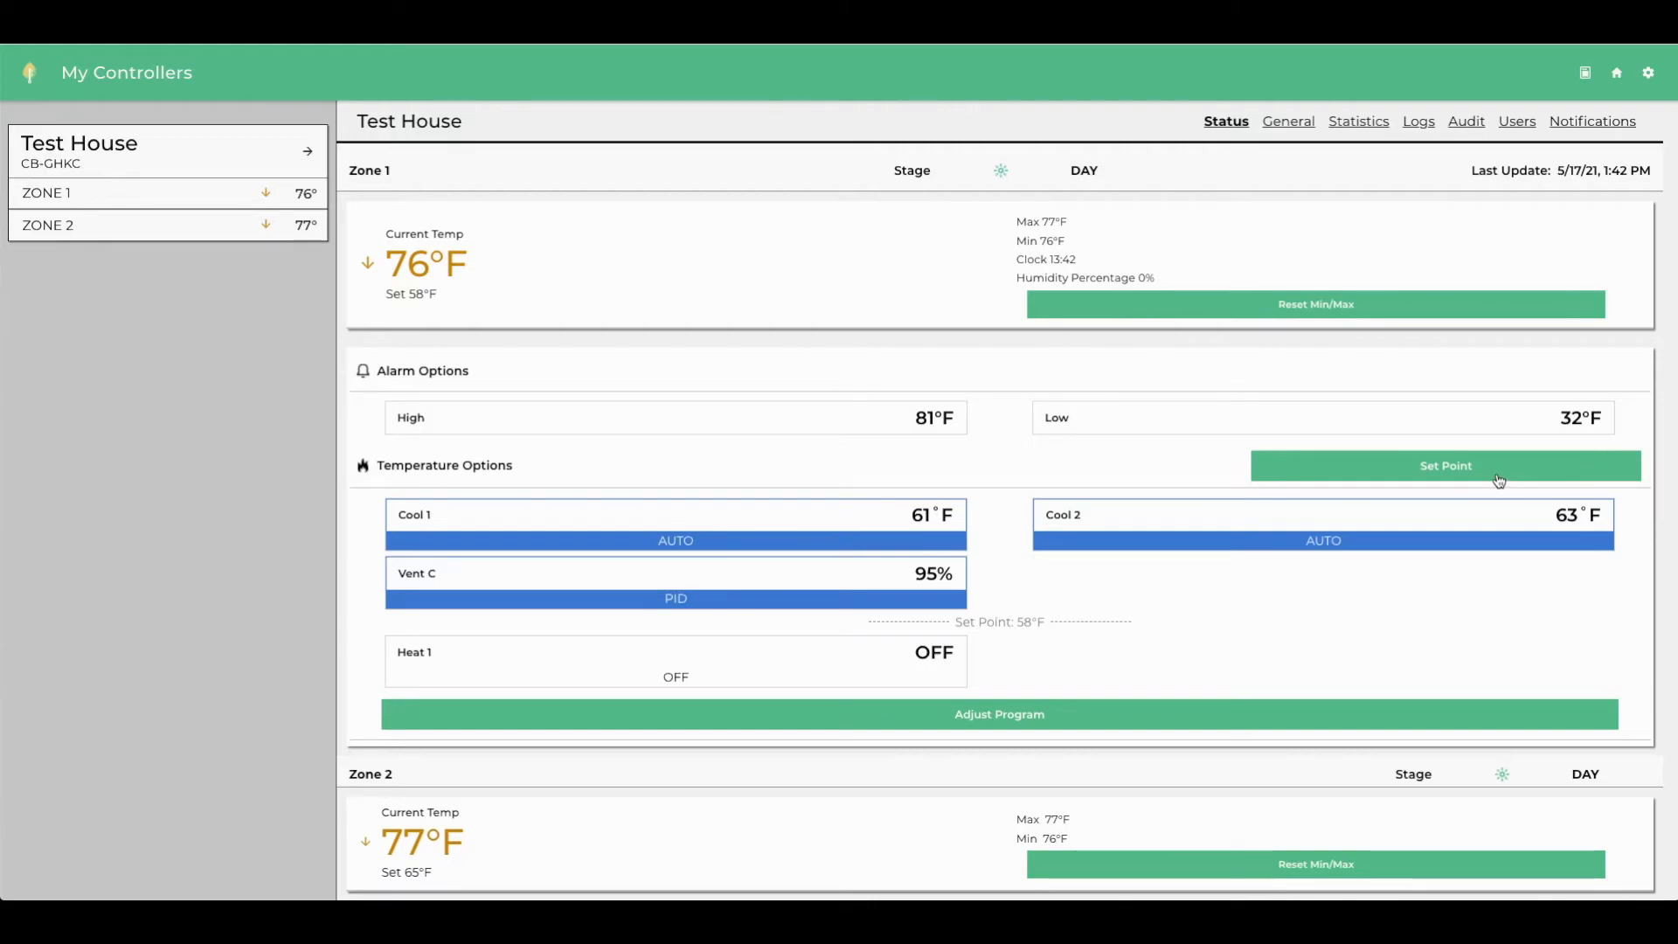
Override the Zone 1 set point to 60°F and let it sync, moving Cool 1 to 63°F and Cool 2 to 65°F
click(1443, 465)
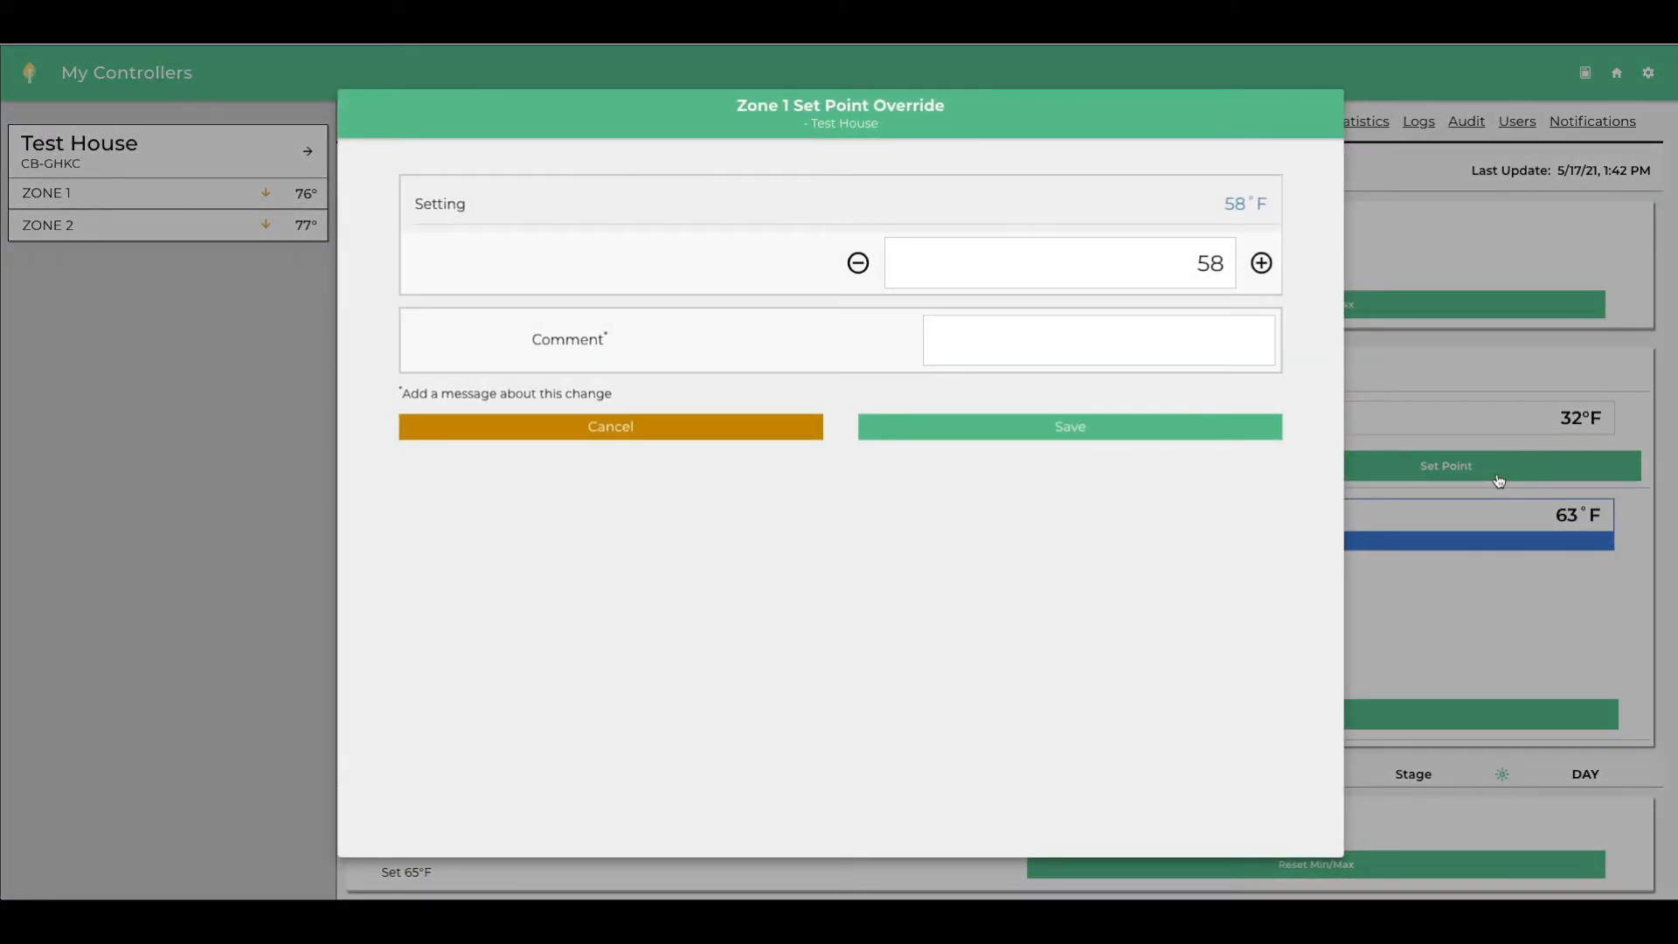
click(1260, 262)
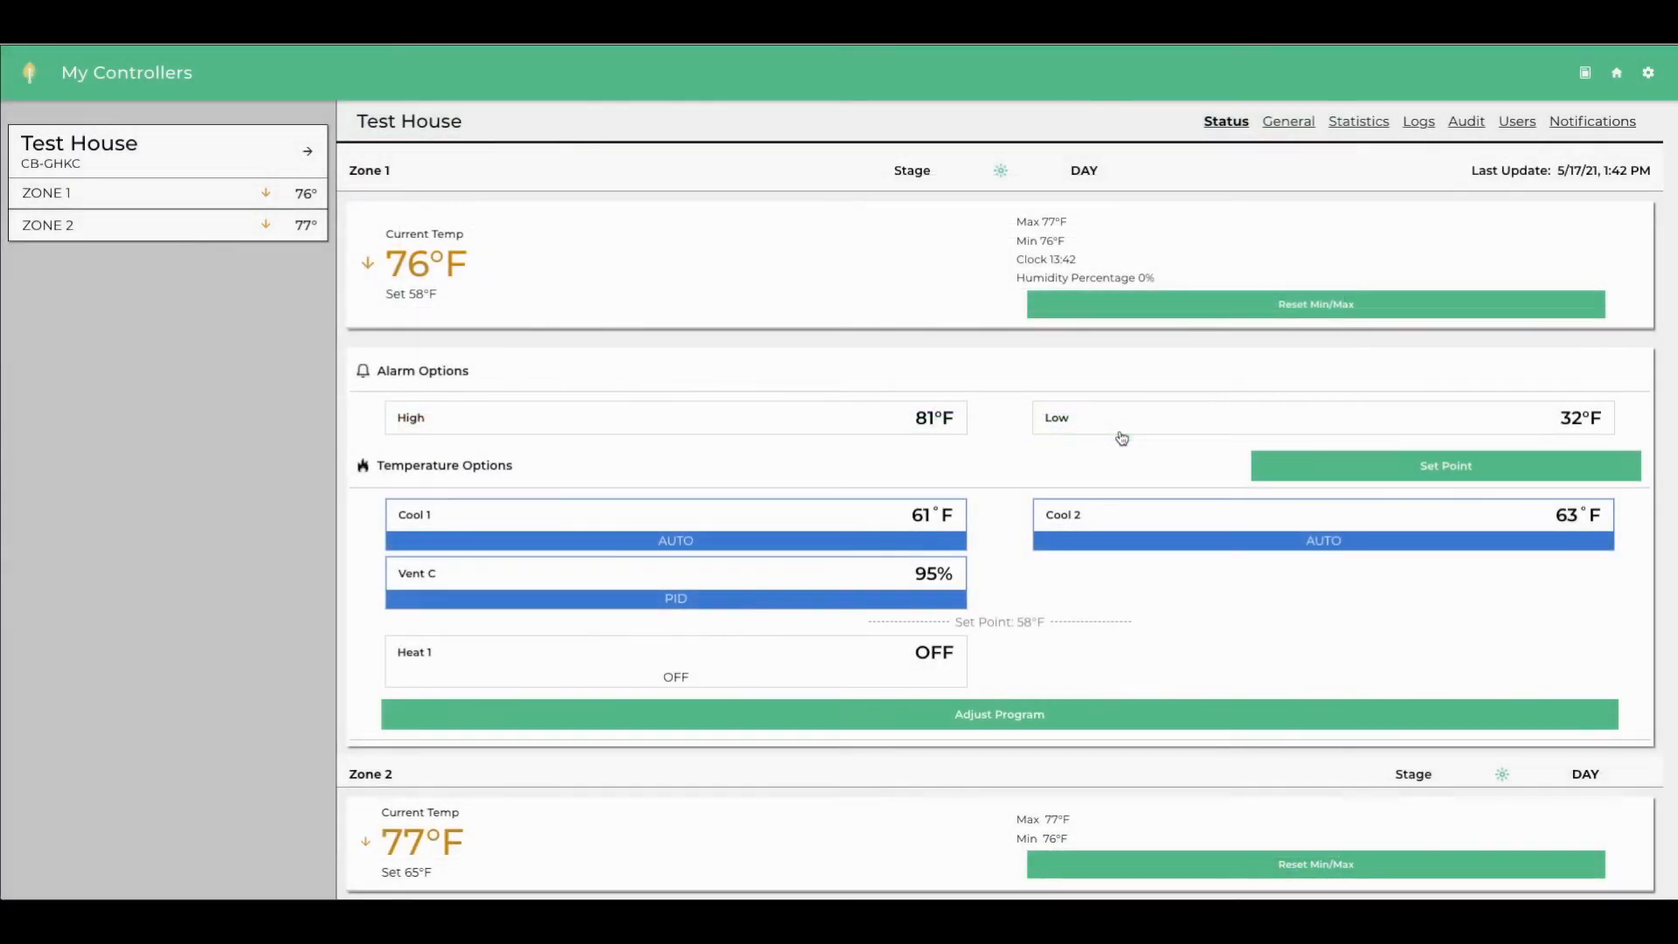
click(1443, 464)
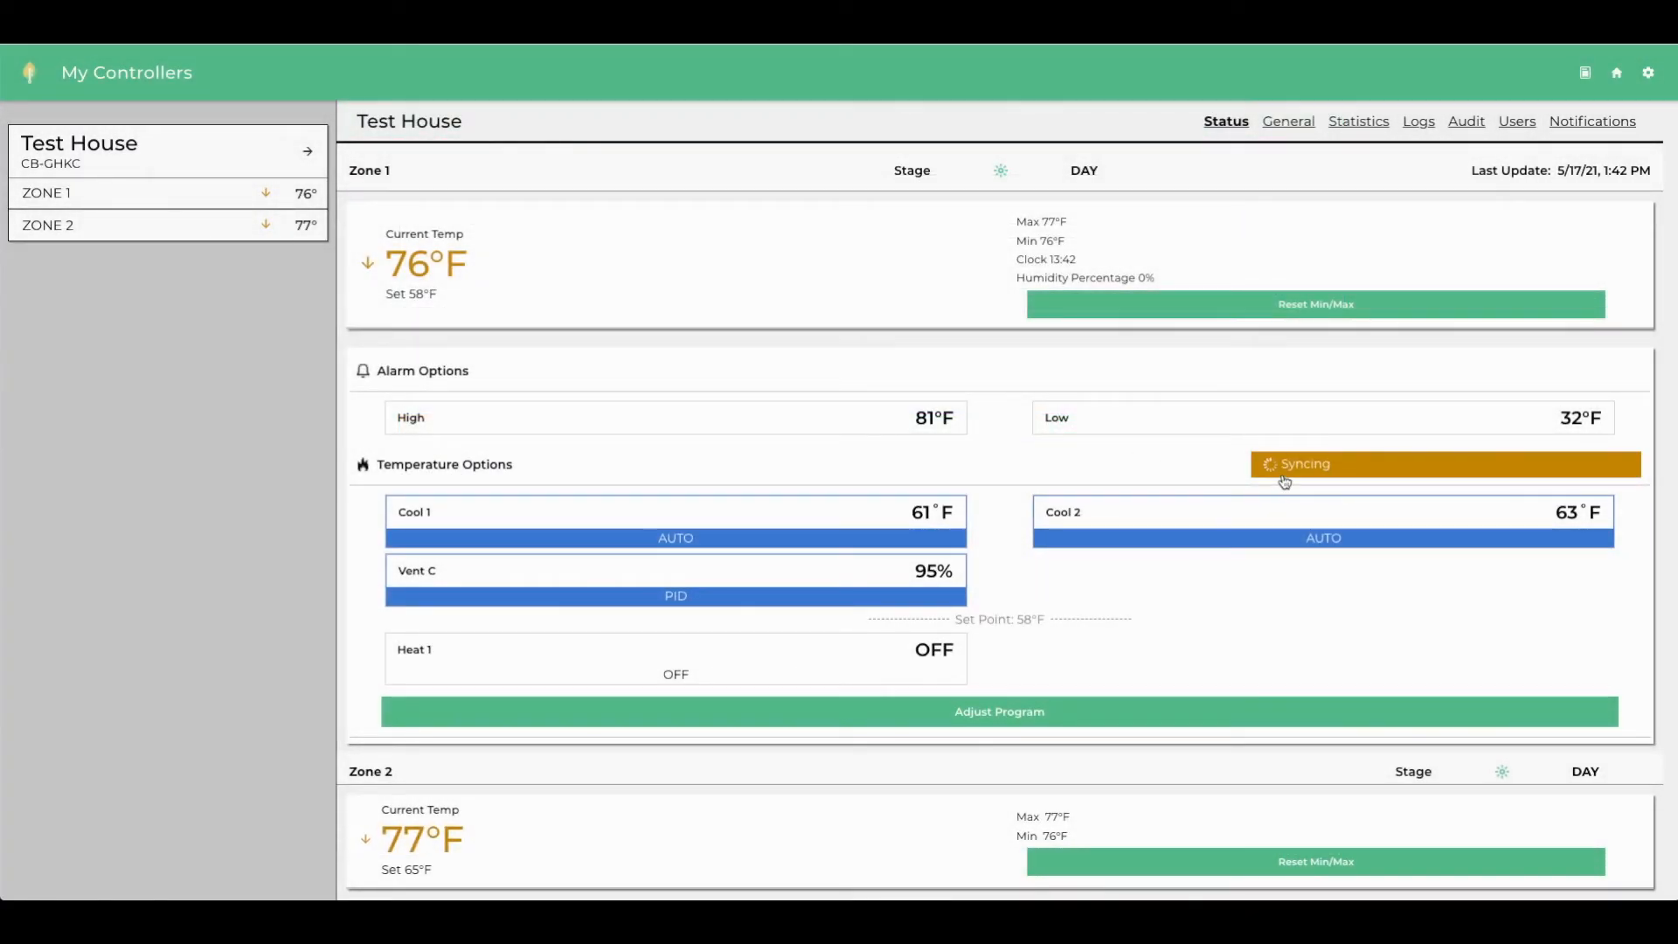
mouse_move(457, 303)
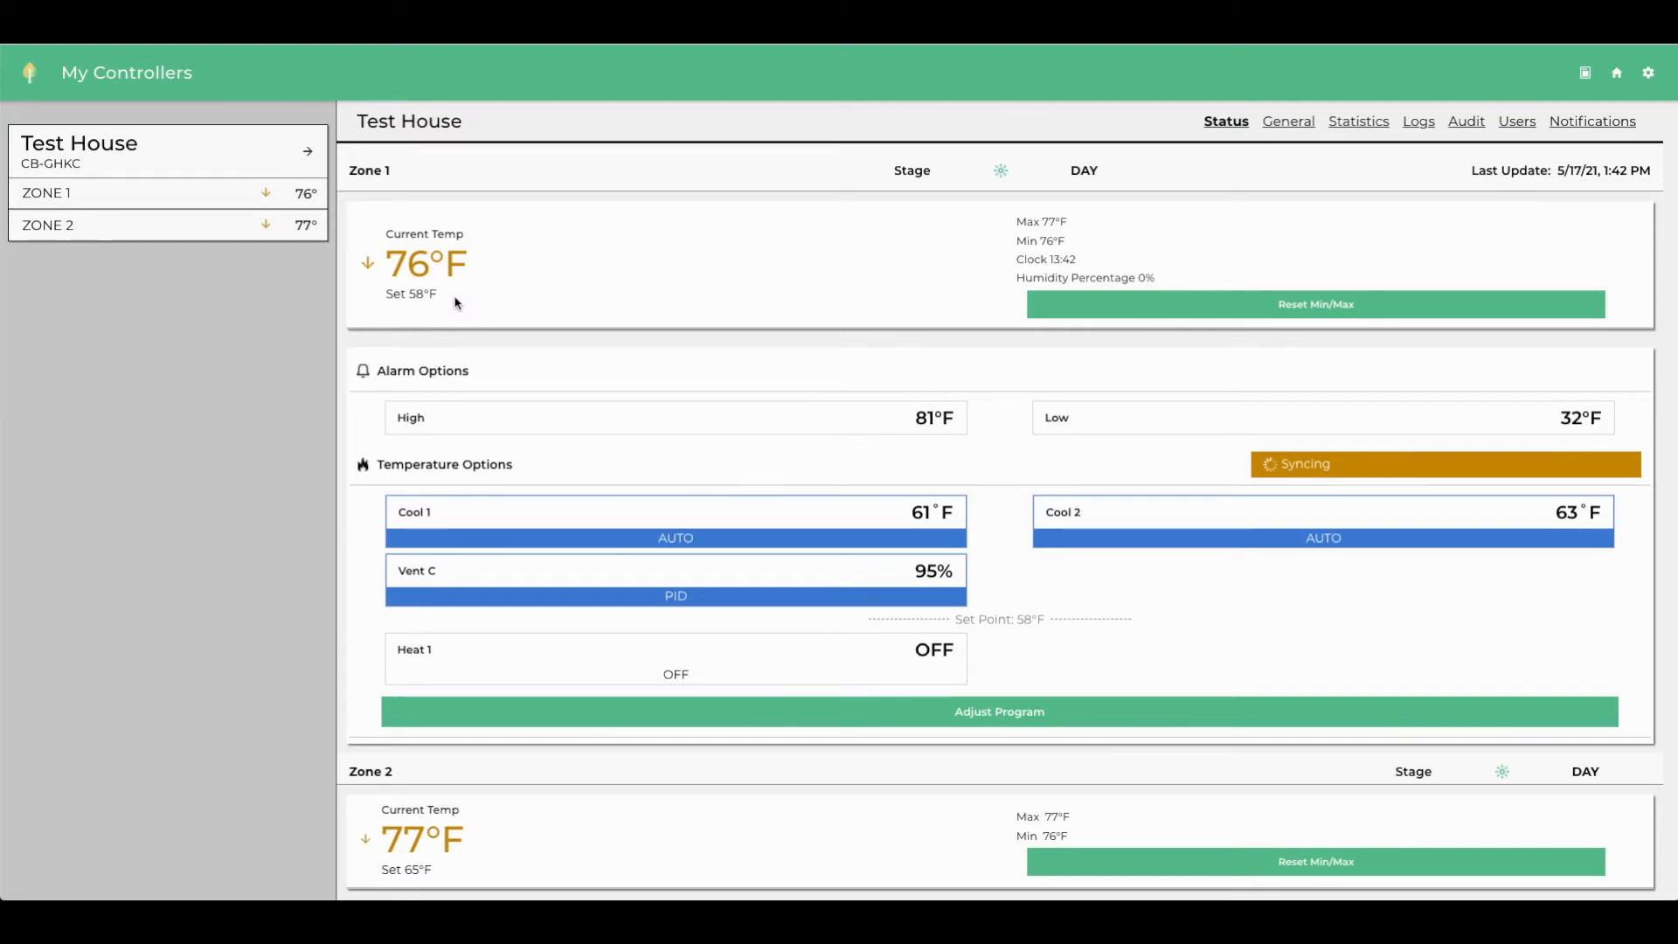
click(425, 294)
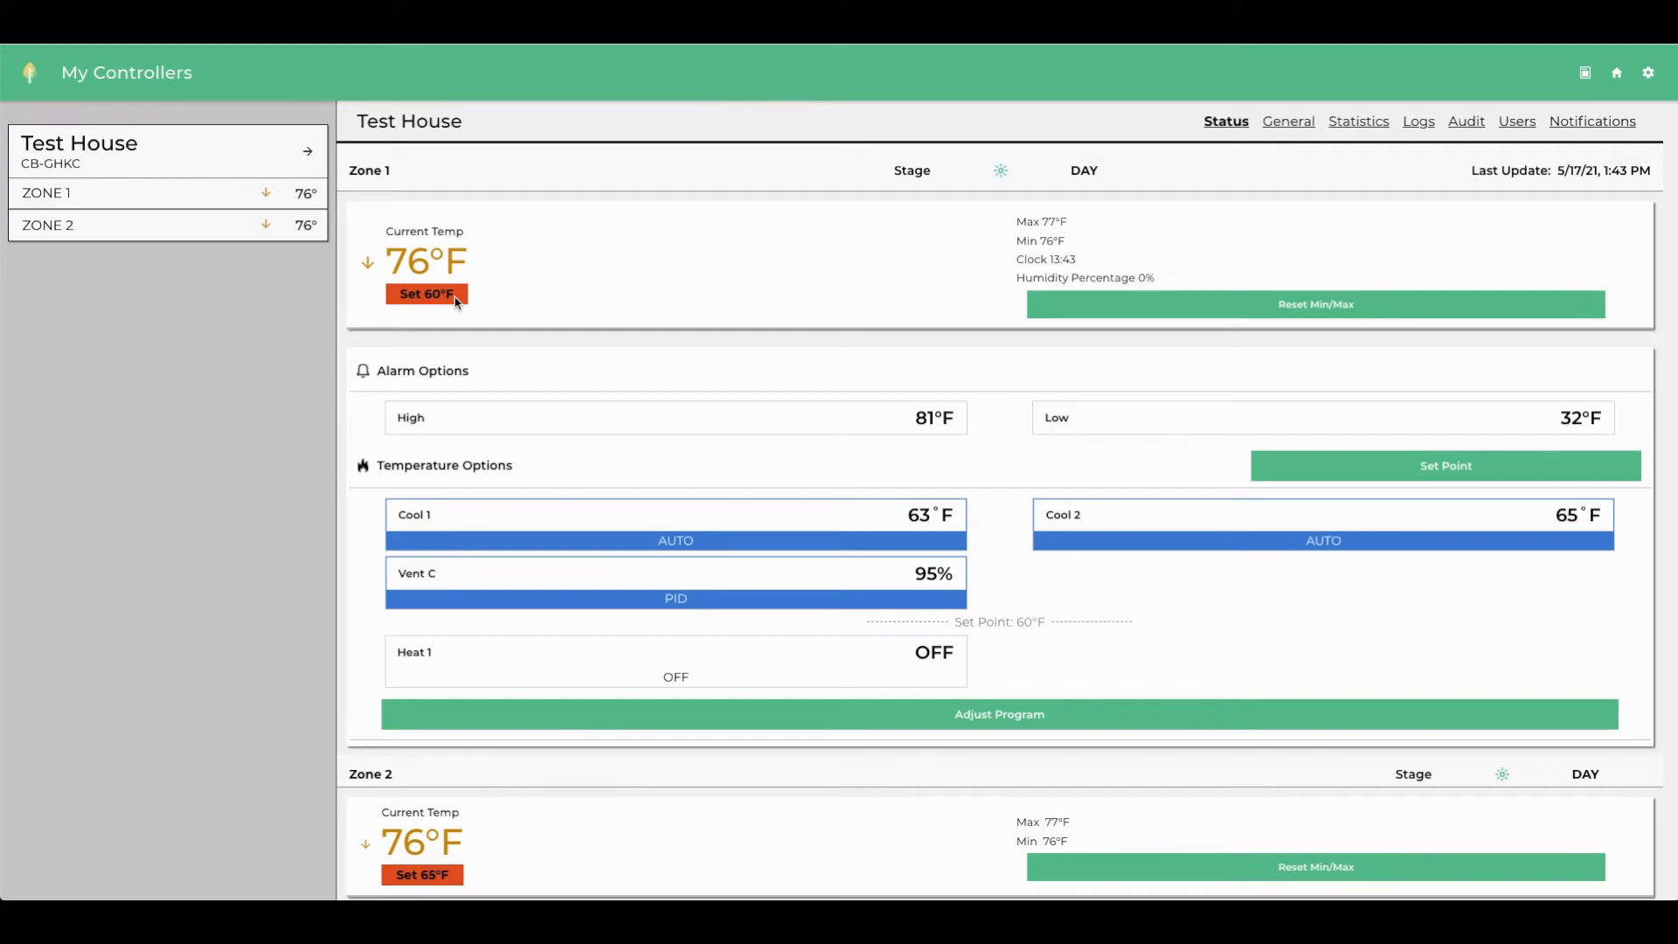
mouse_move(793, 279)
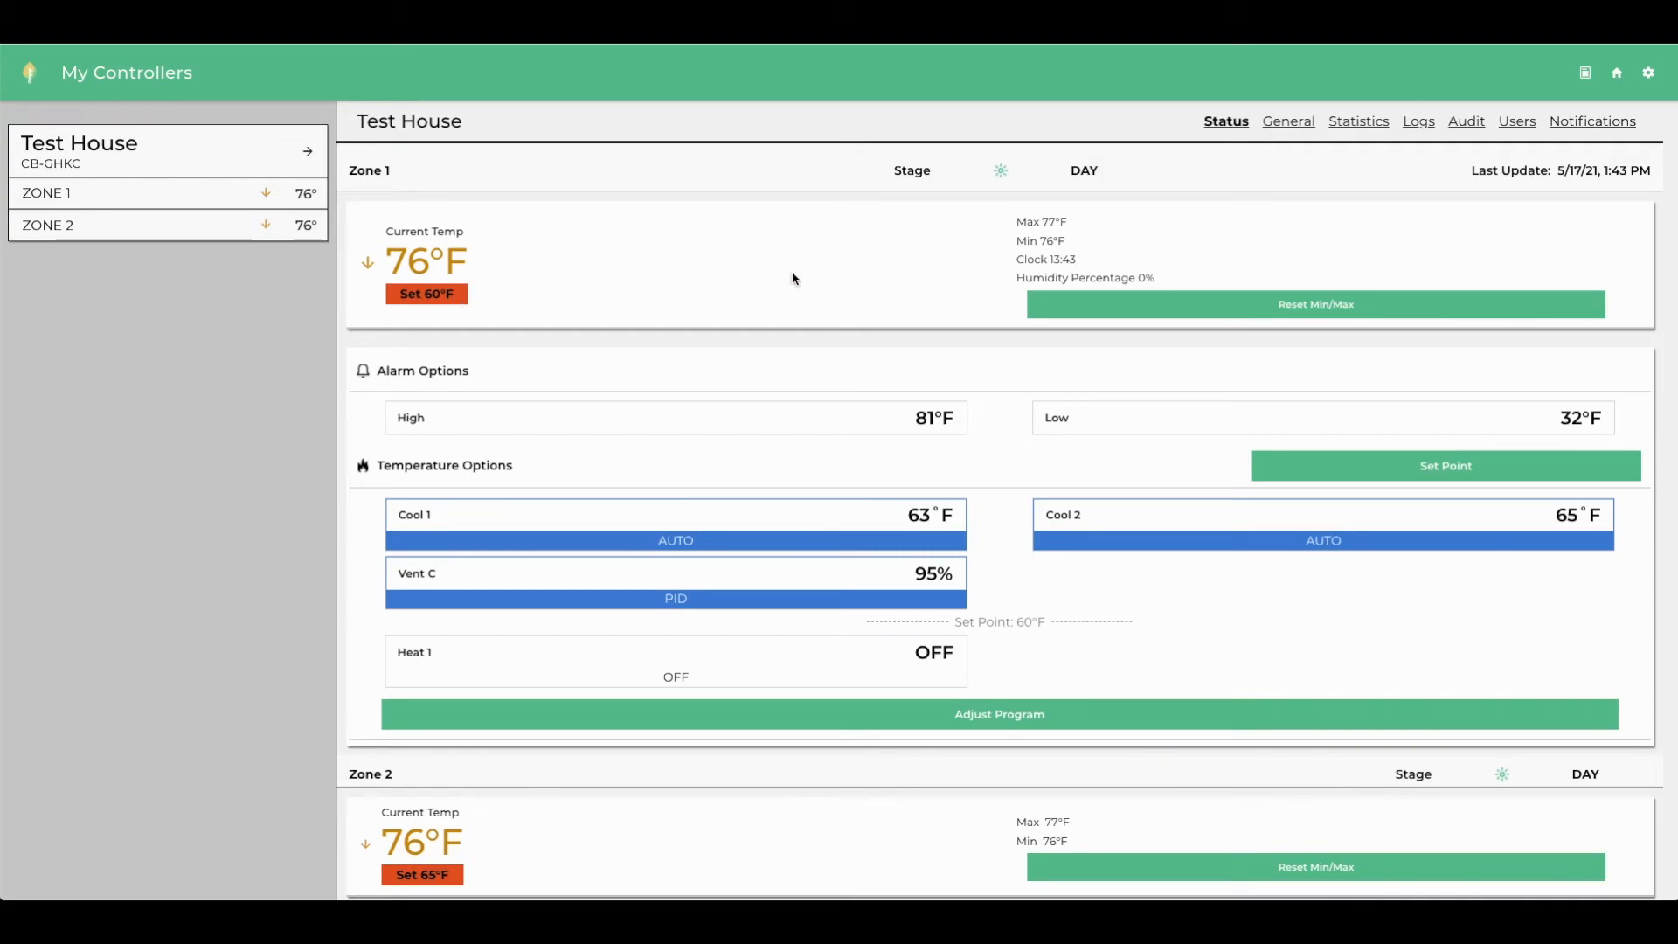
mouse_move(995, 458)
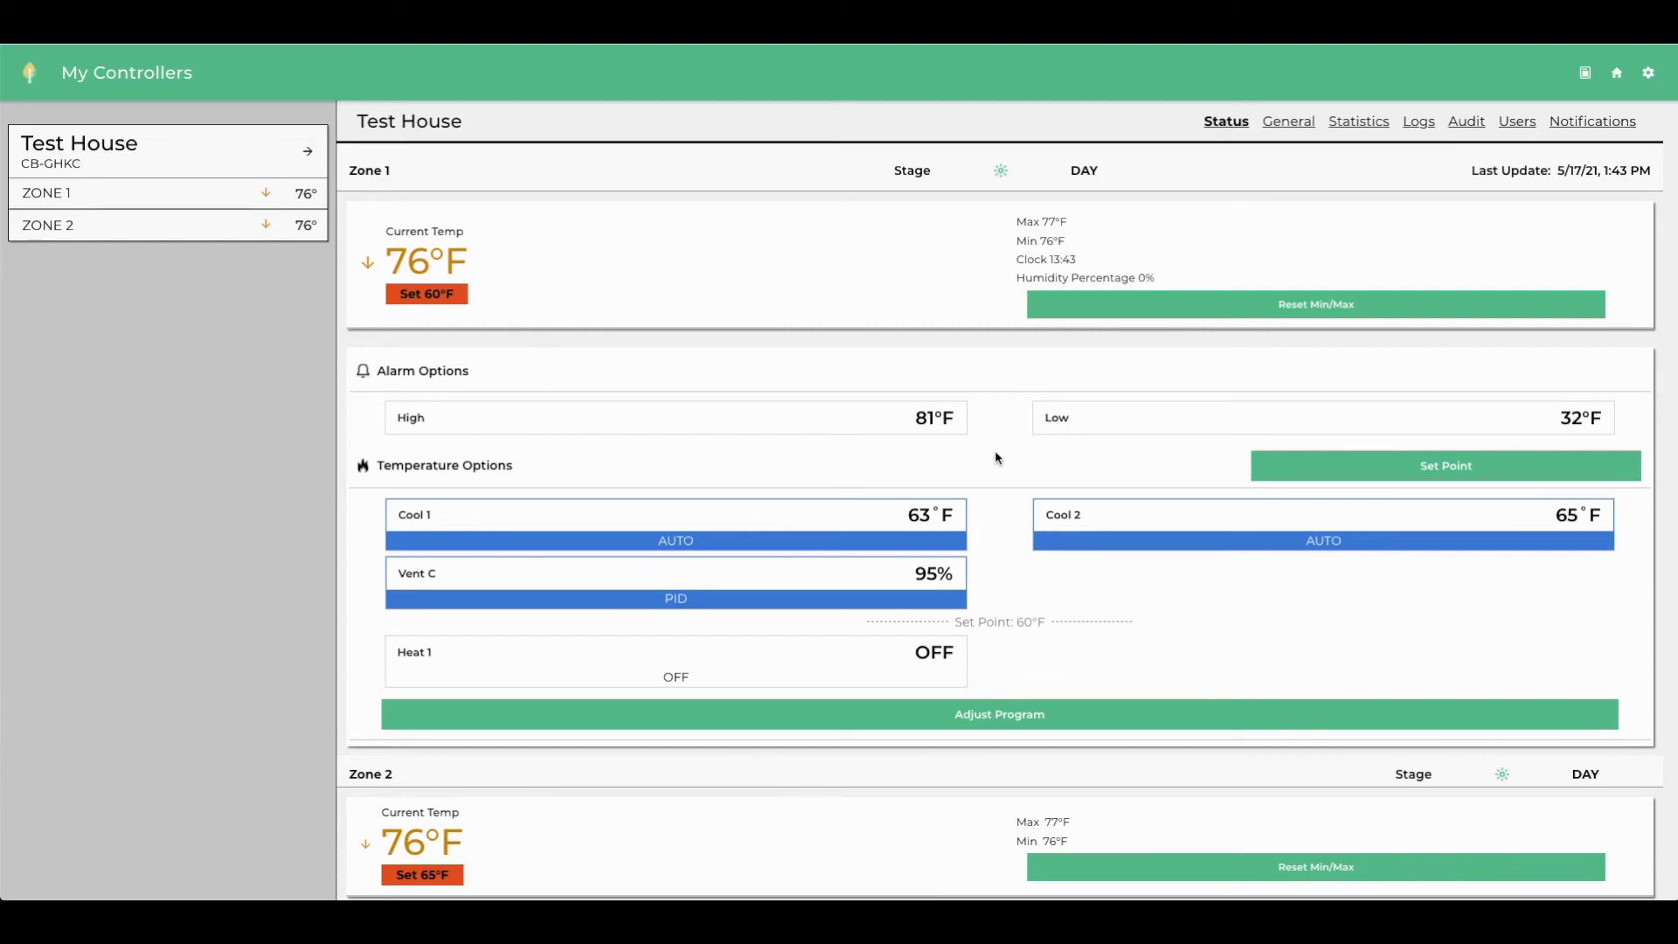
scroll(down, 3)
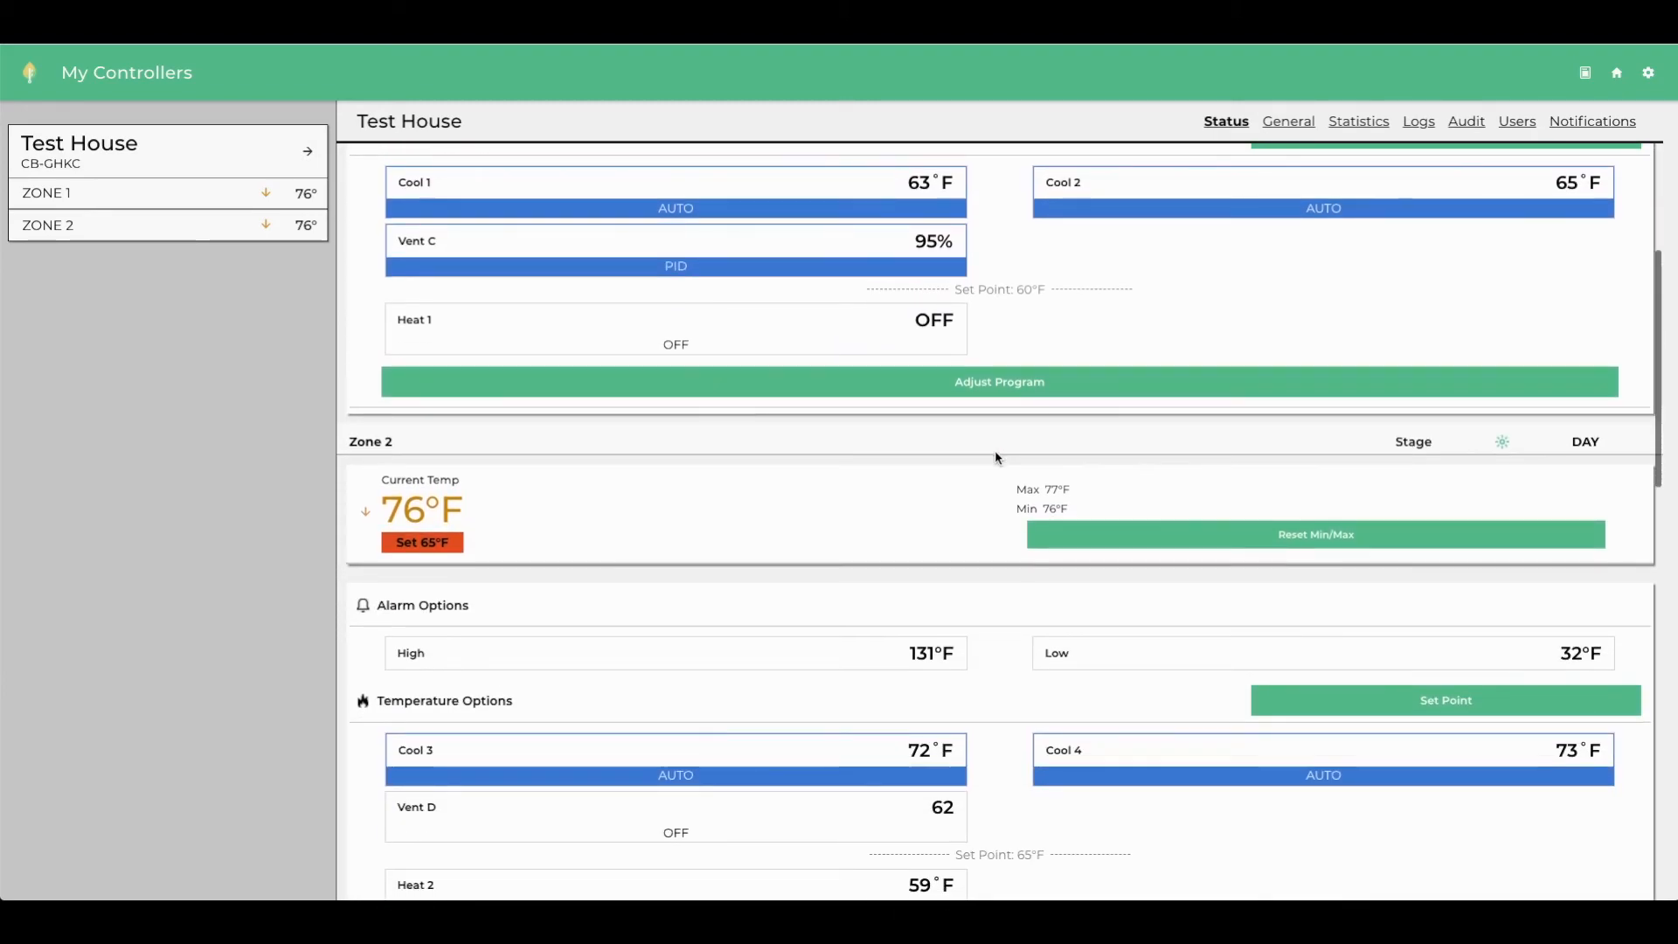
scroll(down, 3)
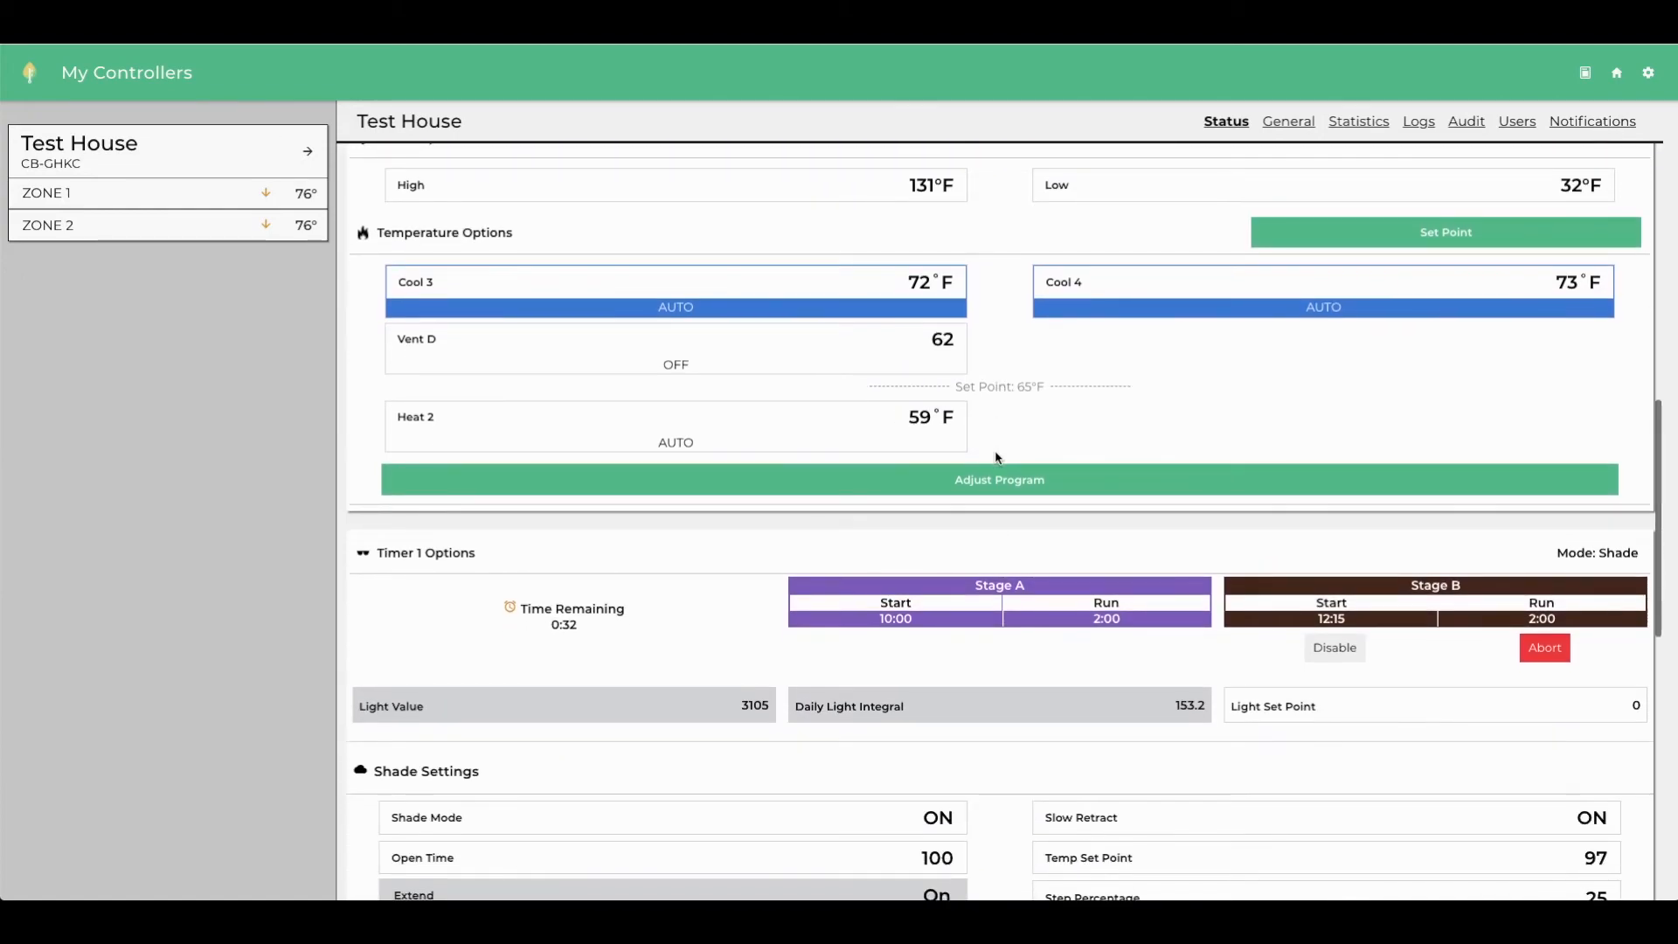
scroll(down, 3)
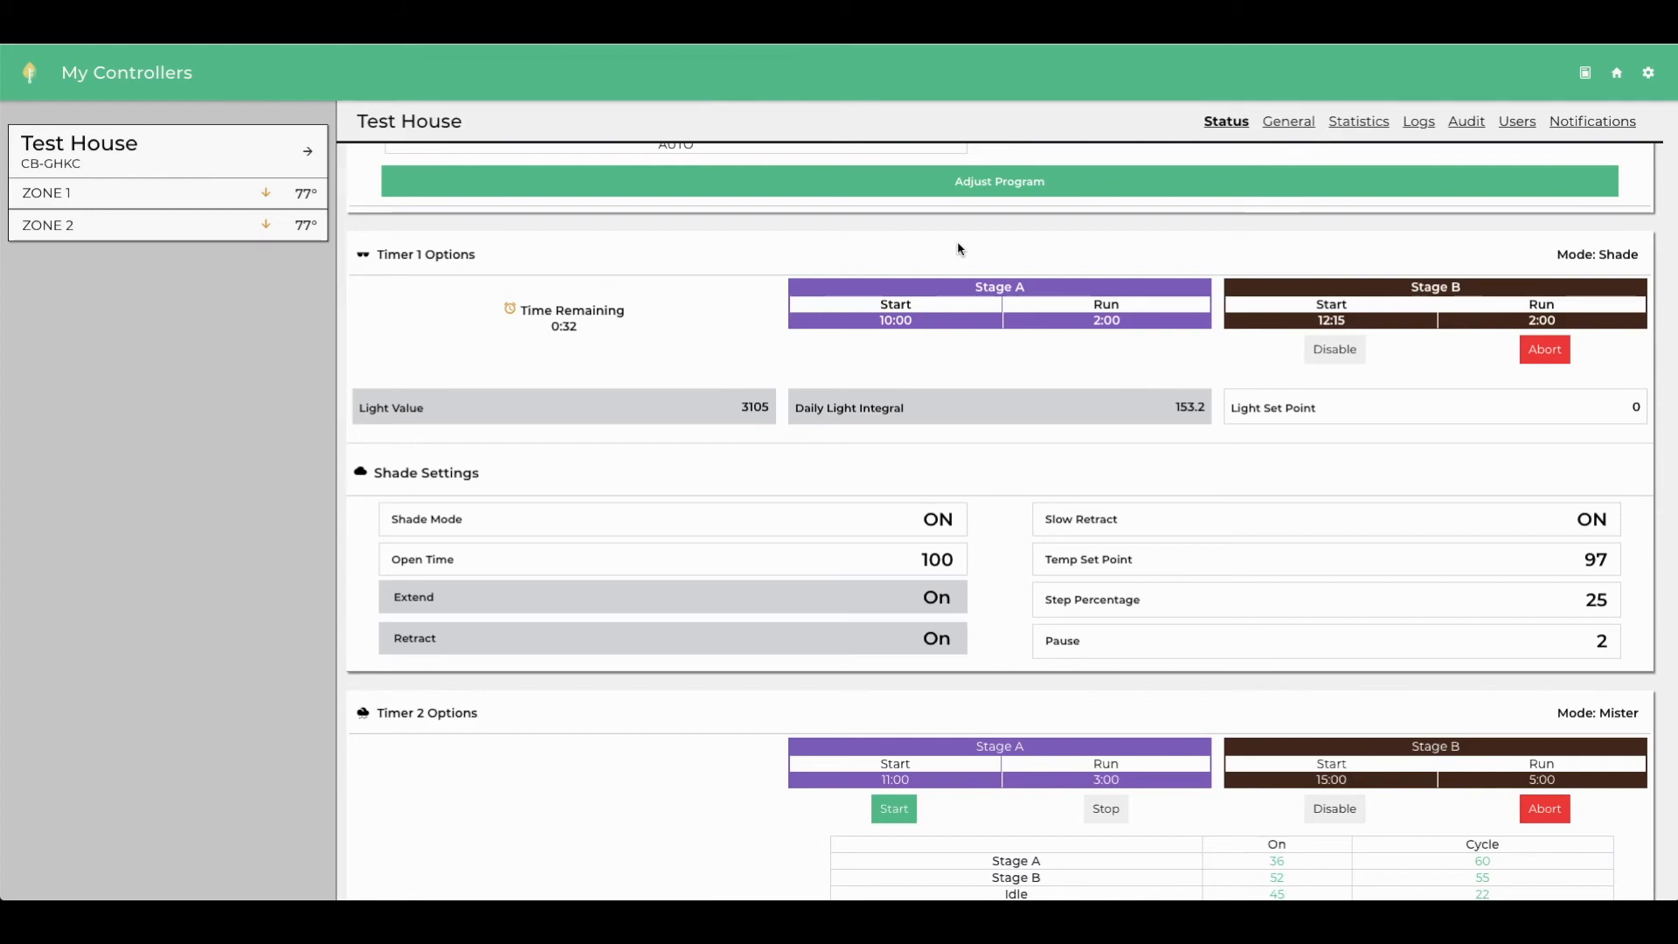
scroll(down, 3)
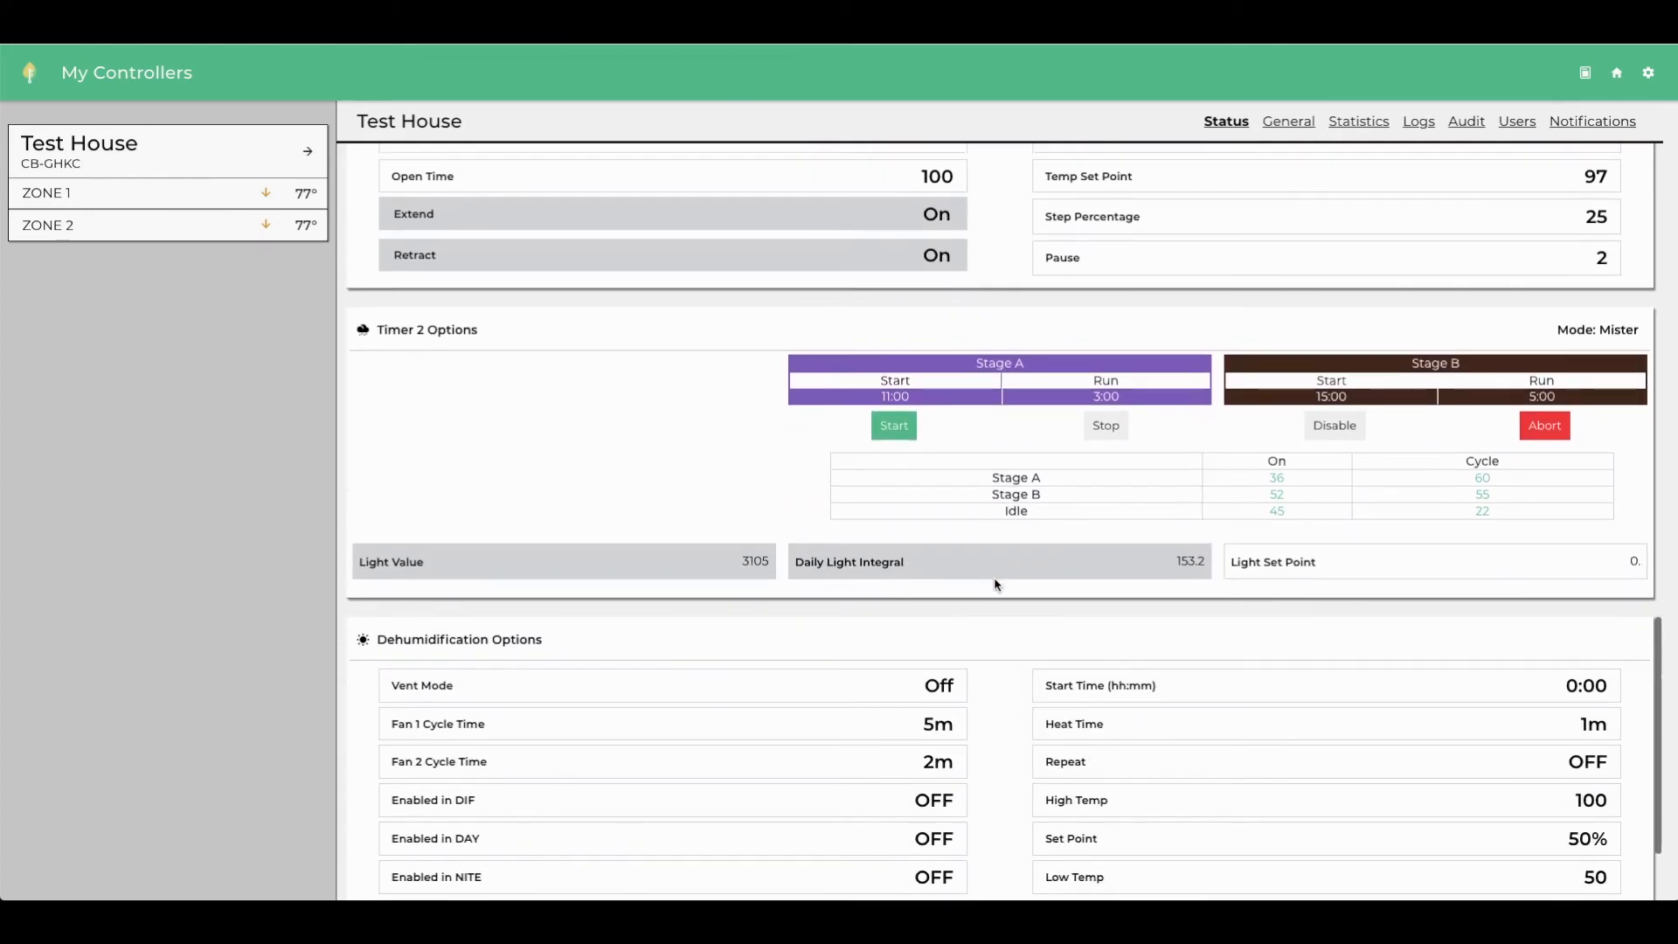
scroll(down, 3)
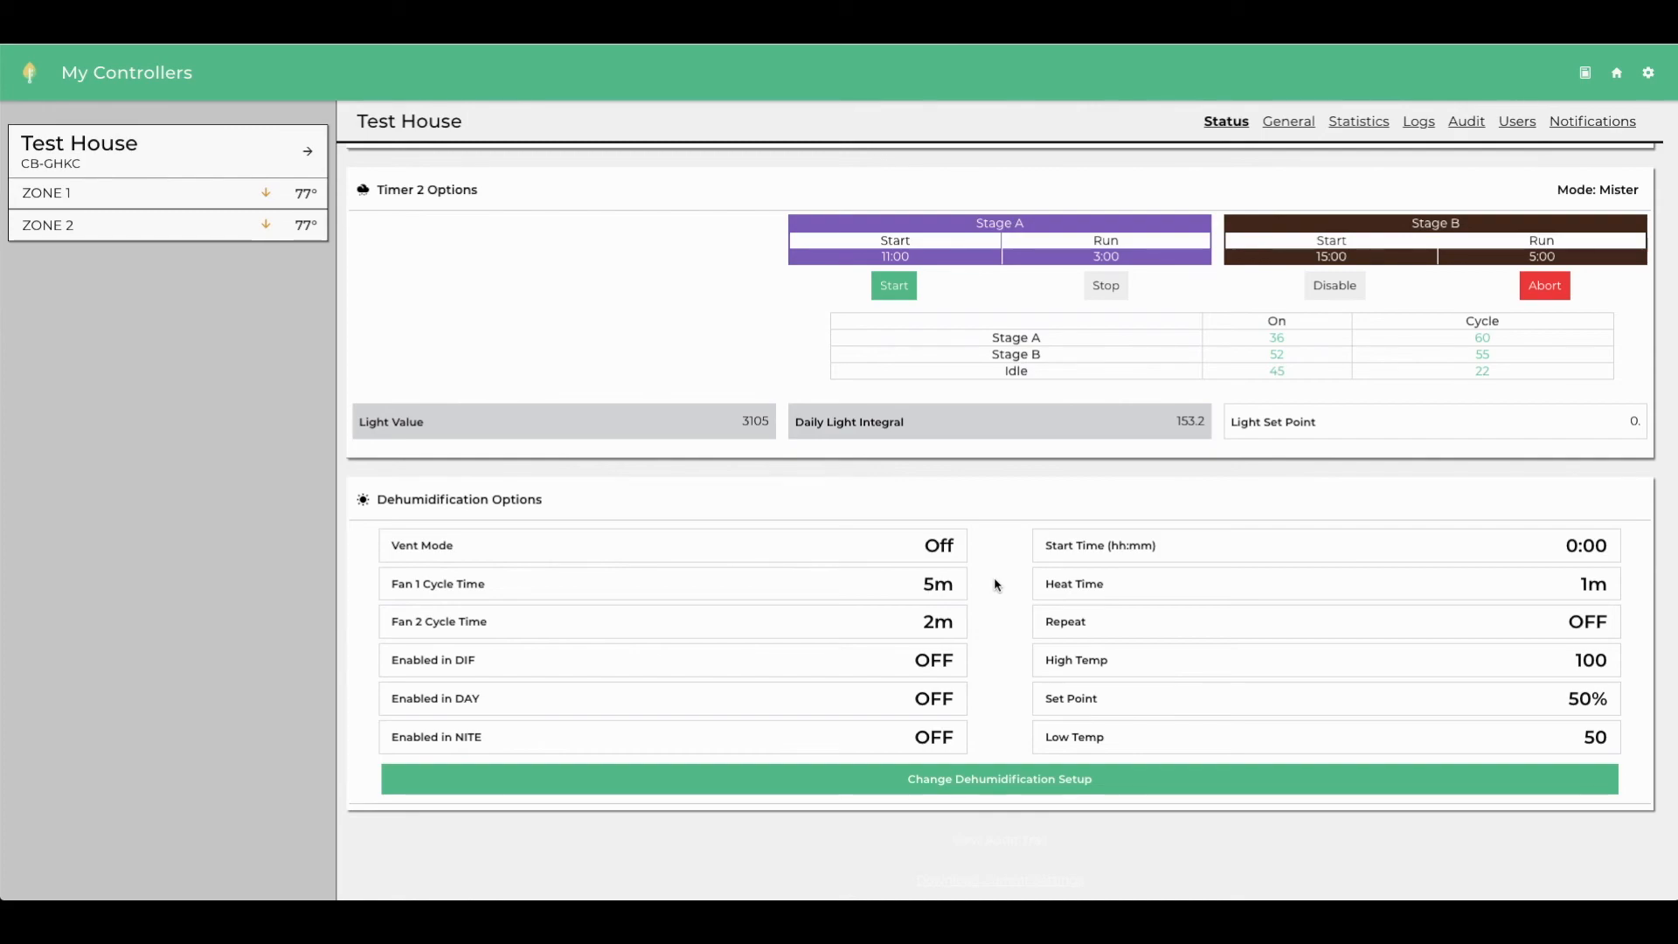
scroll(up, 3)
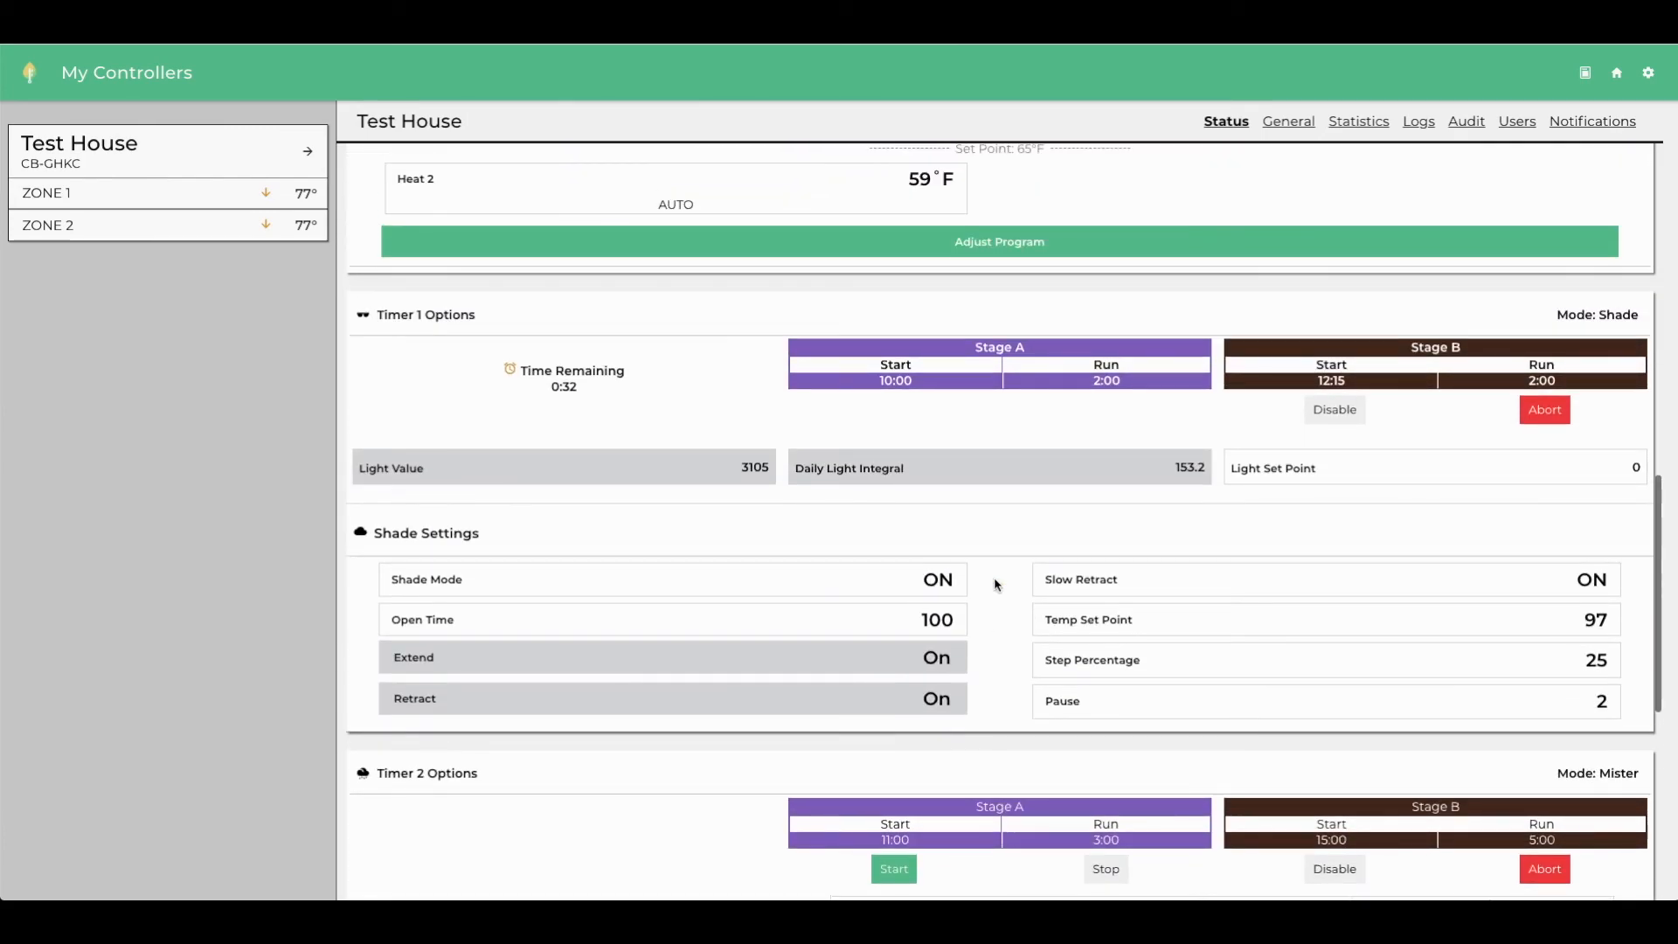
scroll(up, 3)
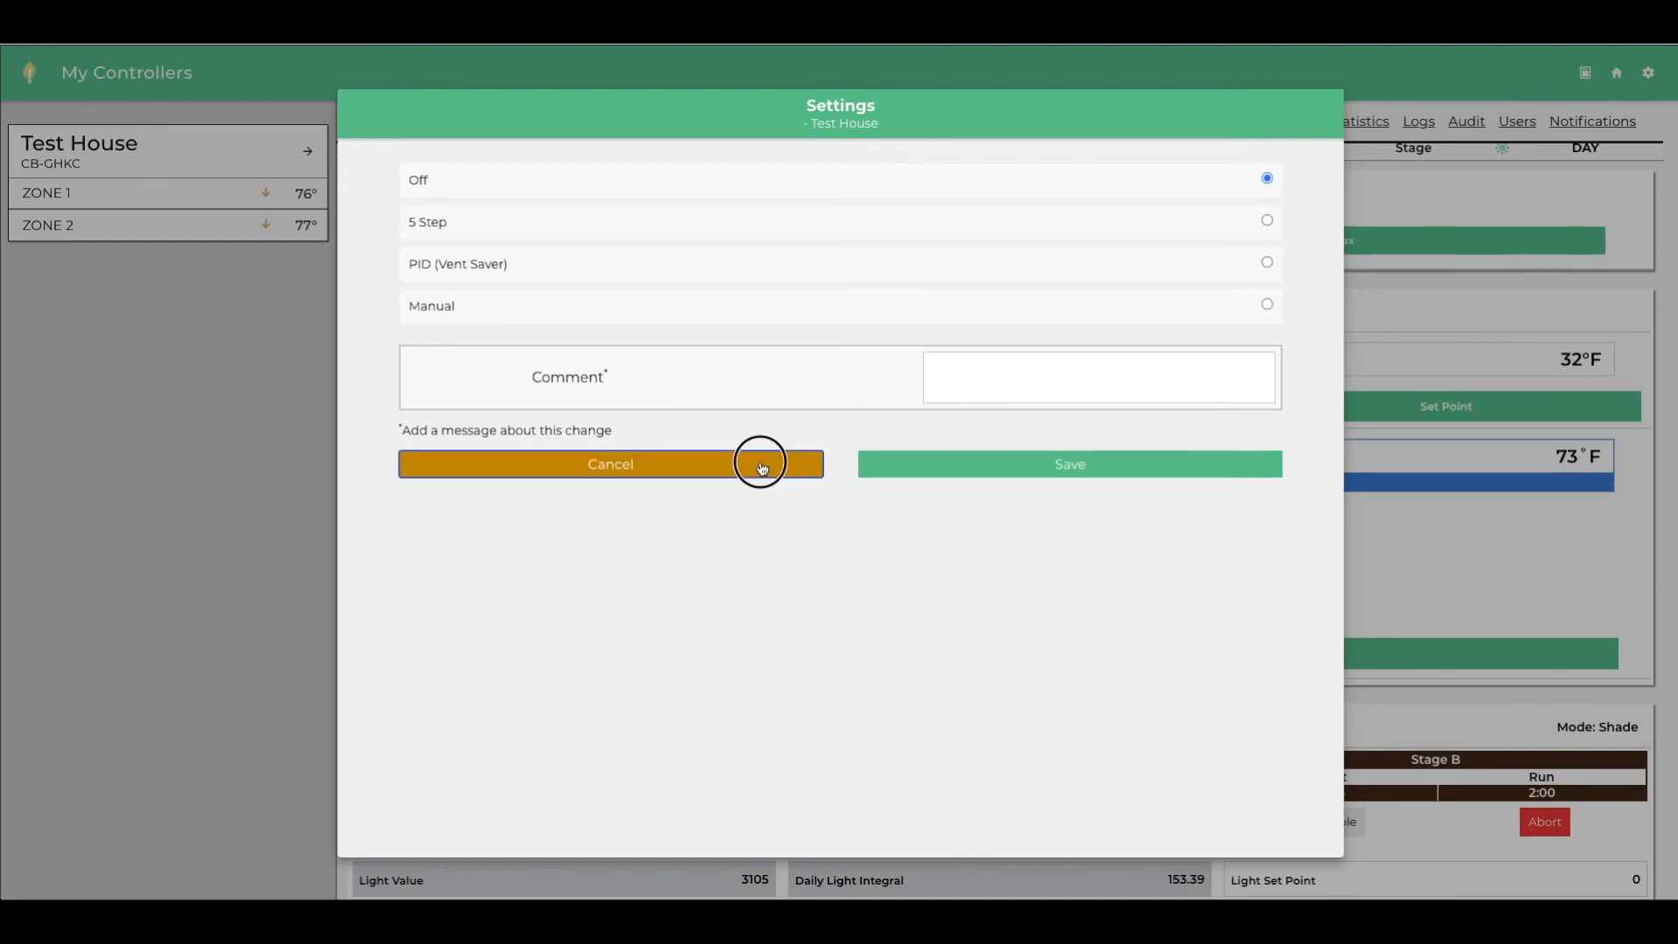
click(609, 463)
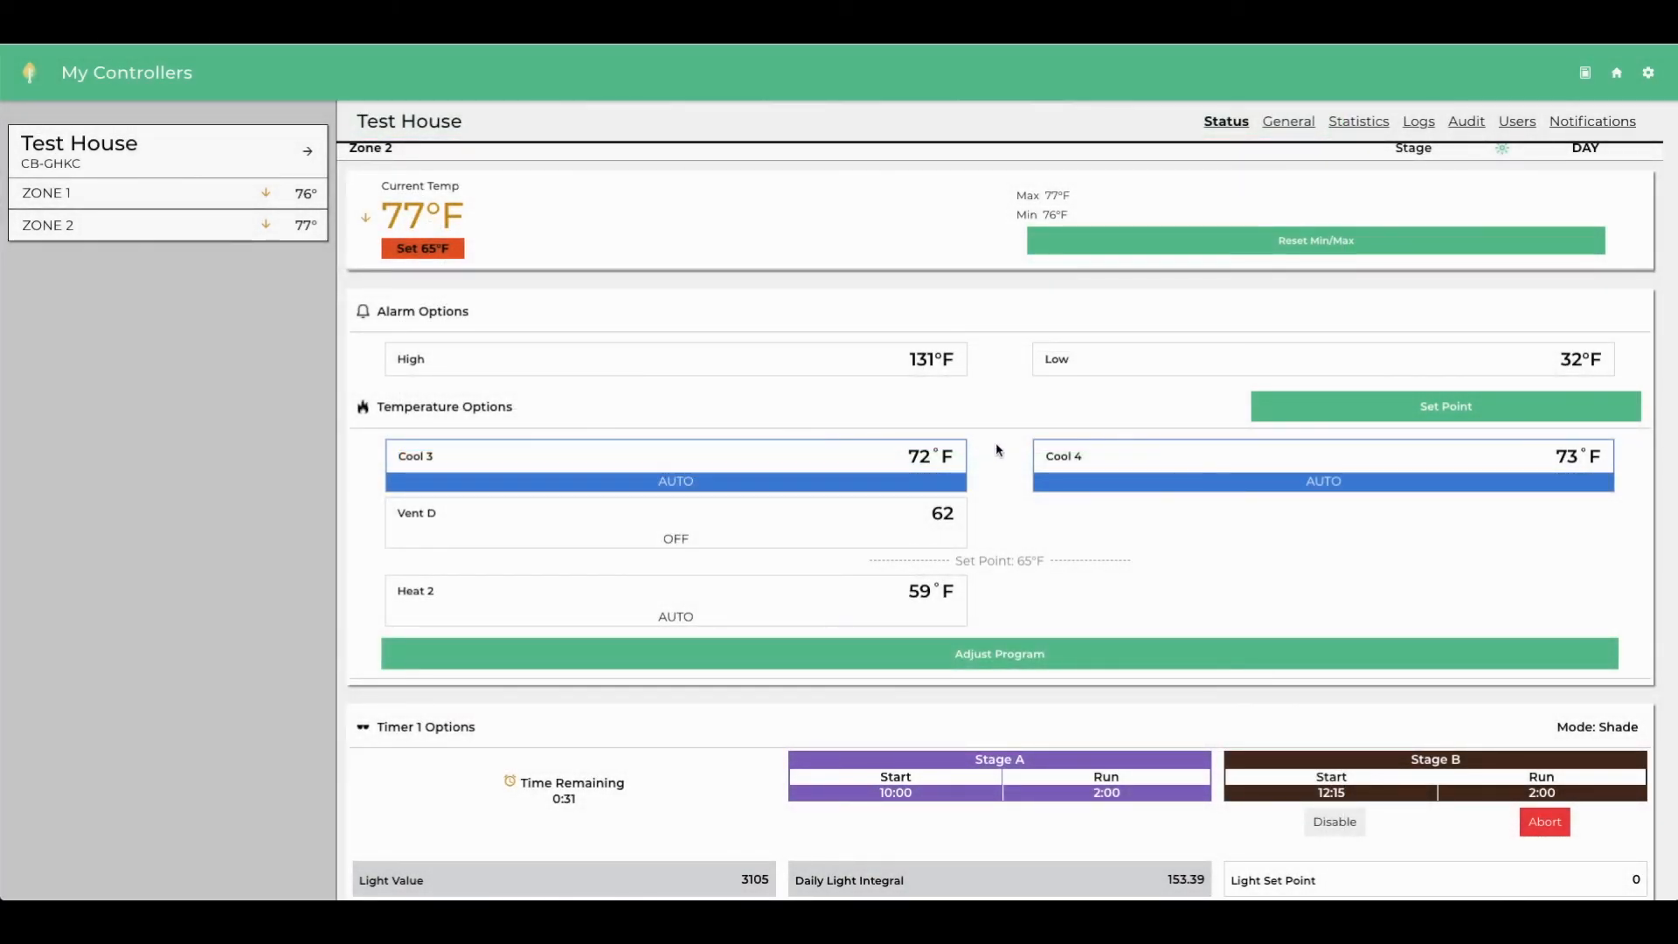